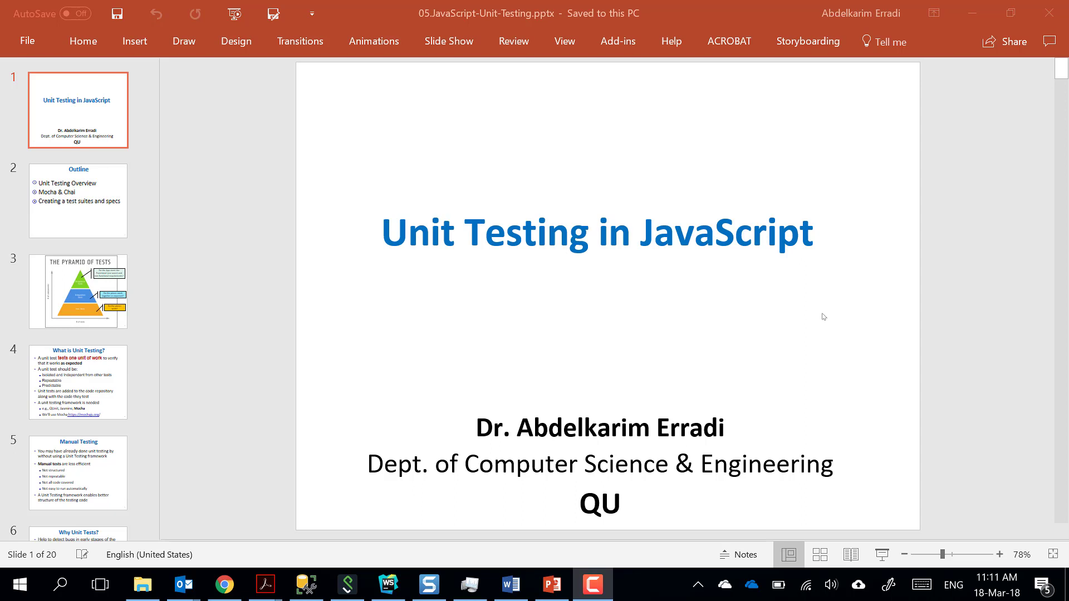
{"action": "mouse_move", "coordinate": [544, 146]}
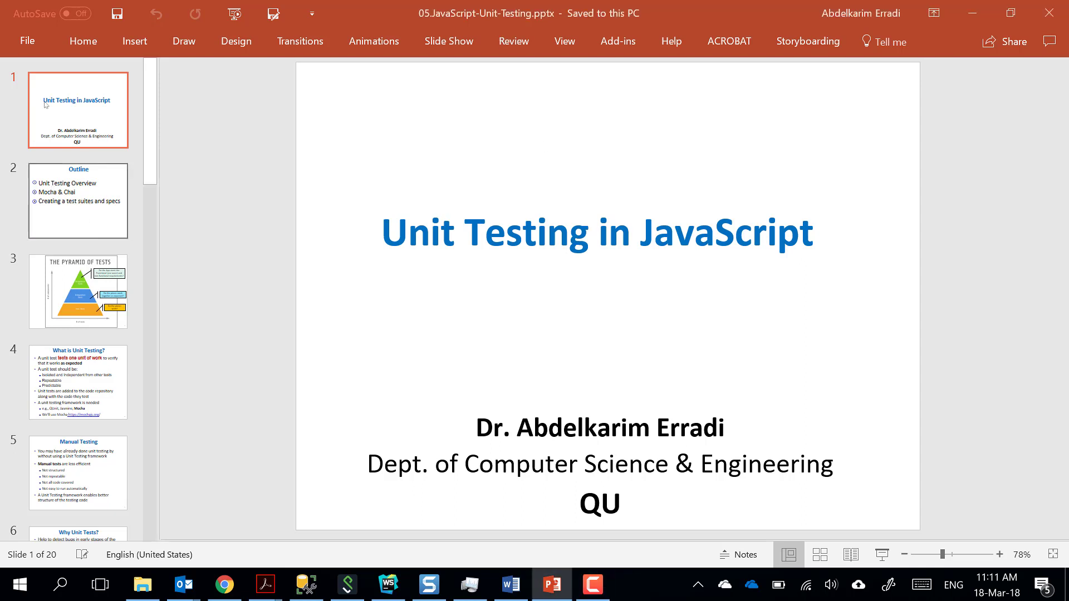
Open slide 2, the Outline slide listing the three lecture topics.
{"action": "left_click", "coordinate": [78, 199]}
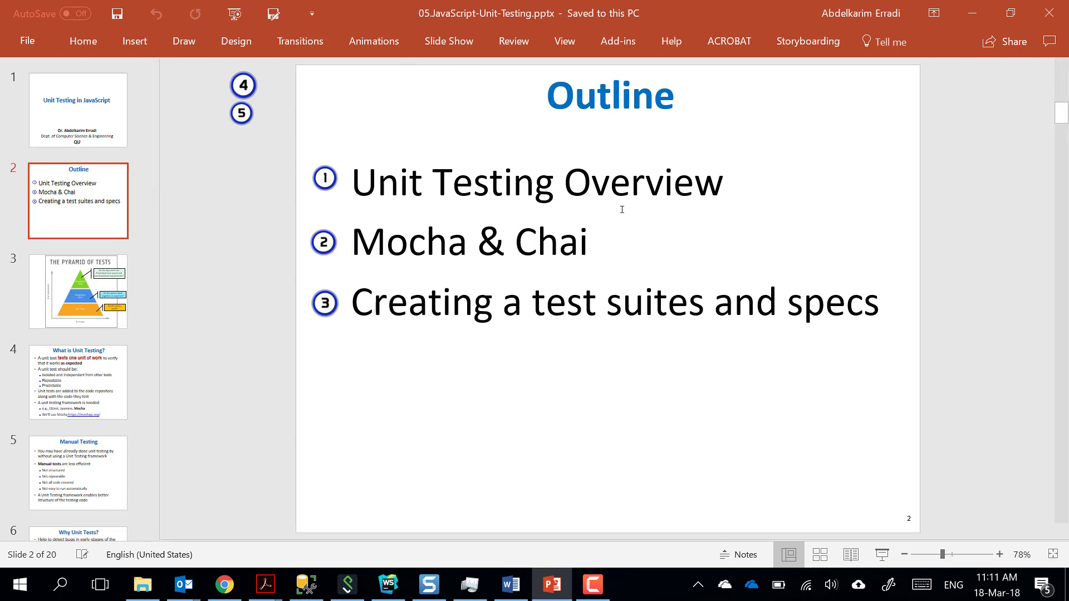
{"action": "mouse_move", "coordinate": [799, 183]}
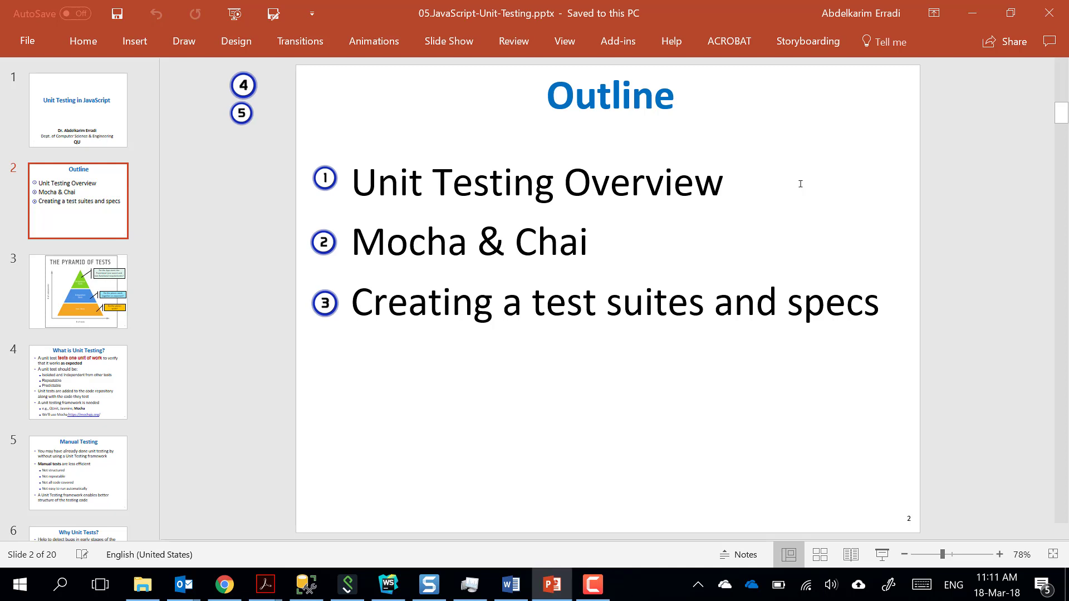
{"action": "mouse_move", "coordinate": [735, 183]}
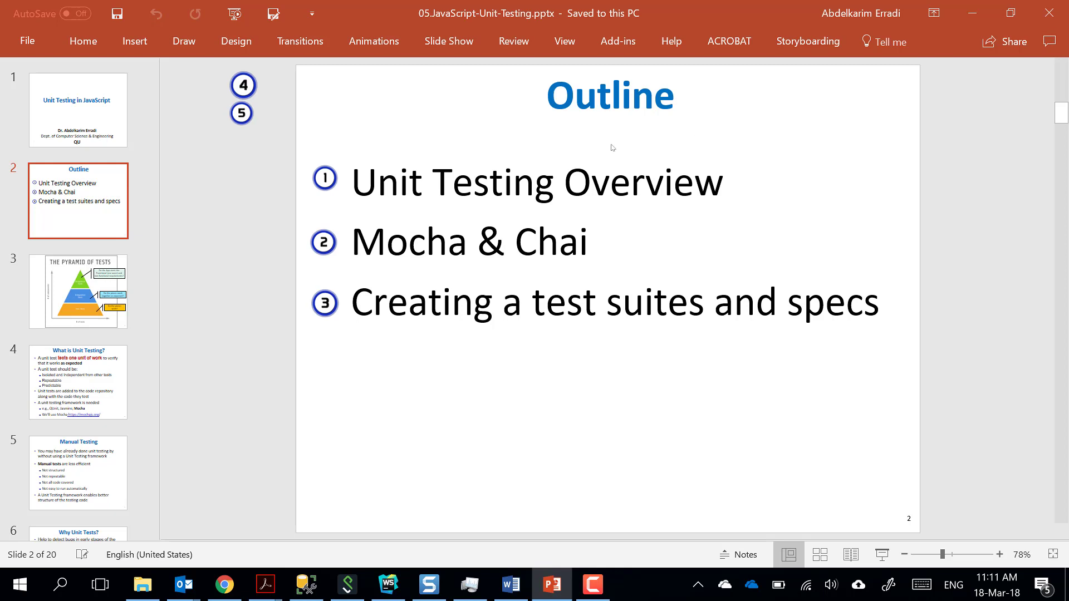
Display slide 3, The Pyramid of Tests diagram.
{"action": "left_click", "coordinate": [78, 291]}
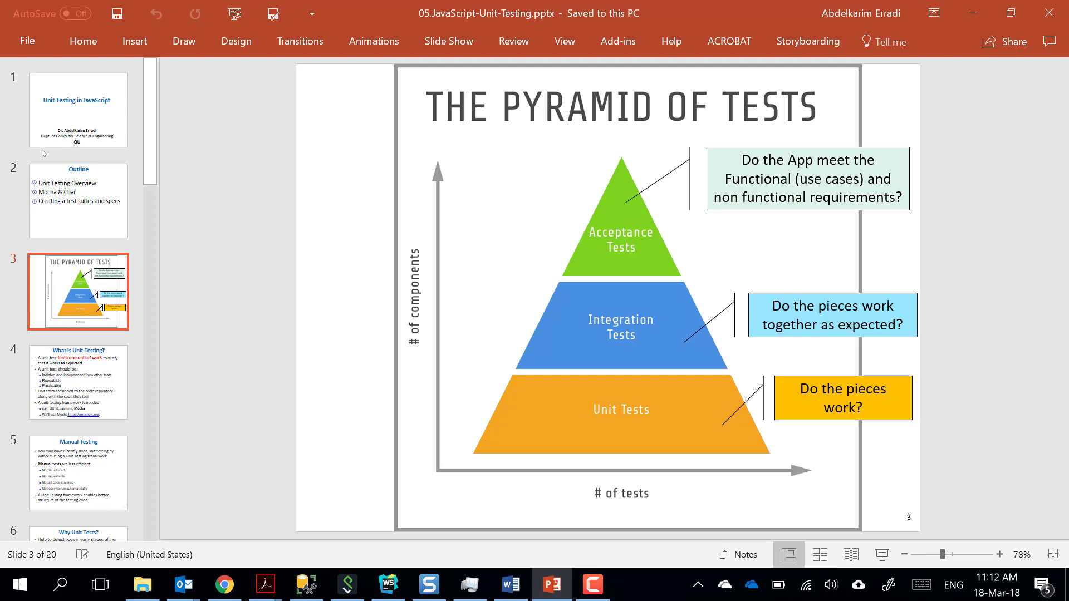
{"action": "mouse_move", "coordinate": [84, 305]}
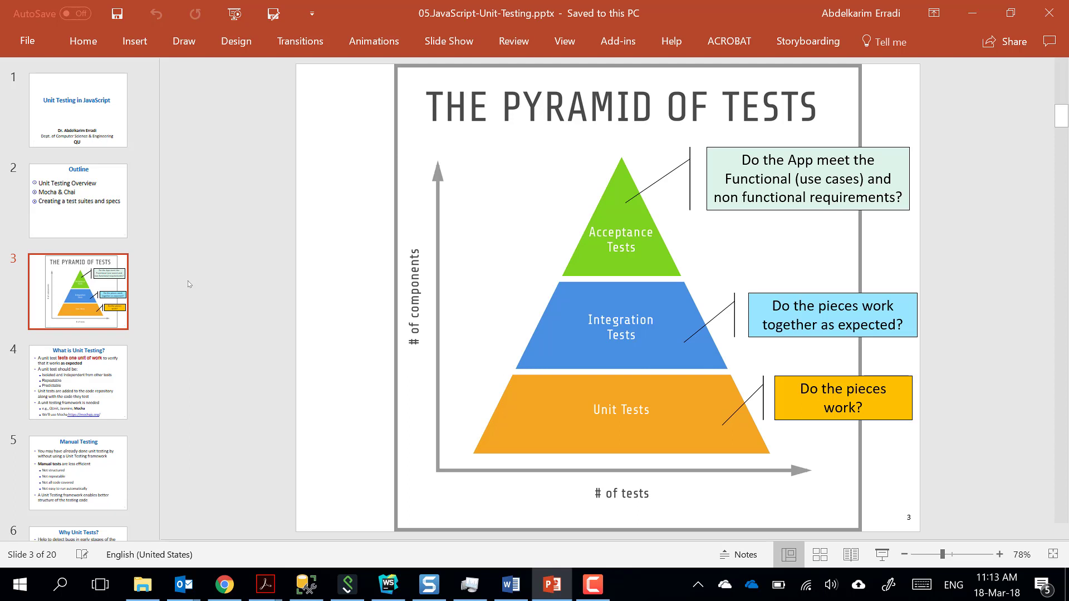
{"action": "scroll", "scroll_direction": "down", "scroll_amount": 3}
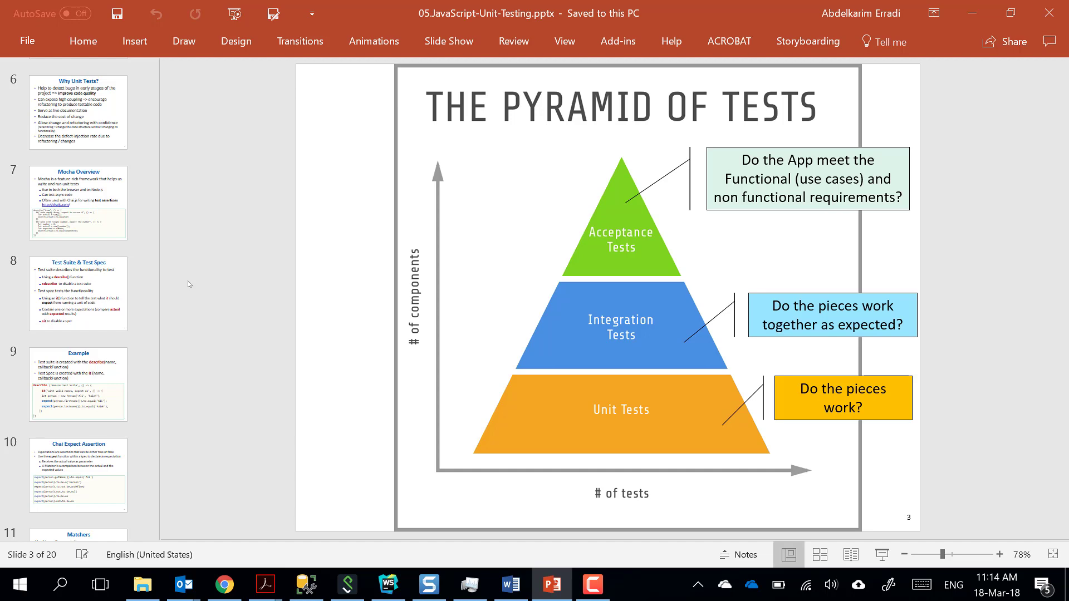
{"action": "scroll", "scroll_direction": "up", "scroll_amount": 3}
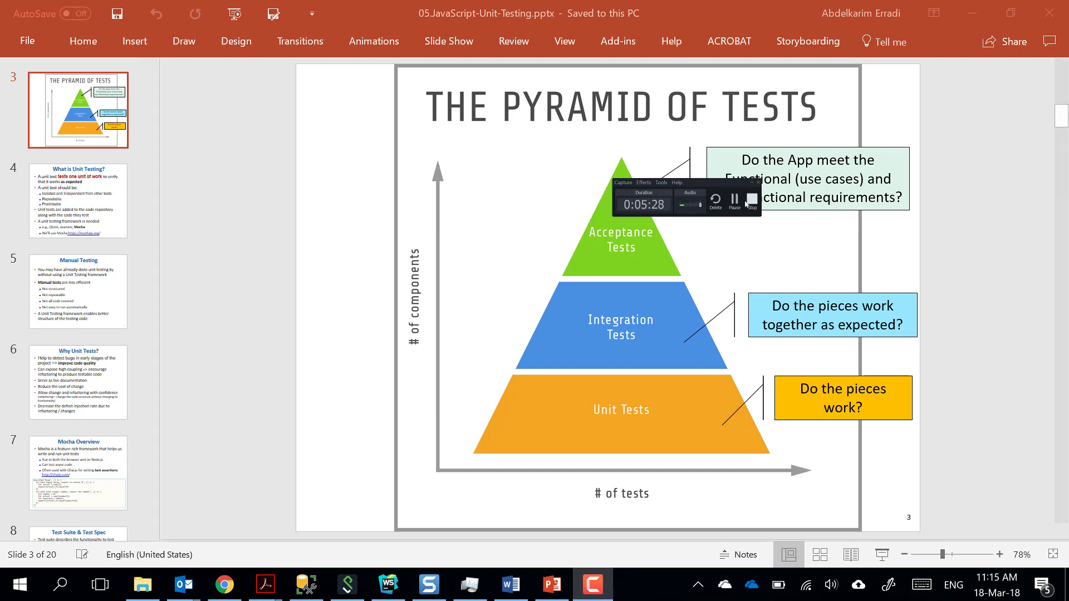
{"action": "left_click", "coordinate": [750, 203]}
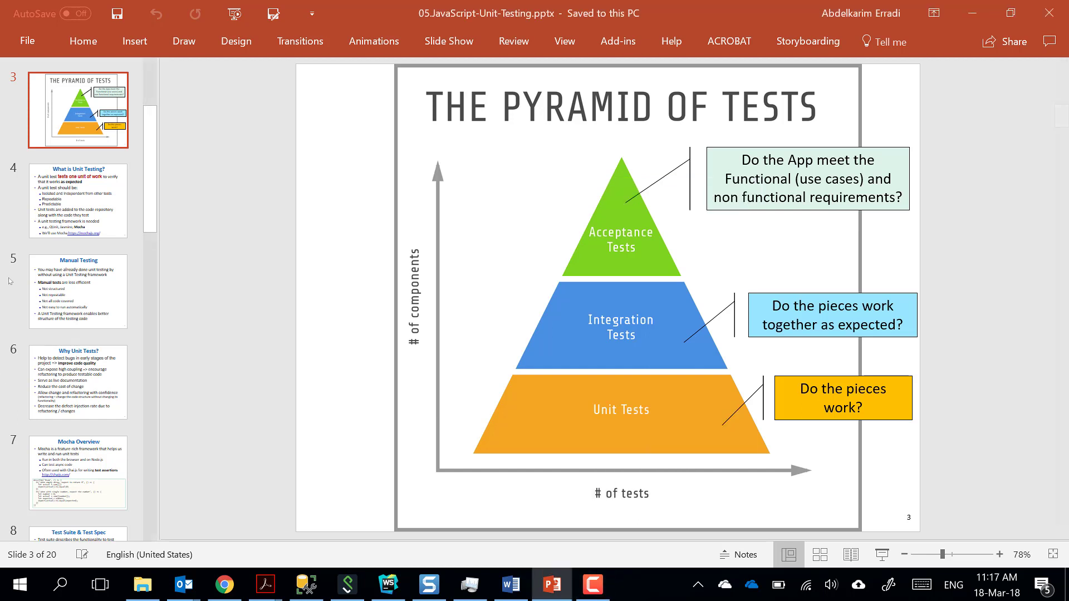
{"action": "left_click", "coordinate": [79, 200]}
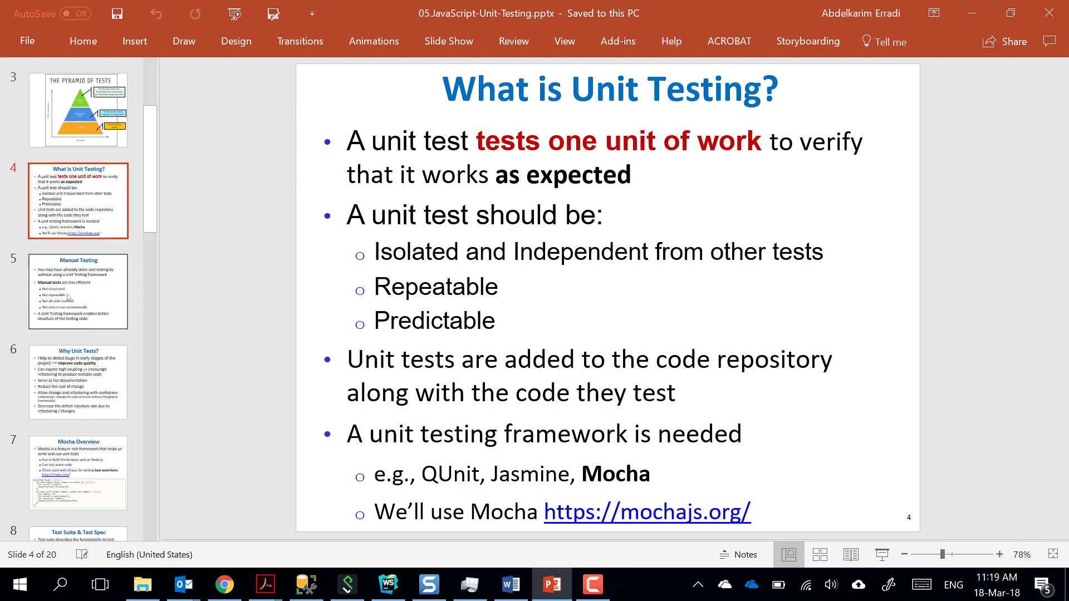
Advance to slide 5, 'Manual Testing'.
{"action": "left_click", "coordinate": [78, 292]}
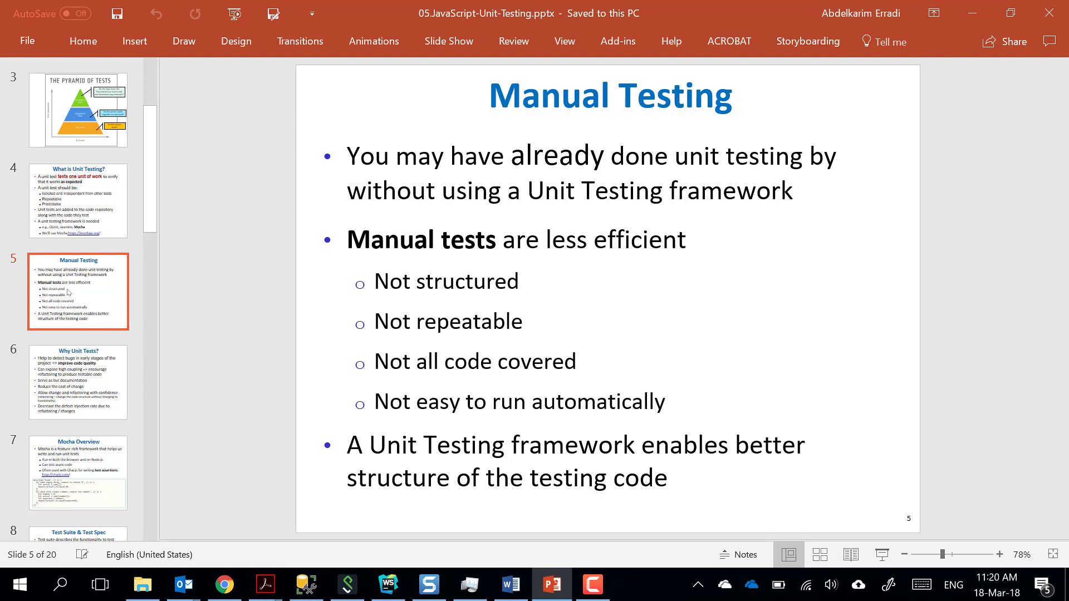
Advance to slide 6, 'Why Unit Tests?'.
{"action": "left_click", "coordinate": [79, 382]}
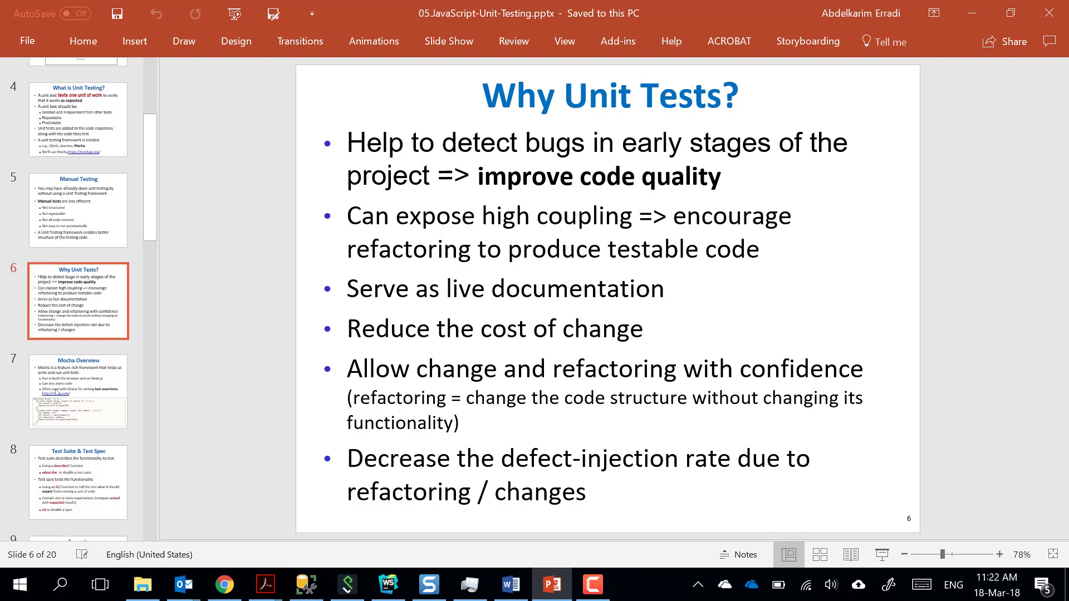
Switch to WebStorm showing the InternApp project's StudentView.vue.
{"action": "left_click", "coordinate": [78, 385]}
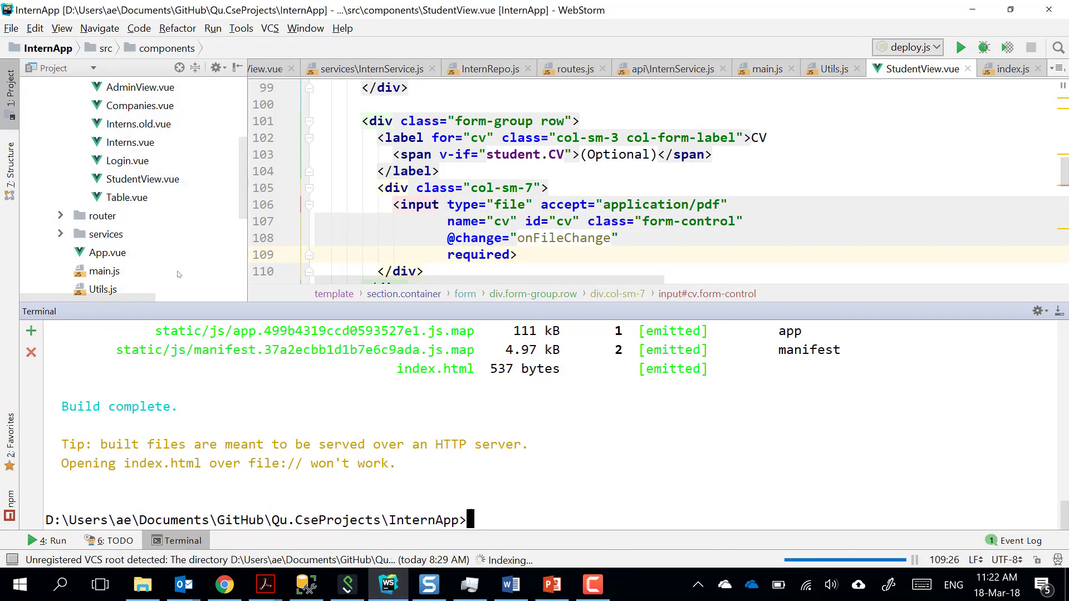
Open the 03-5.JavaScript project from D:\cmps356\cmps356-content\Examples.
{"action": "left_click", "coordinate": [11, 28]}
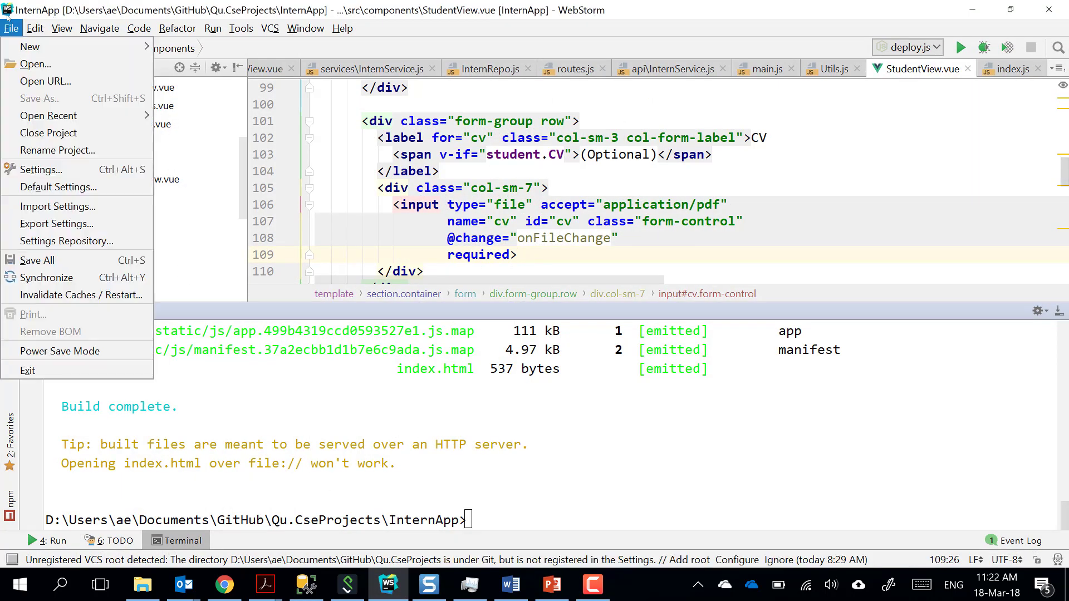
{"action": "left_click", "coordinate": [34, 64]}
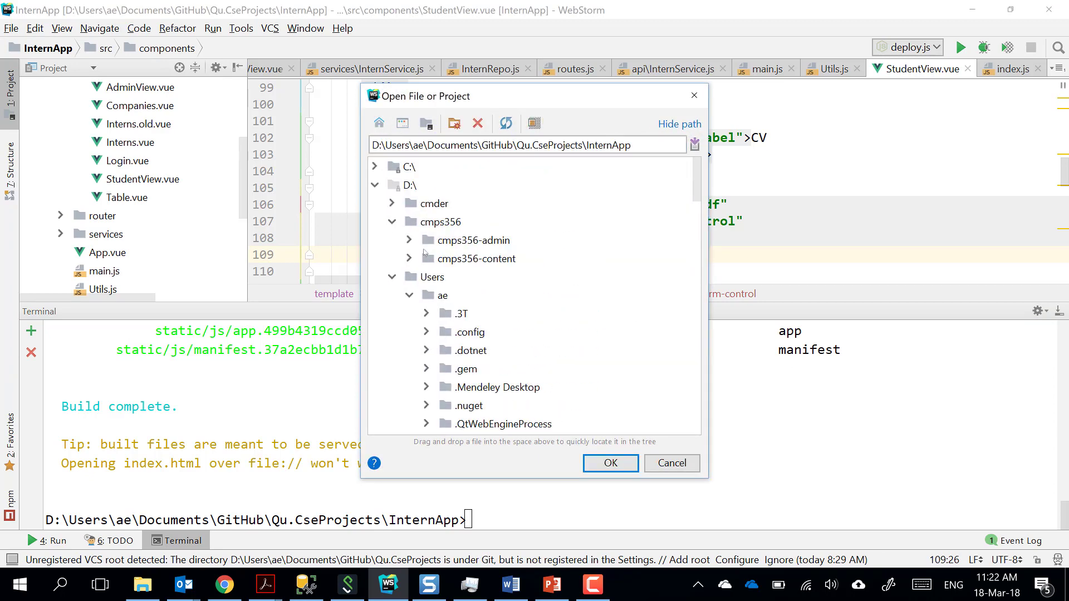
{"action": "left_click", "coordinate": [409, 258]}
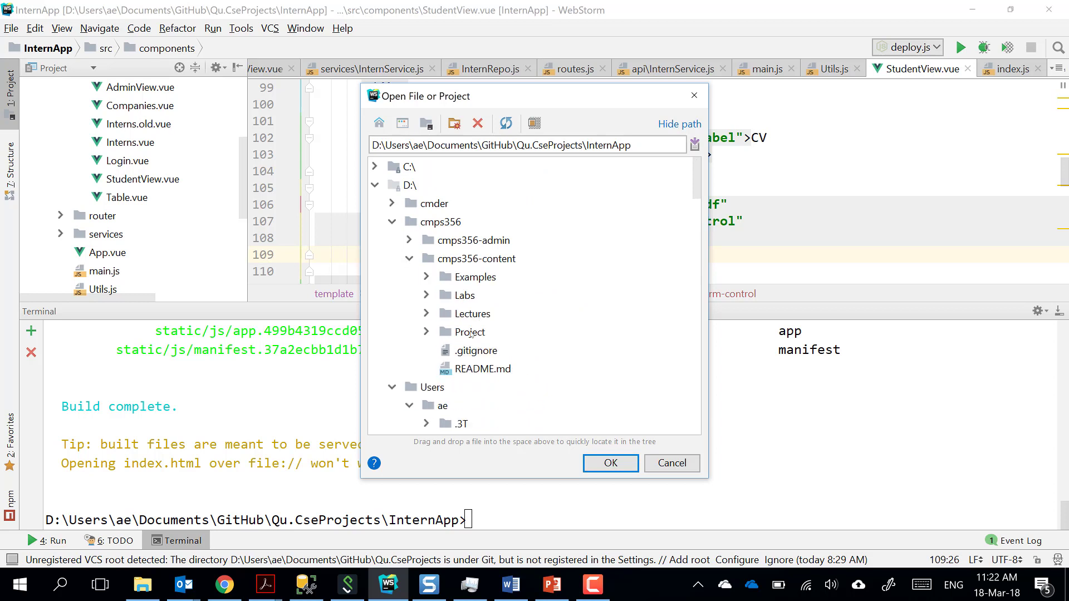
{"action": "mouse_move", "coordinate": [424, 304]}
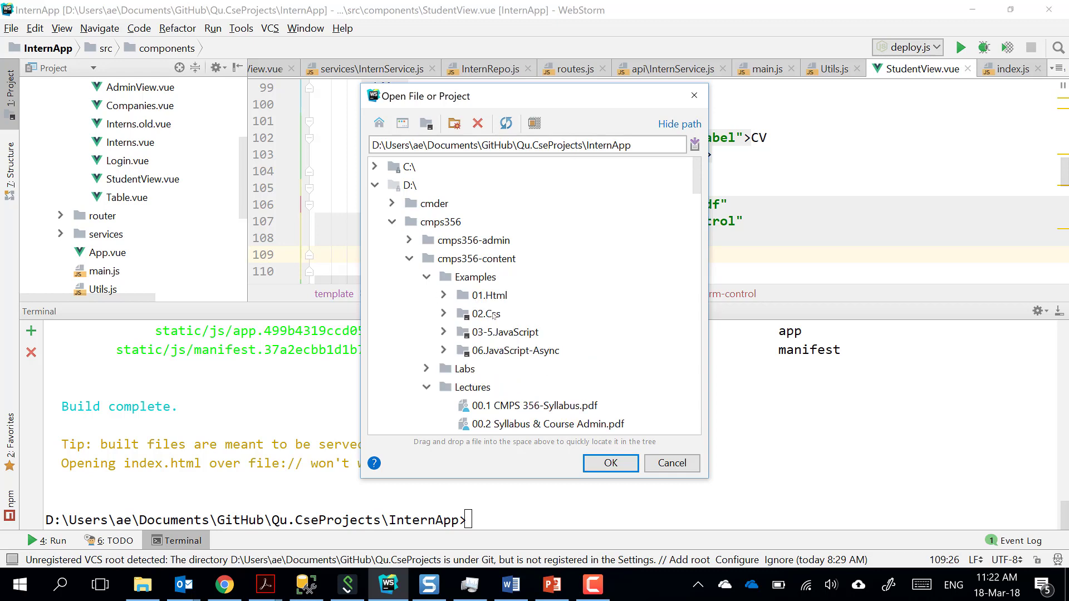
{"action": "left_click", "coordinate": [507, 332]}
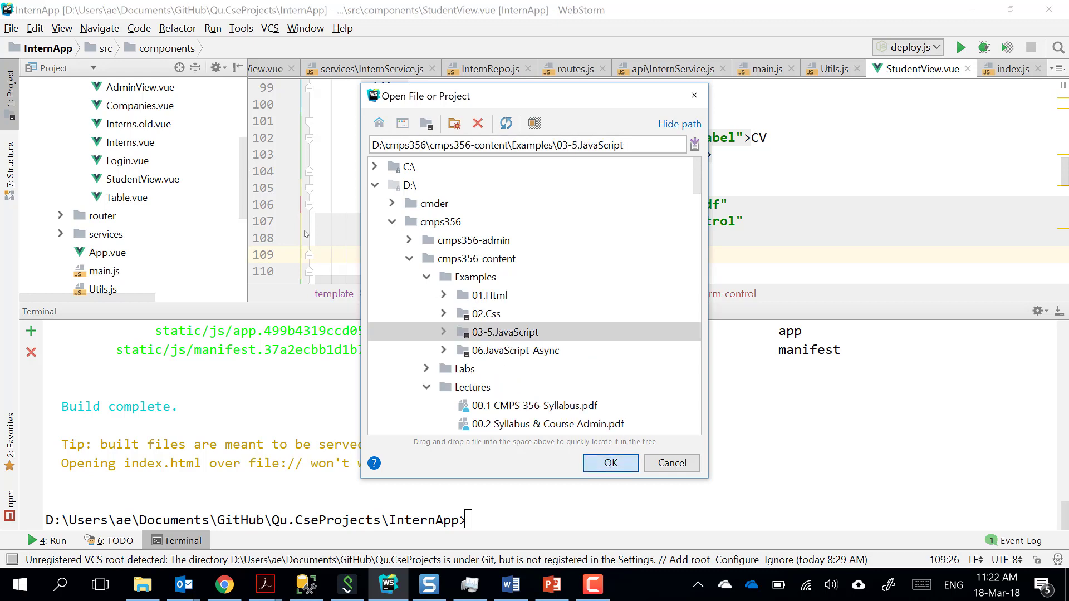
{"action": "left_click", "coordinate": [610, 463]}
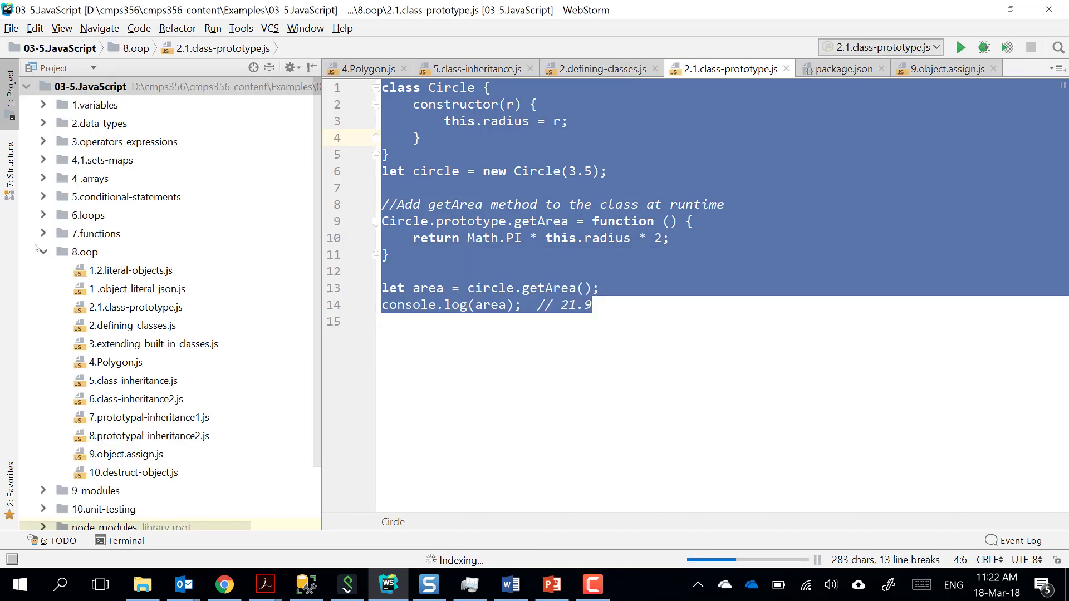
Open calculator.js and create an empty main.js file in 10.unit-testing.
{"action": "left_click", "coordinate": [41, 251]}
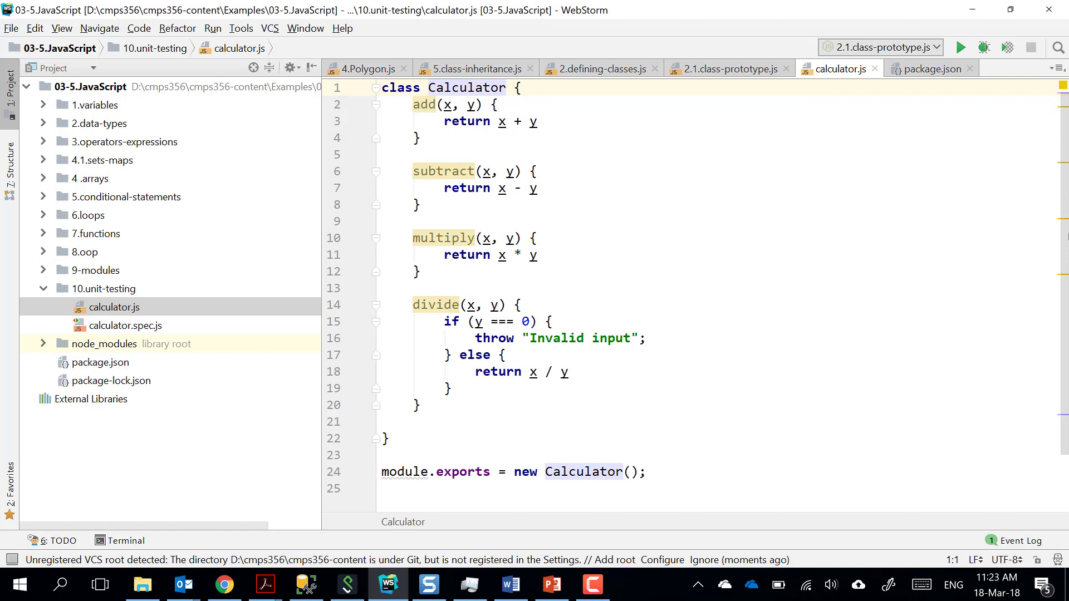
{"action": "mouse_move", "coordinate": [96, 283]}
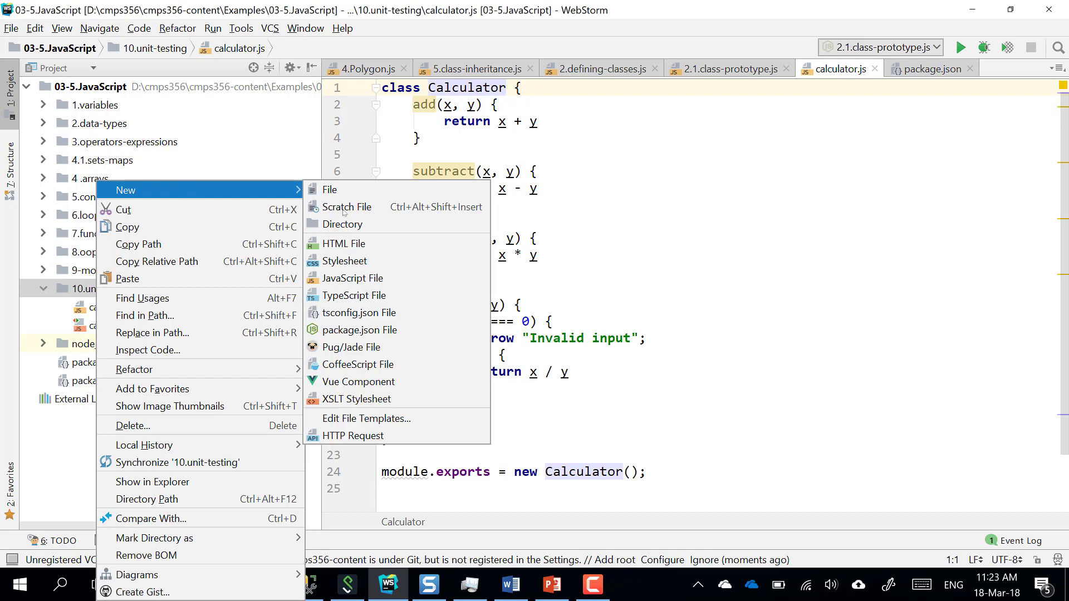
{"action": "left_click", "coordinate": [354, 278]}
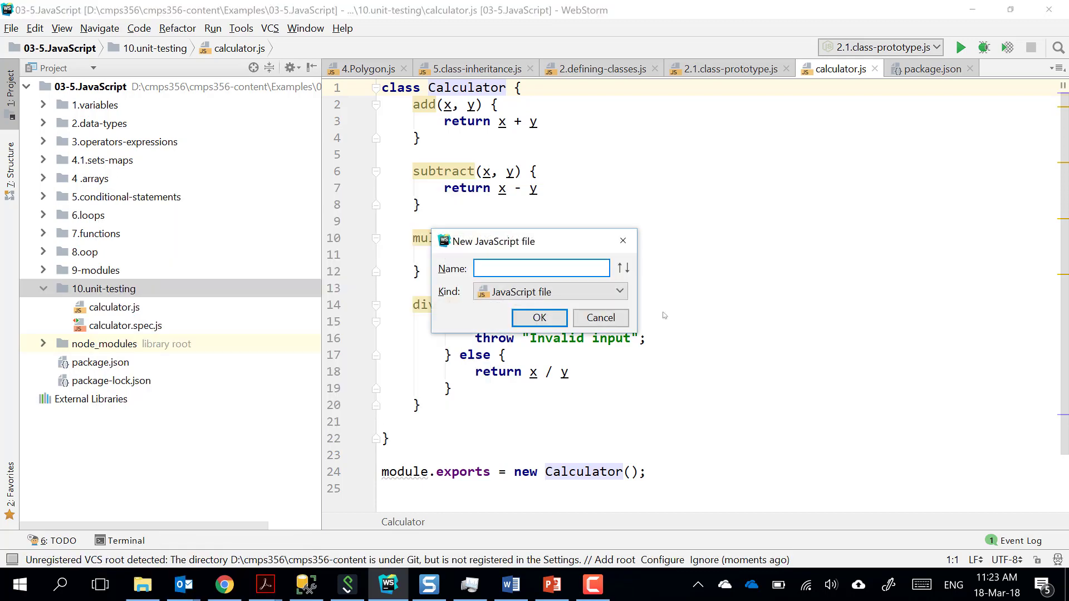
{"action": "type", "text": "main"}
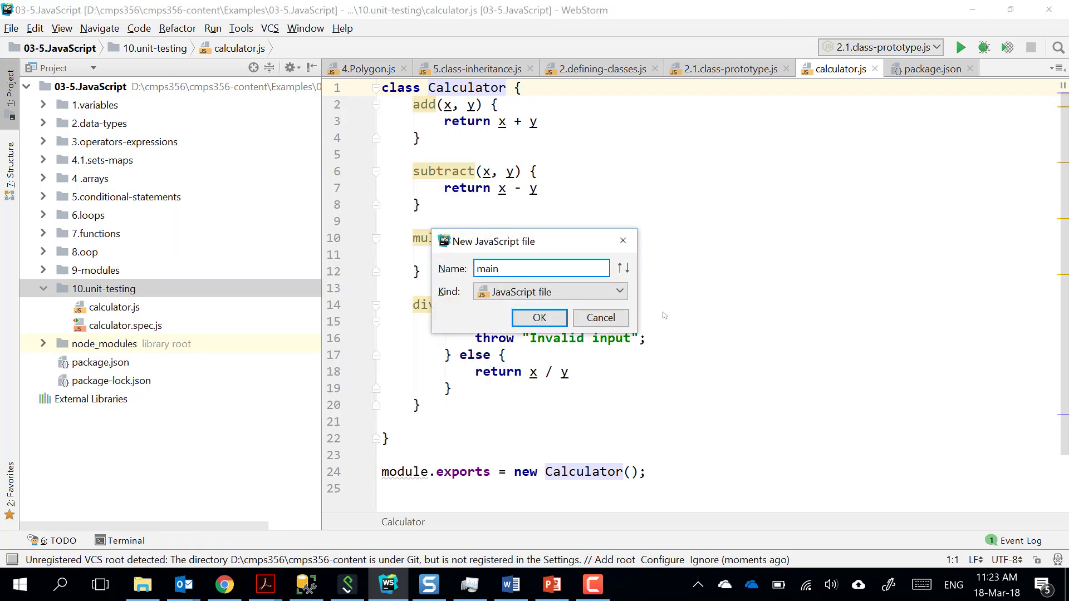
{"action": "left_click", "coordinate": [537, 319]}
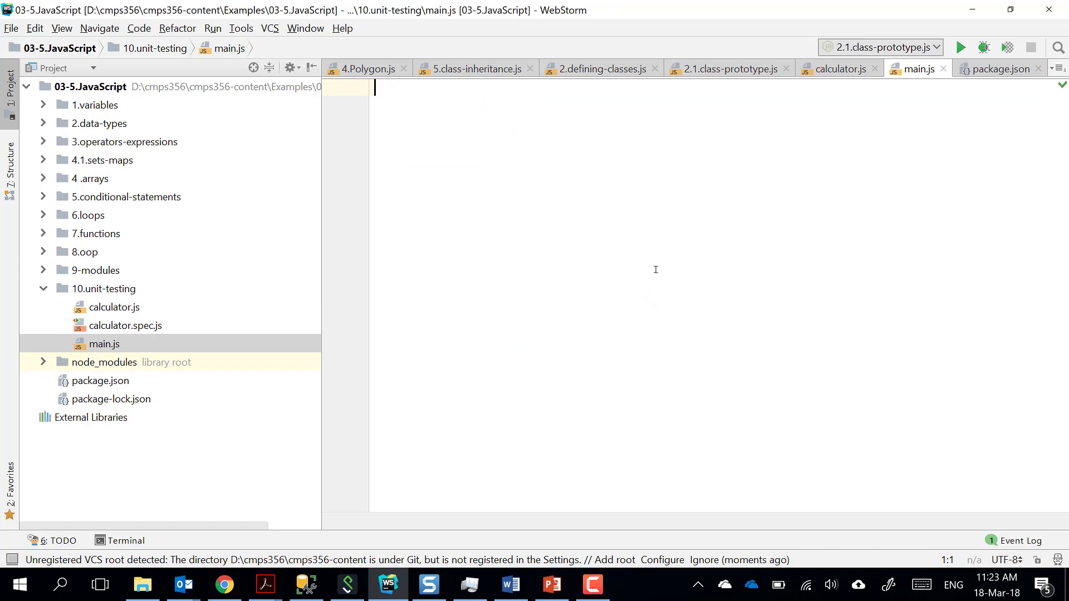
{"action": "mouse_move", "coordinate": [104, 325]}
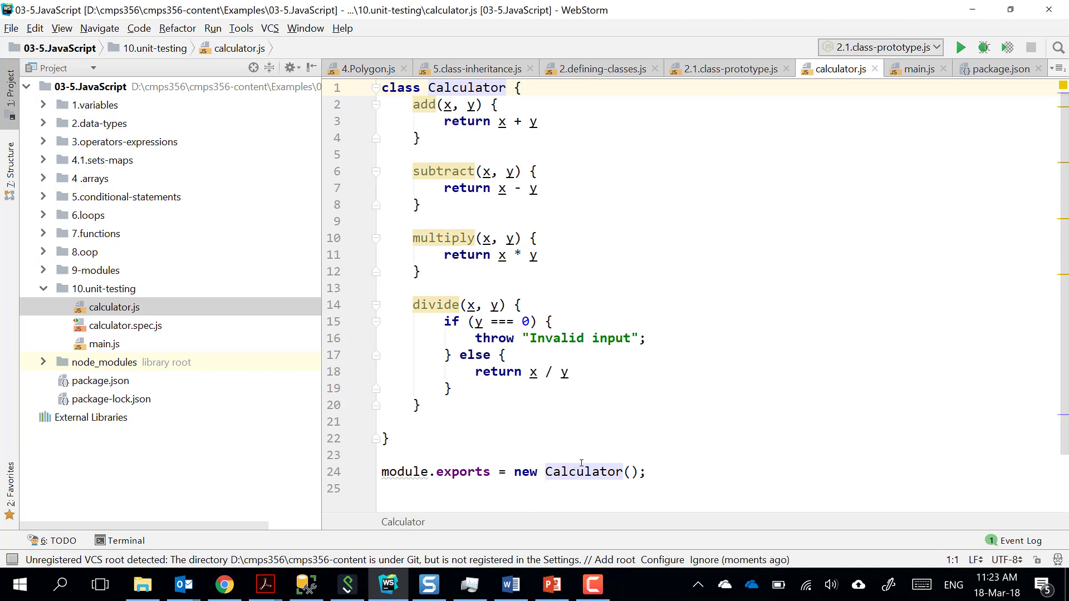
{"action": "mouse_move", "coordinate": [695, 408]}
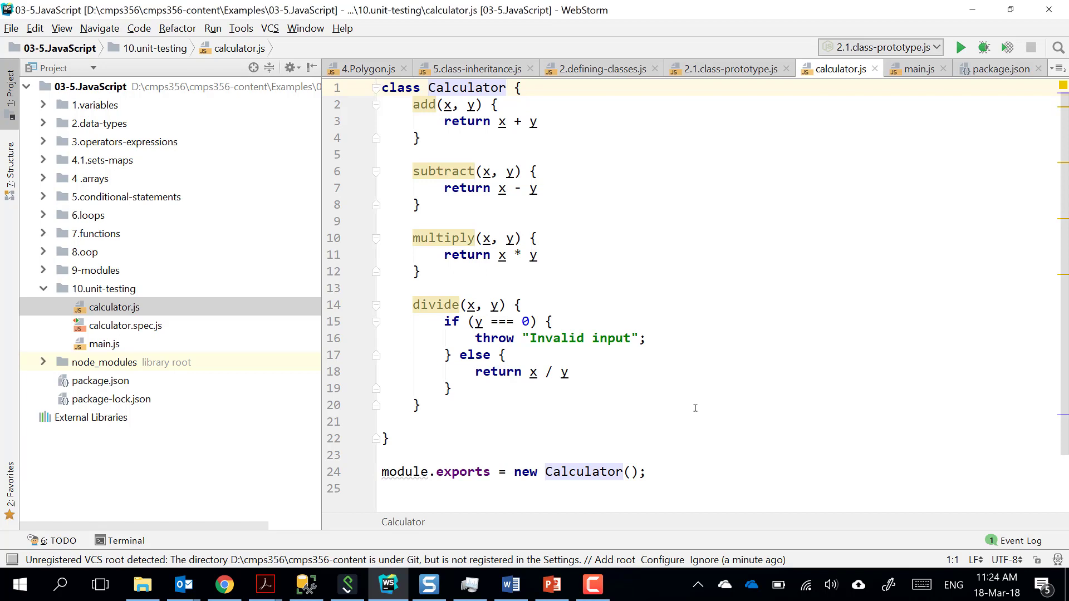
Write const calc = require('calculator'); and console.log(calc.add(5, 6)); in main.js.
{"action": "left_click", "coordinate": [382, 87]}
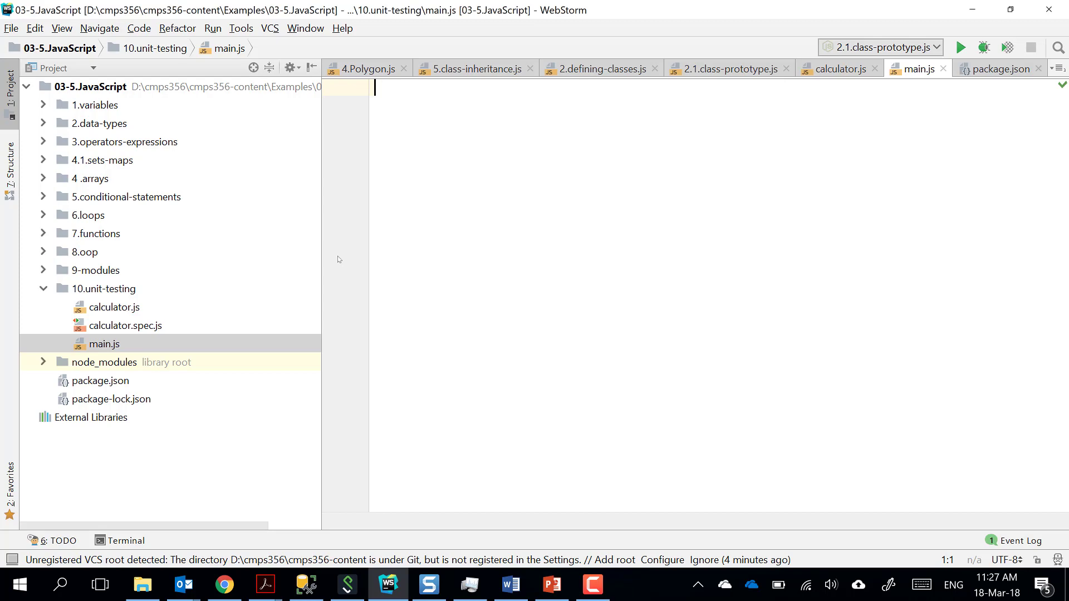
{"action": "type", "text": "const c"}
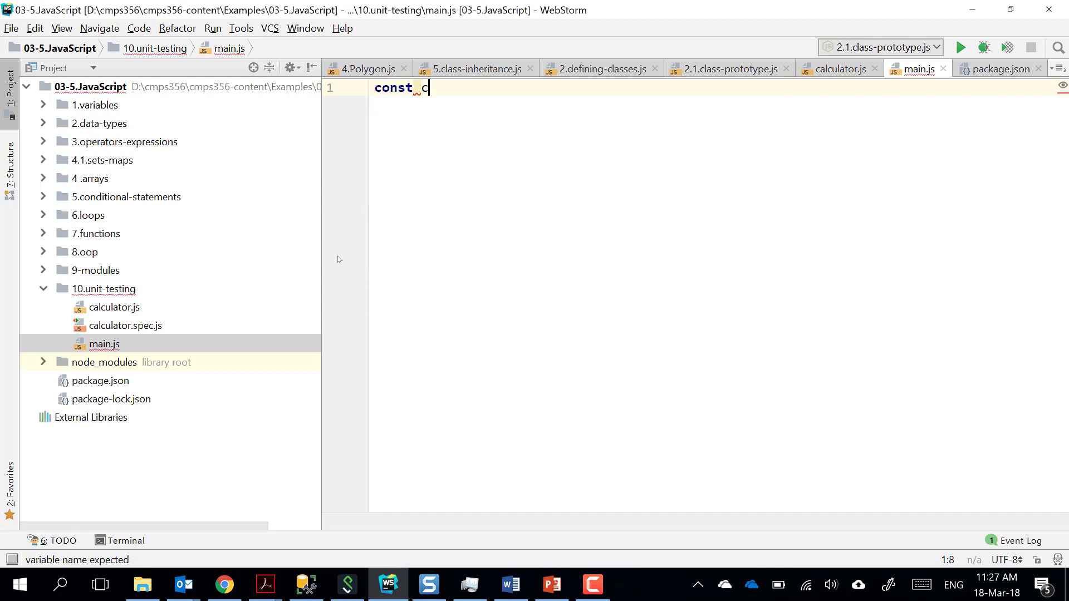
{"action": "type", "text": "al"}
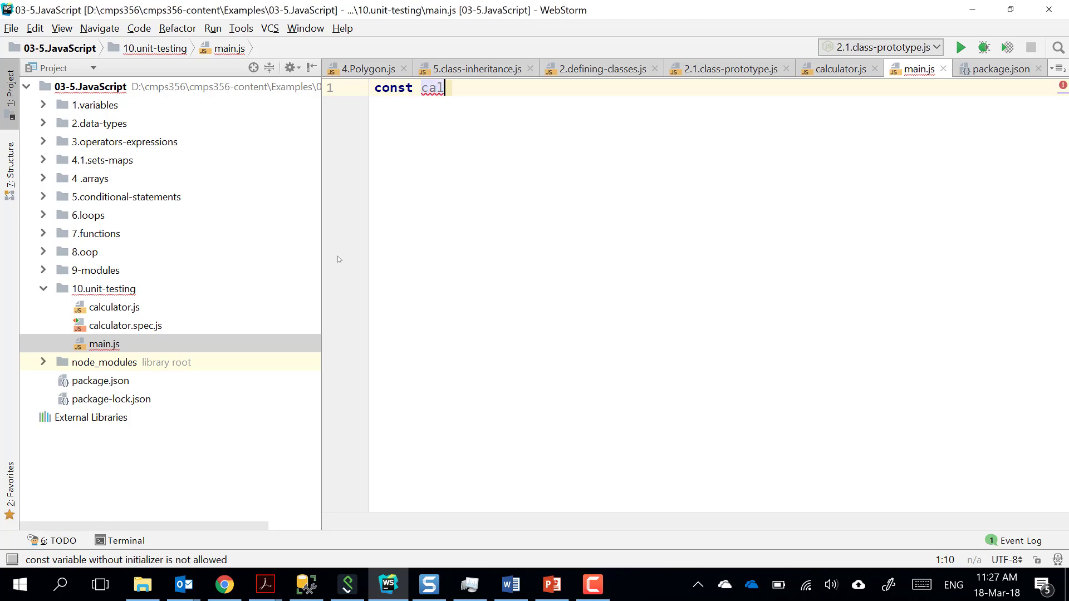
{"action": "type", "text": "c ="}
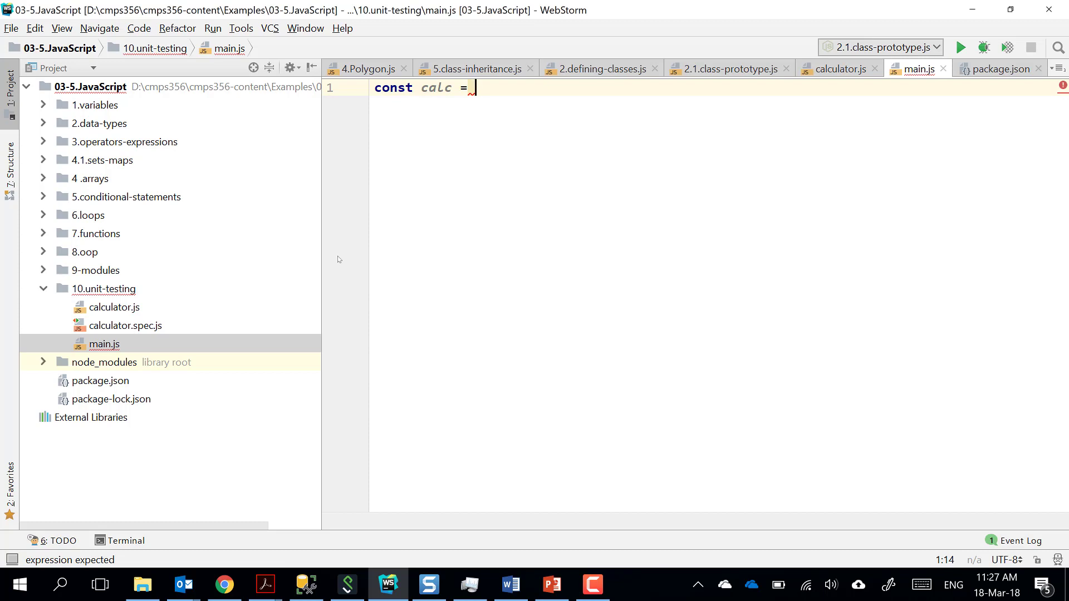
{"action": "type", "text": "require('calculator');"}
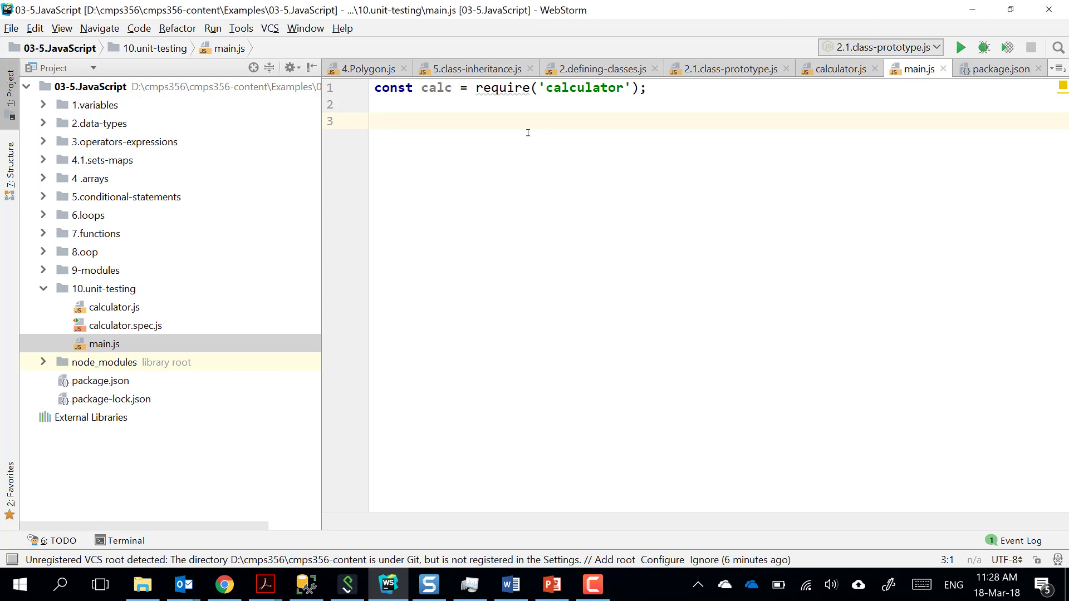
{"action": "type", "text": "co"}
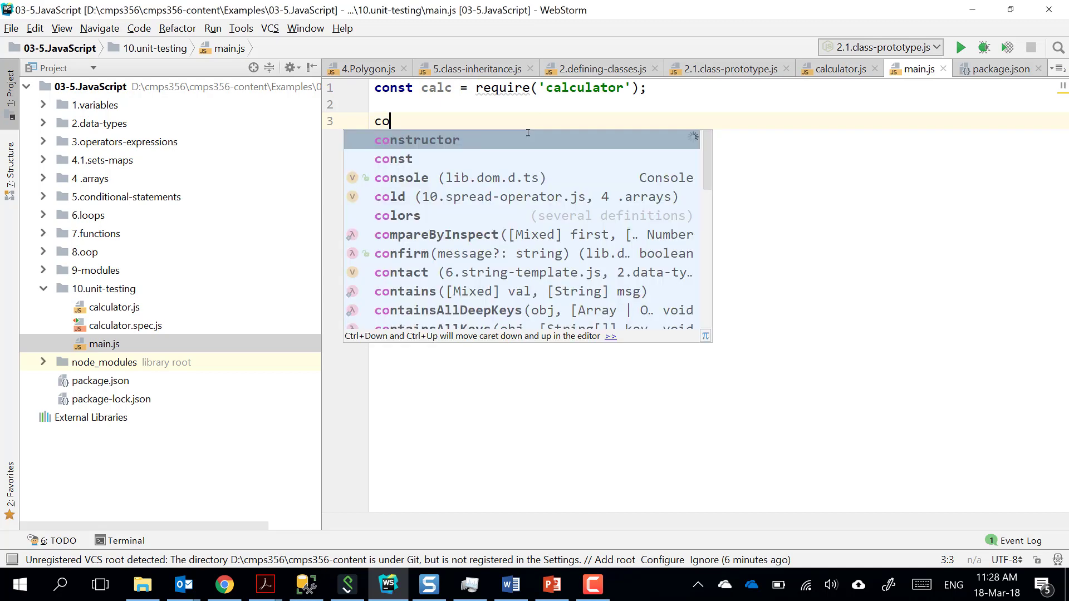
{"action": "type", "text": "nsole.log("}
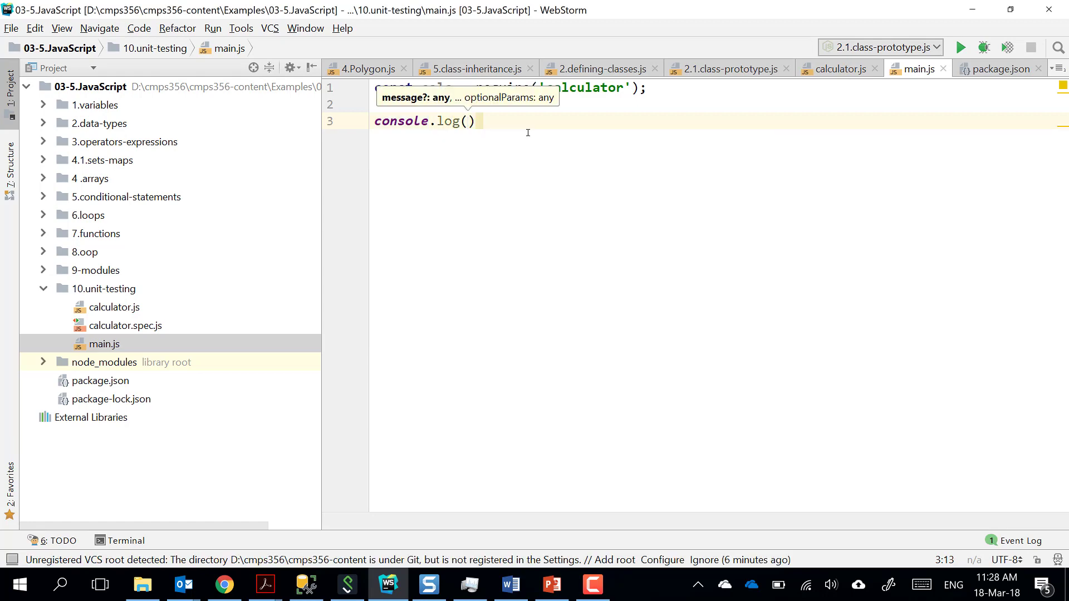
{"action": "type", "text": "calc."}
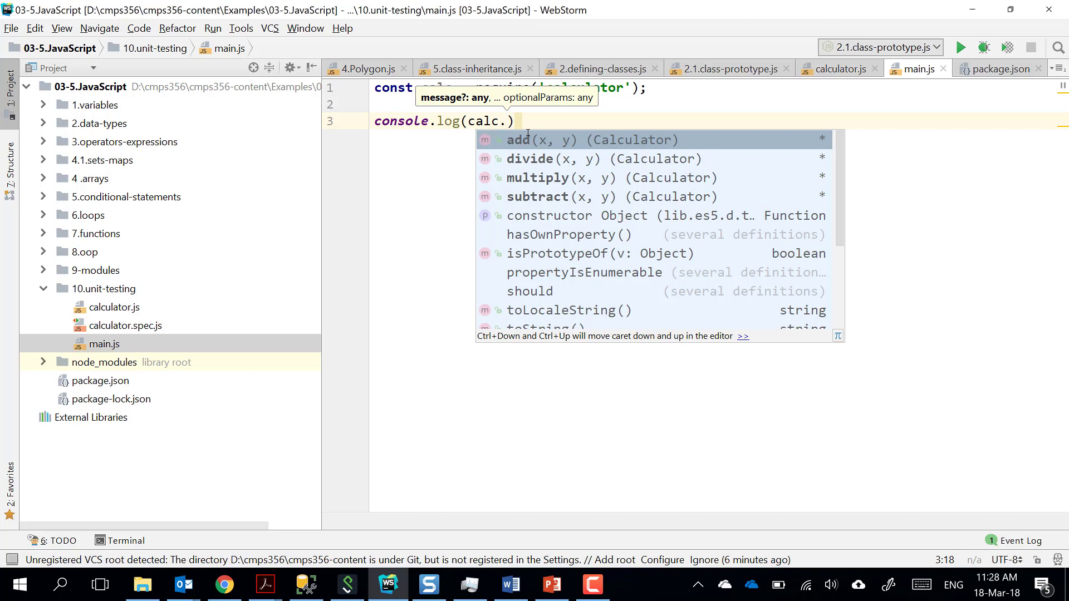
{"action": "type", "text": "ad"}
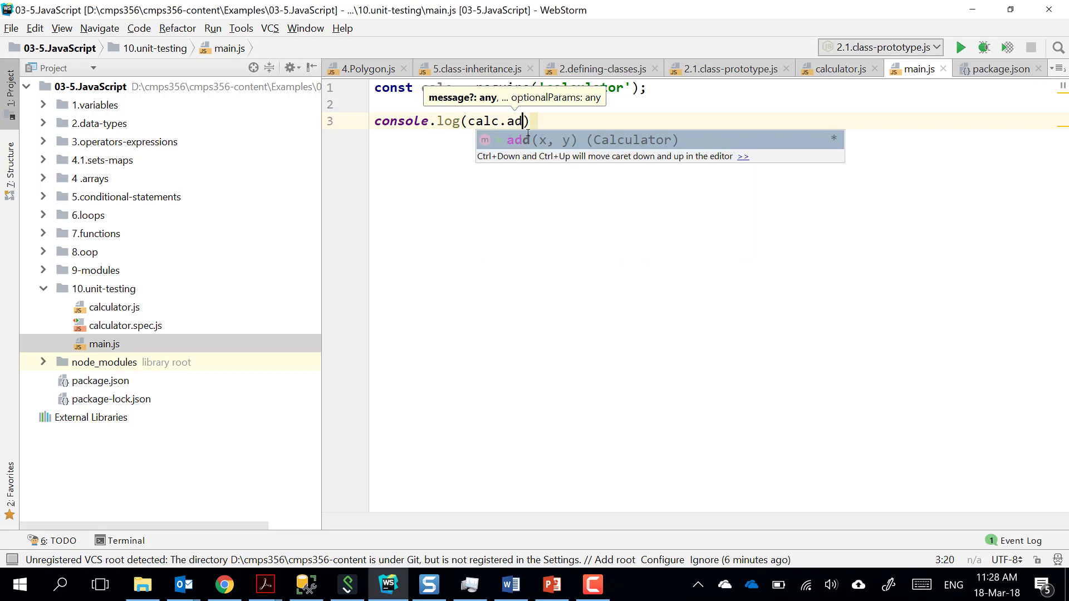
{"action": "type", "text": "(5"}
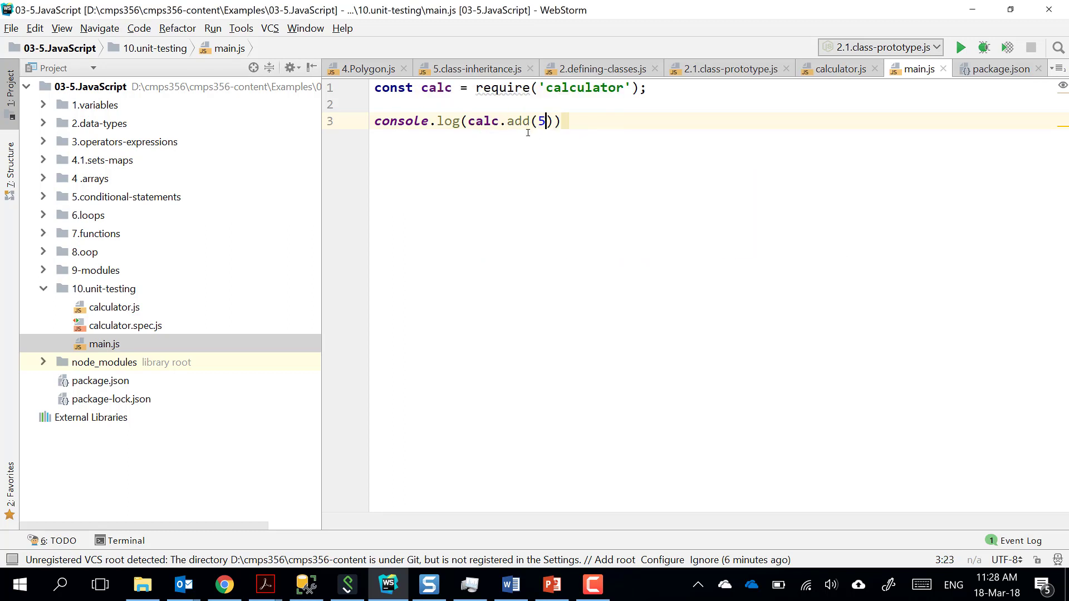
{"action": "type", "text": ", 6"}
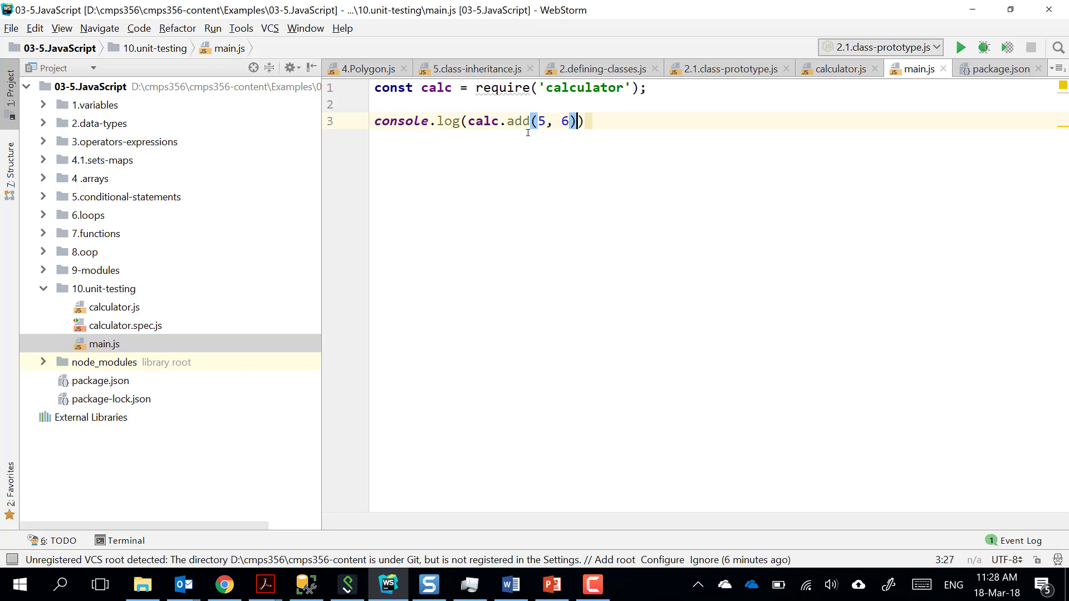
{"action": "type", "text": ";"}
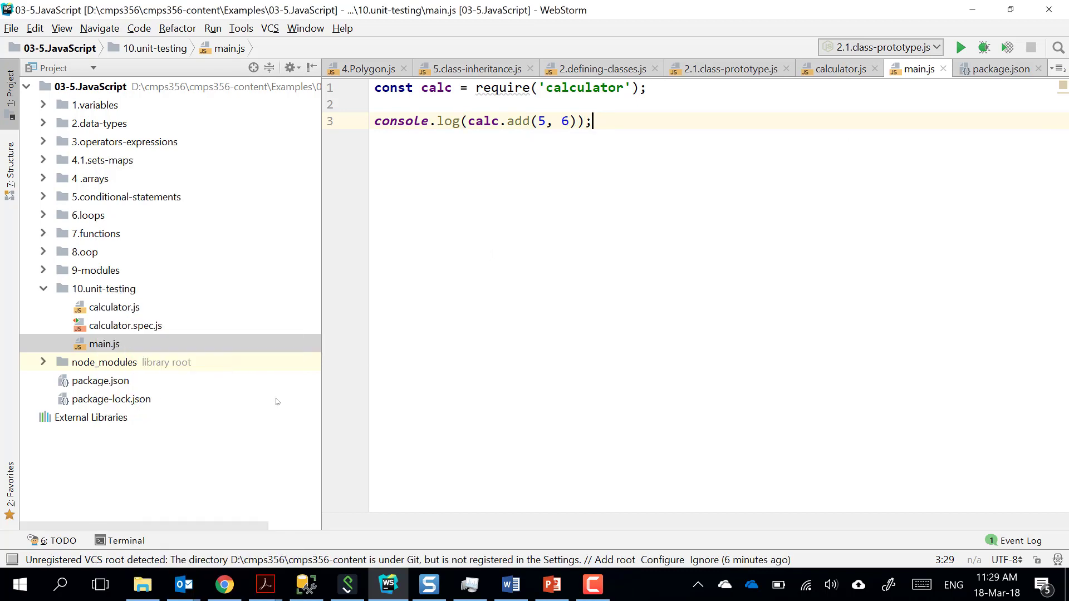
Run main.js, change the require path to './calculator', and rerun it to print 11.
{"action": "left_click", "coordinate": [959, 48]}
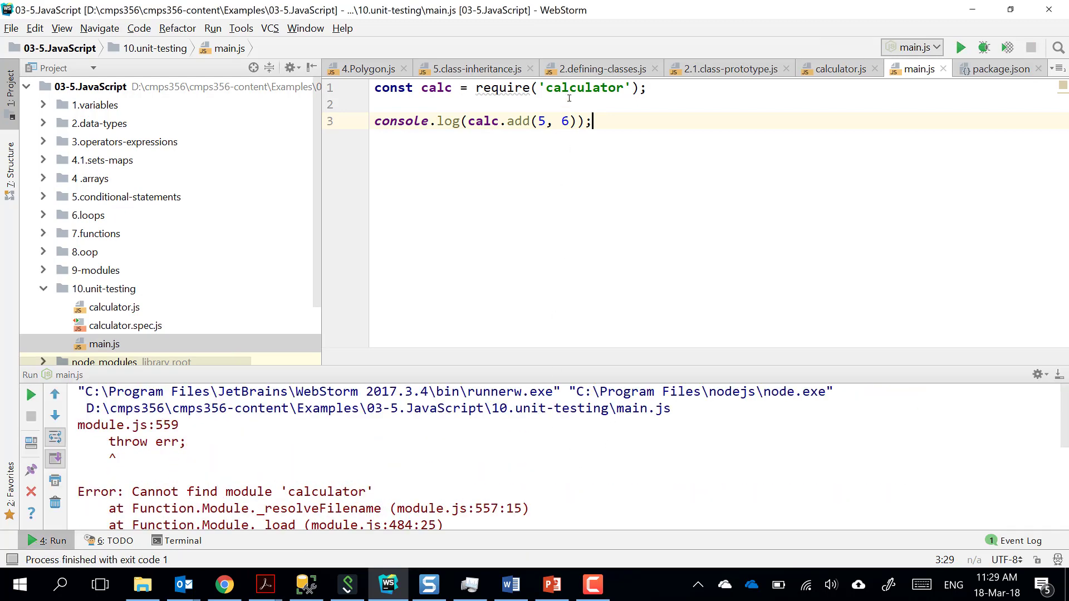
{"action": "type", "text": "./"}
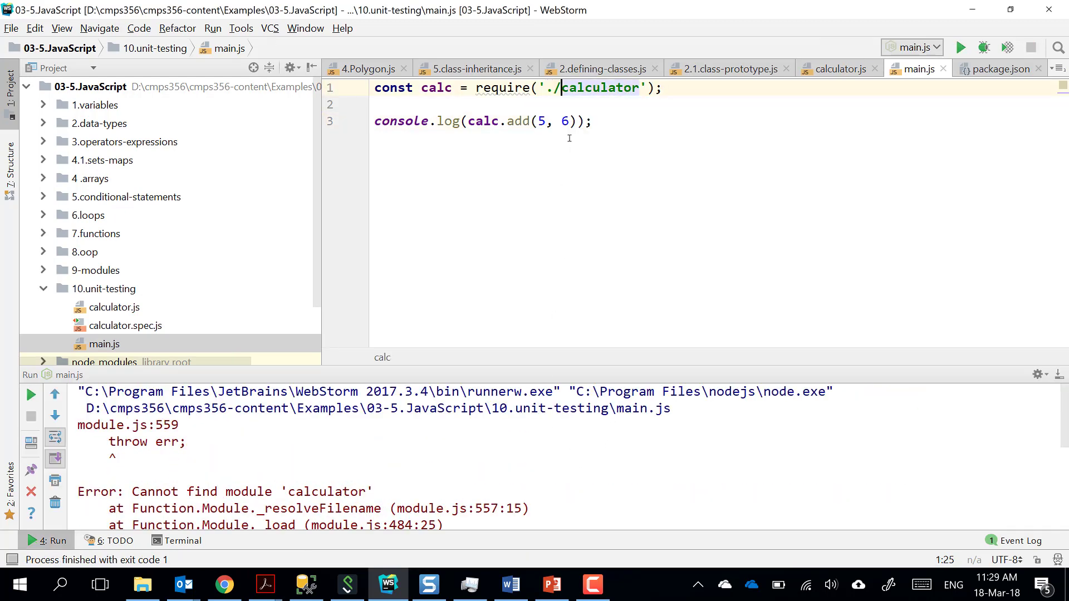
{"action": "right_click", "coordinate": [103, 343]}
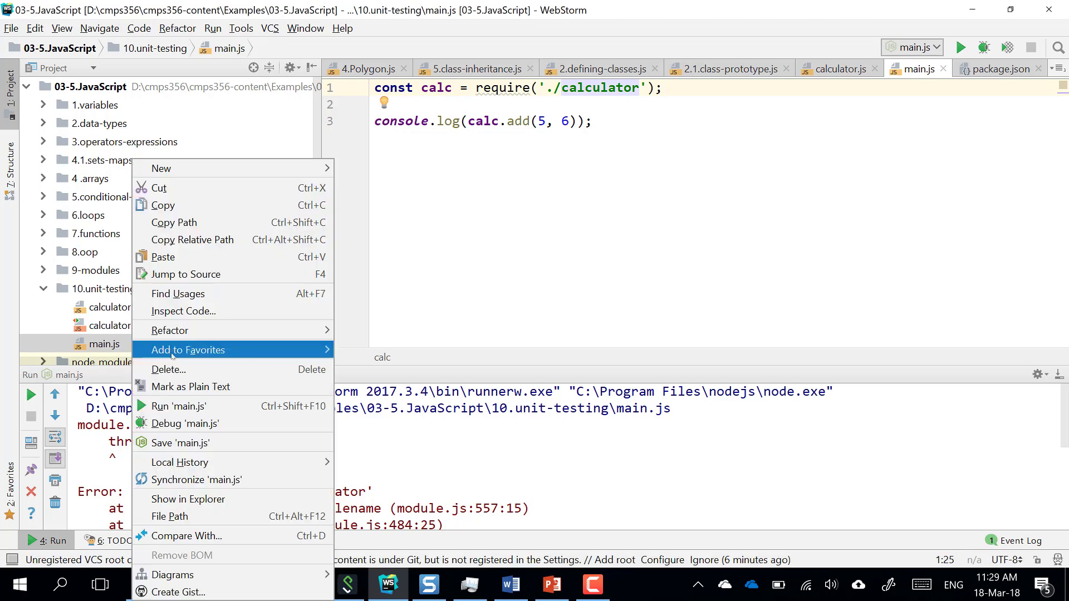
{"action": "left_click", "coordinate": [179, 405]}
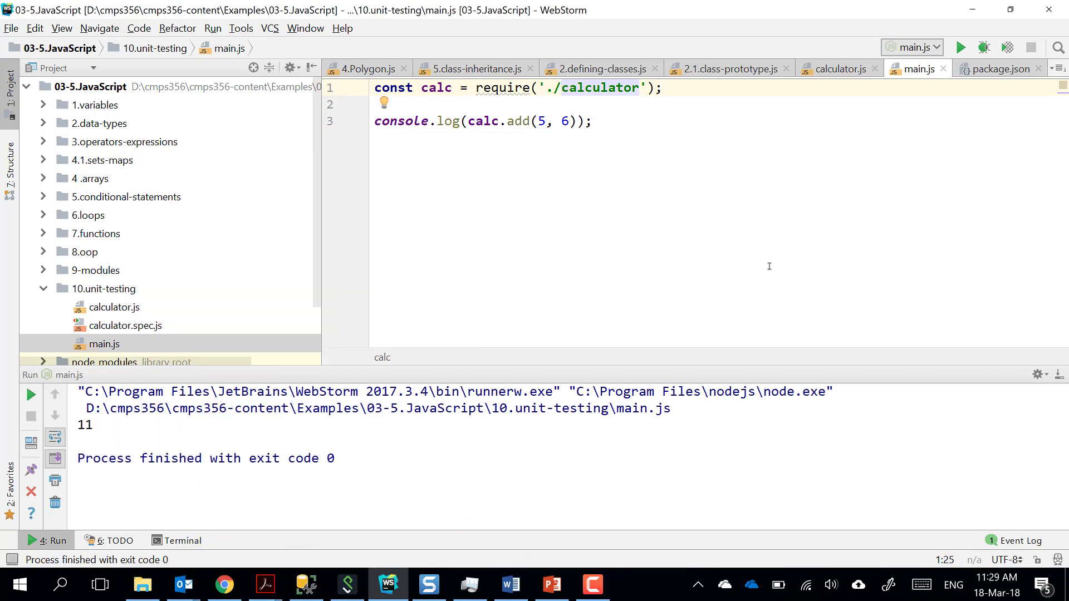
{"action": "mouse_move", "coordinate": [768, 253]}
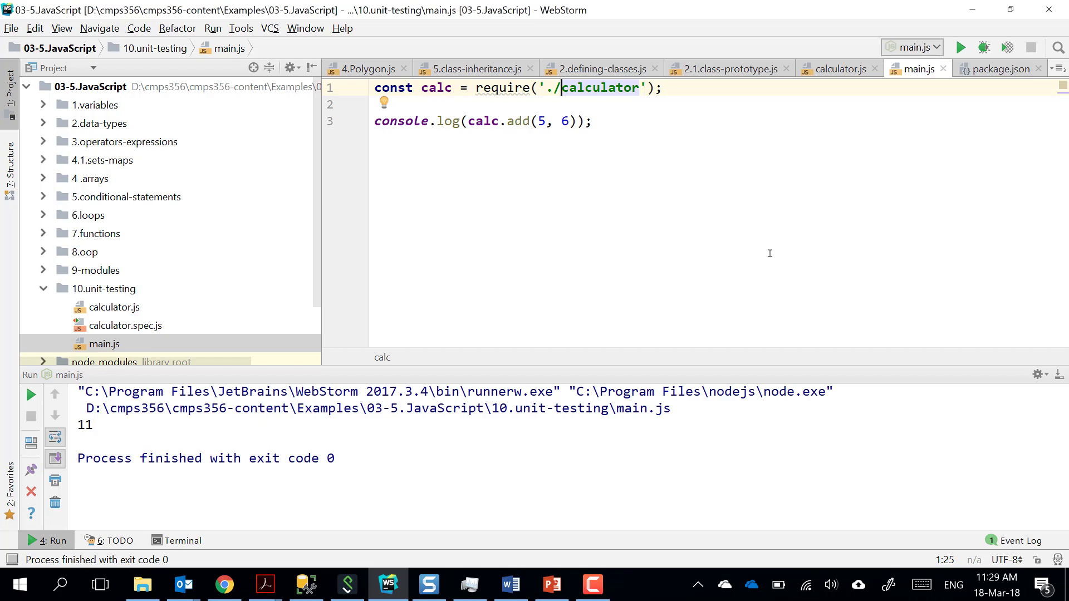
{"action": "mouse_move", "coordinate": [548, 164]}
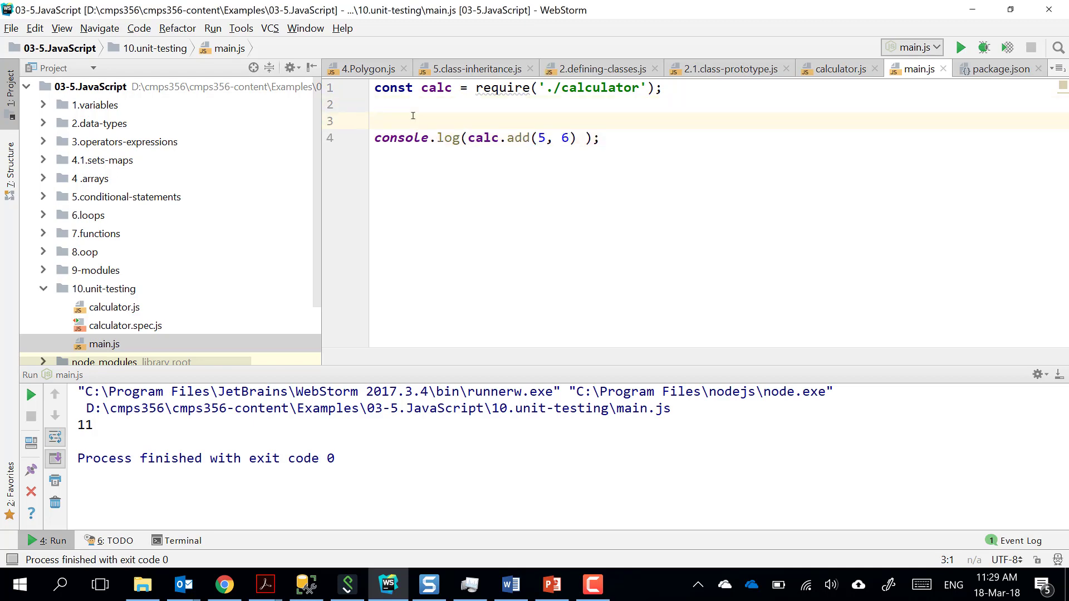
Declare let expectedResult = 11; in main.js.
{"action": "type", "text": "let"}
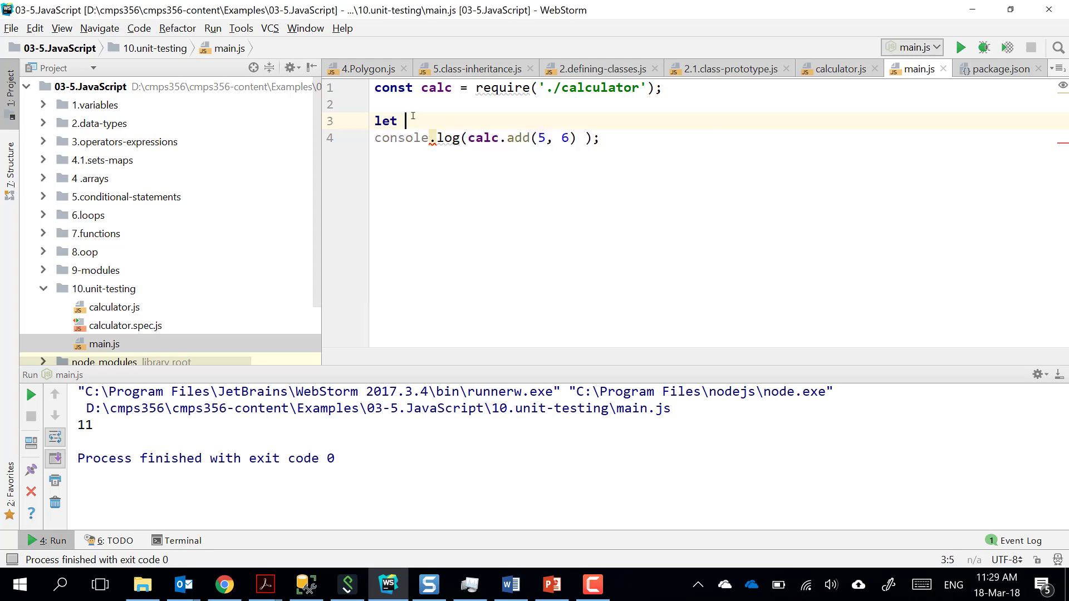
{"action": "type", "text": "expected"}
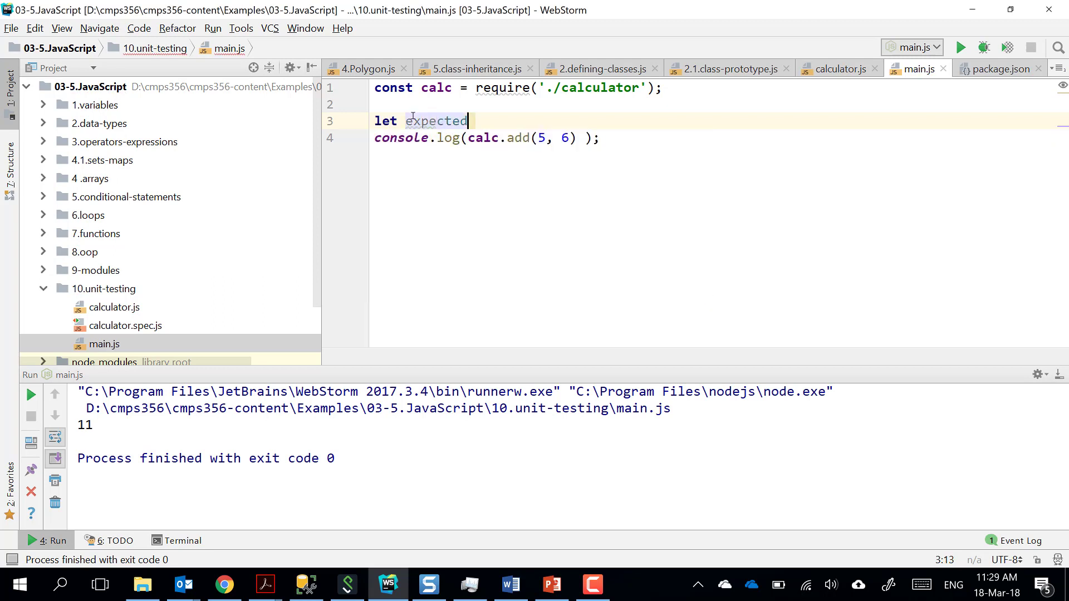
{"action": "type", "text": "Result"}
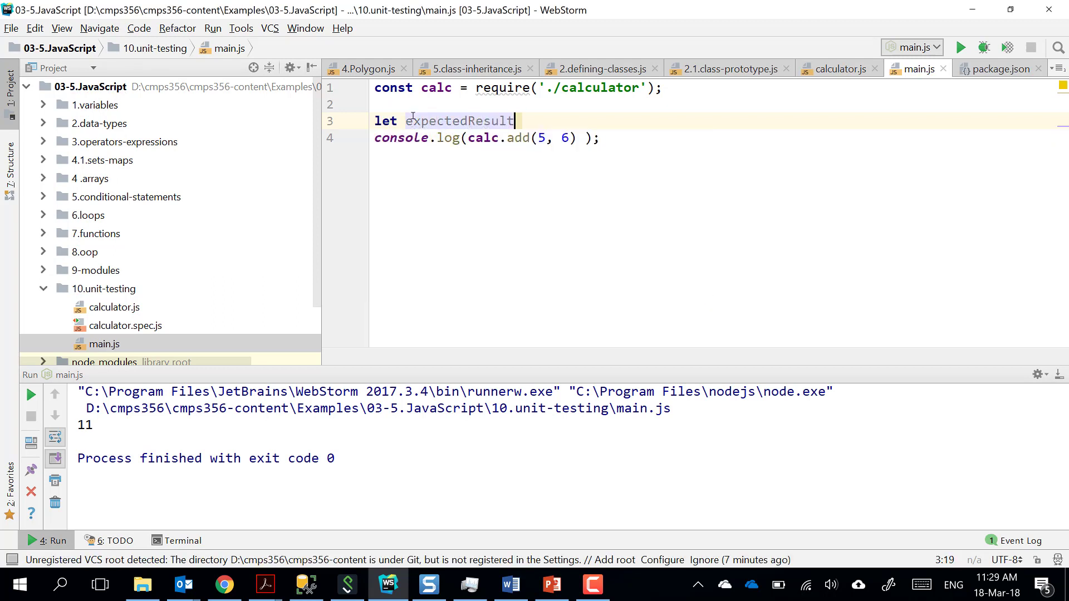
{"action": "type", "text": "= 11"}
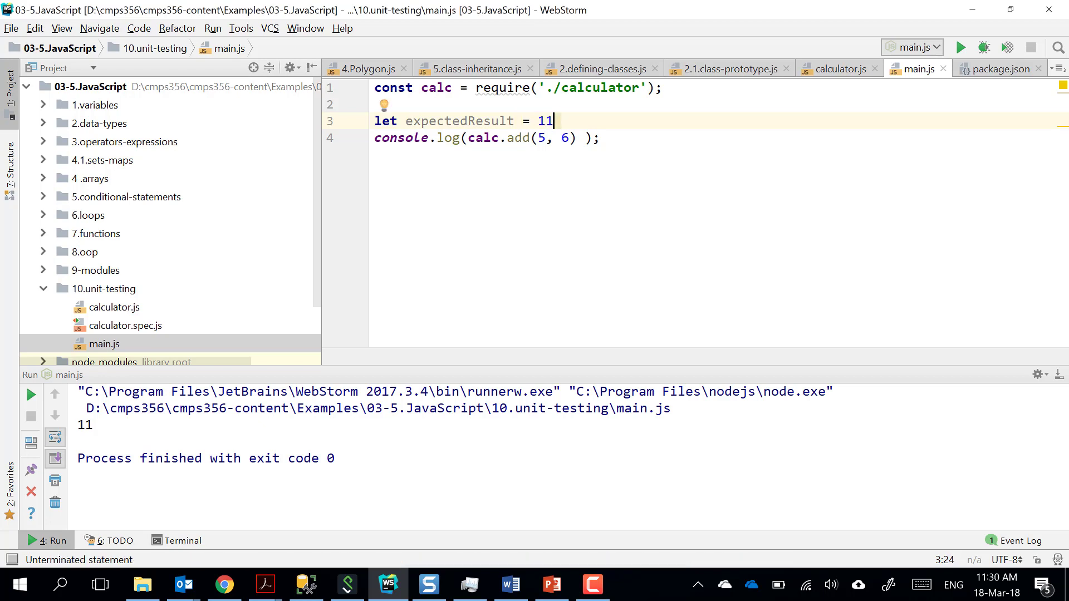
{"action": "type", "text": ";"}
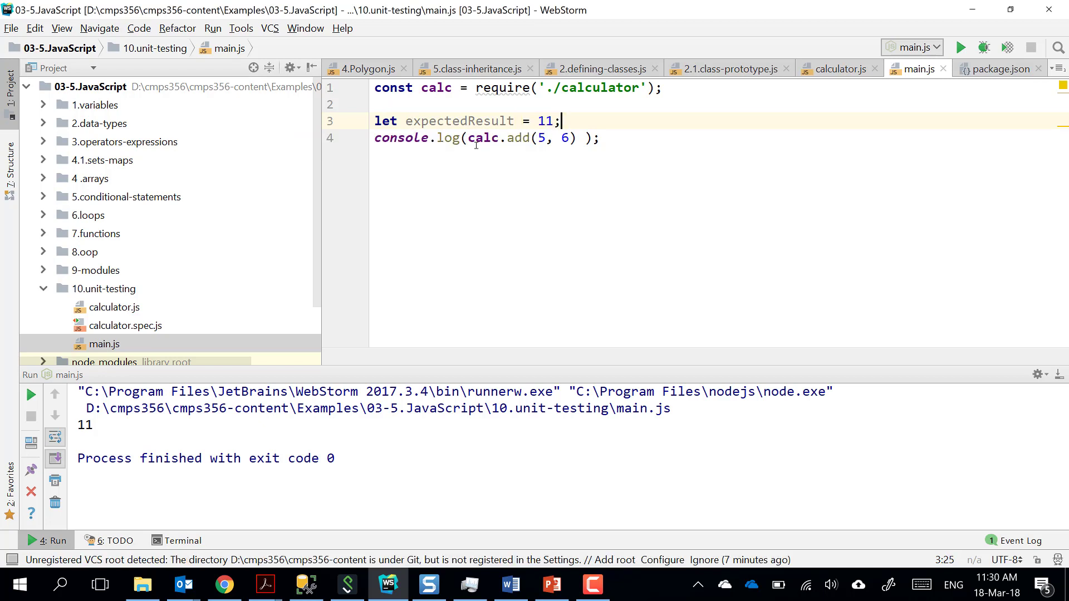
Add let actualResult = calc.add(5, 6) on a new line.
{"action": "left_click", "coordinate": [465, 138]}
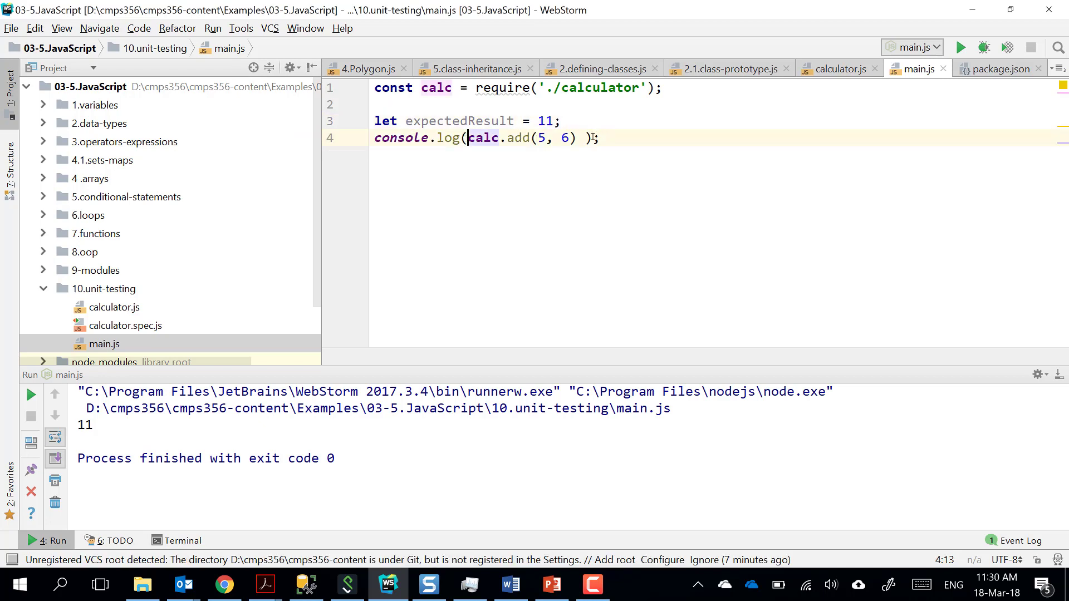
{"action": "right_click", "coordinate": [519, 137]}
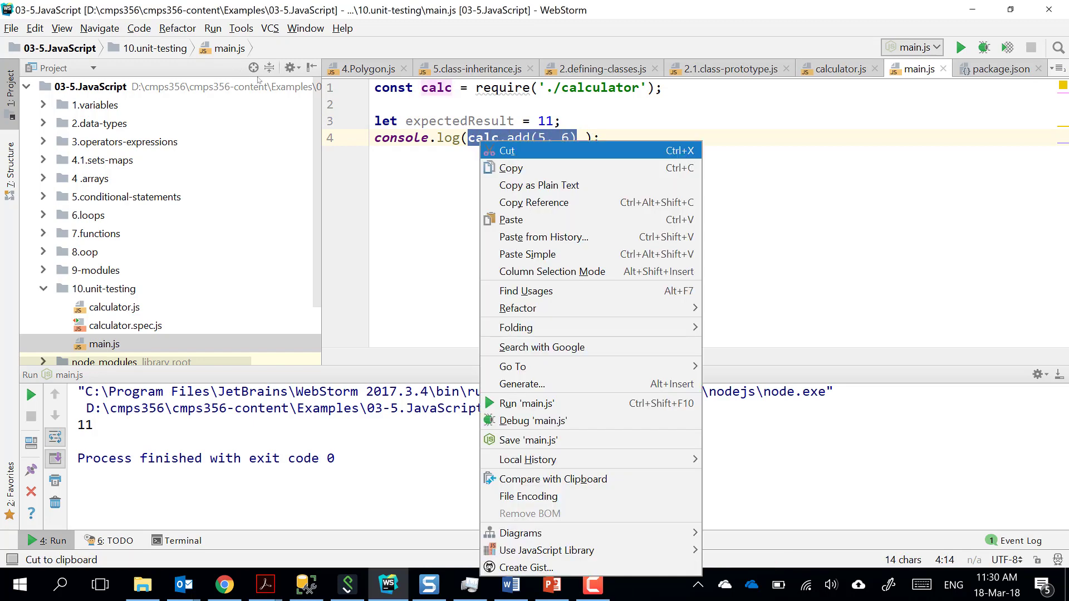
{"action": "left_click", "coordinate": [506, 151]}
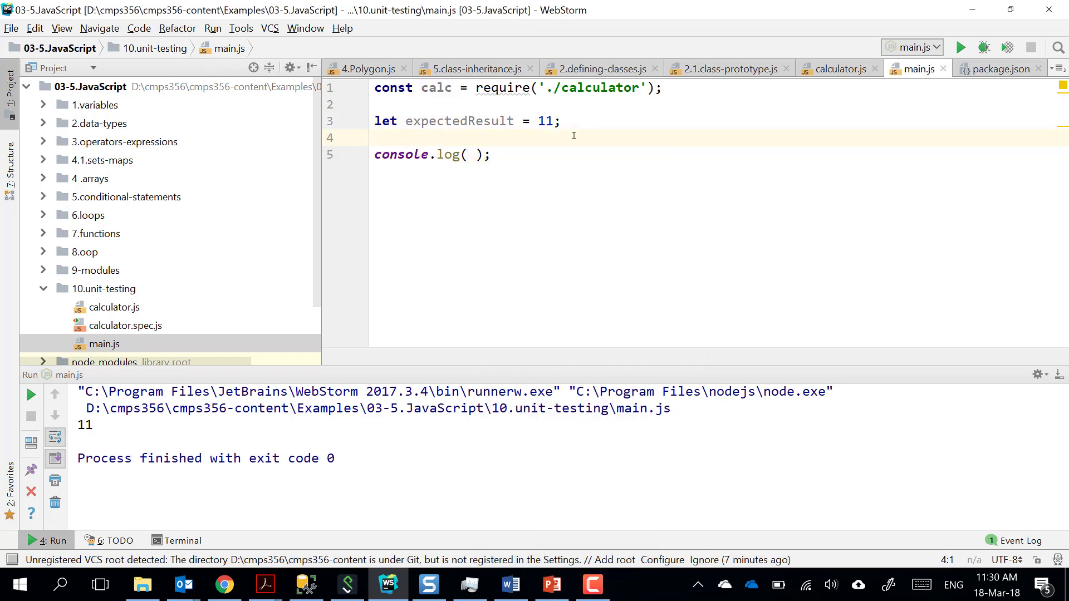
{"action": "type", "text": "let a"}
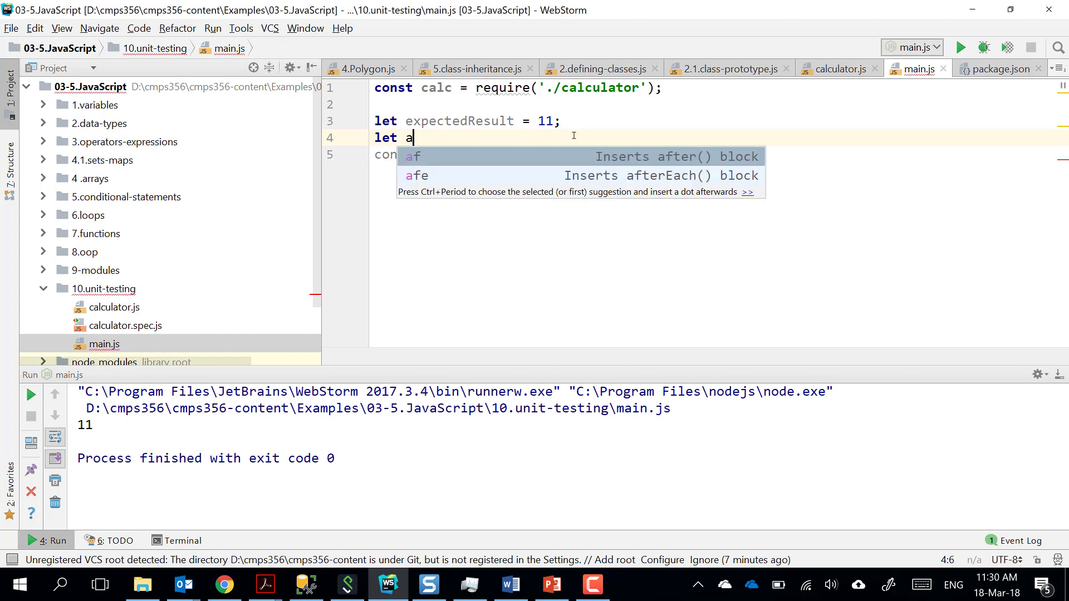
{"action": "type", "text": "ctualRe"}
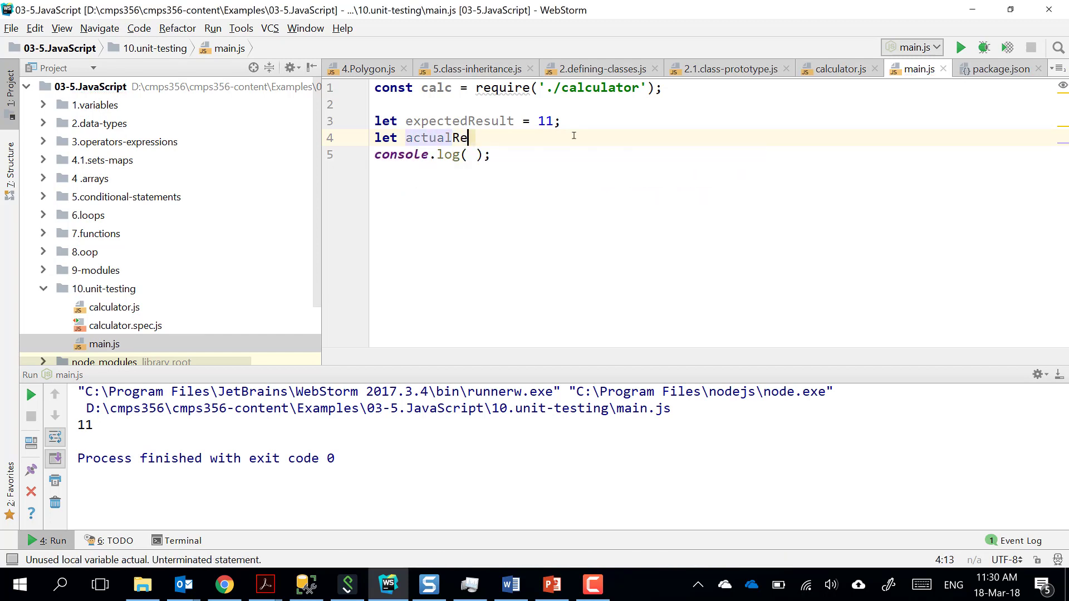
{"action": "type", "text": "sult ="}
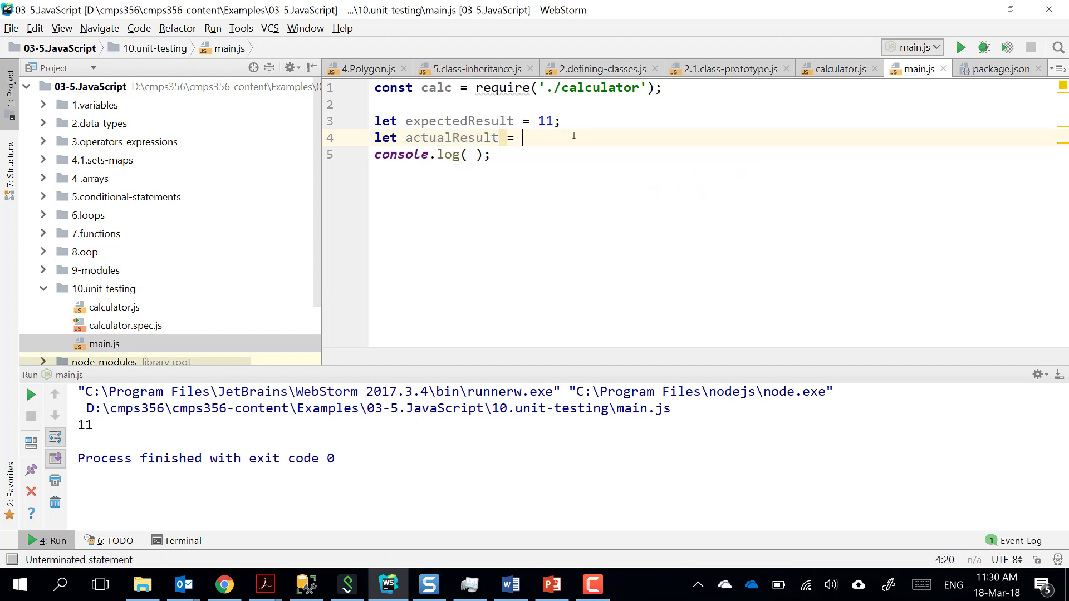
{"action": "type", "text": "calc.add(5, 6);"}
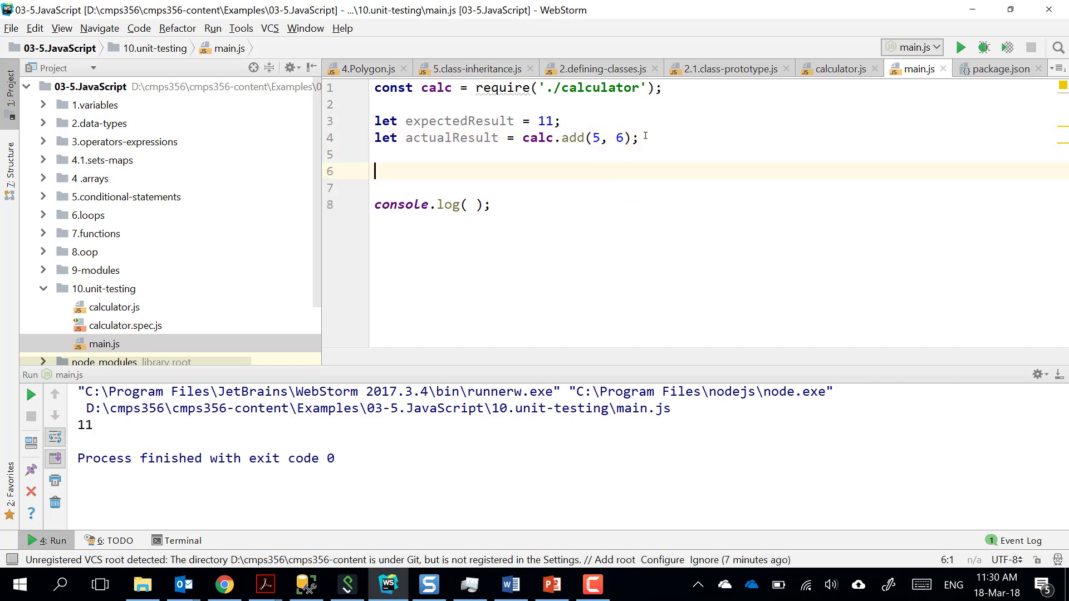
Add an if comparing expectedResult and actualResult that logs 'Worked, I am happy!'.
{"action": "type", "text": "if ("}
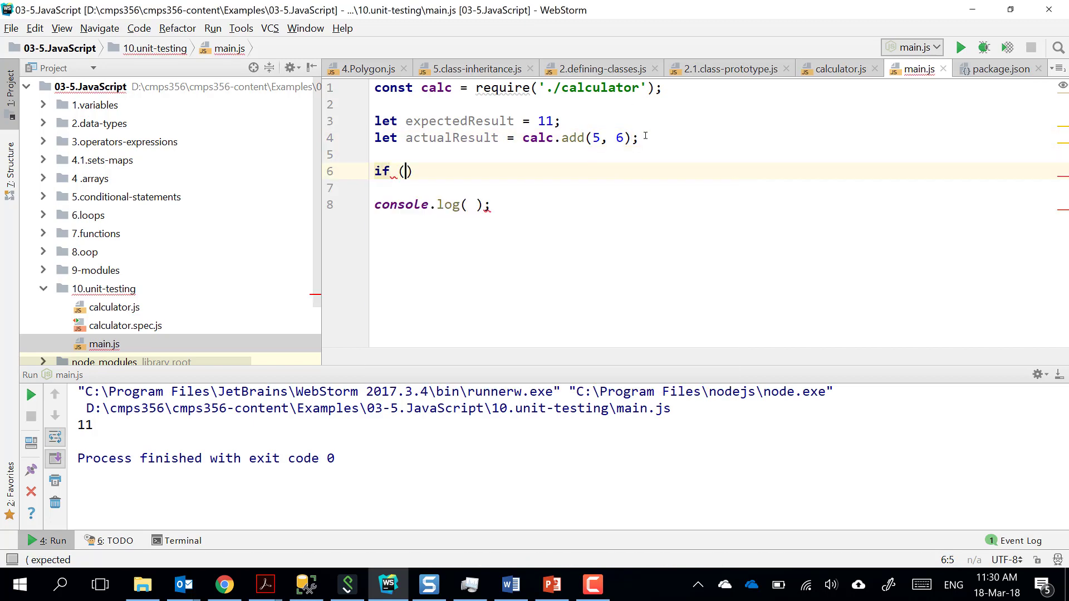
{"action": "type", "text": "expect"}
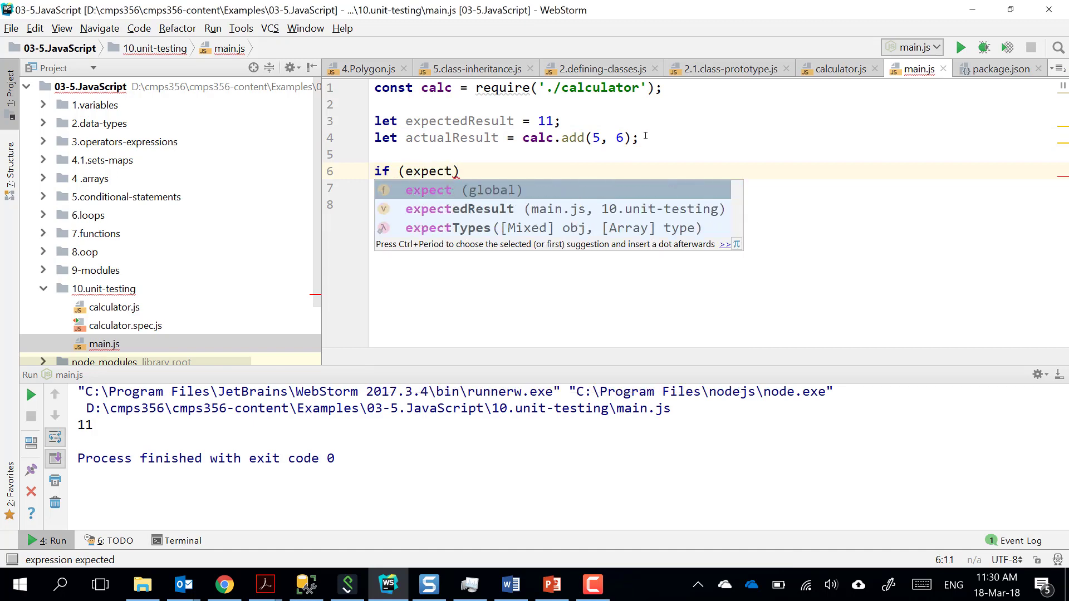
{"action": "type", "text": "edResult =="}
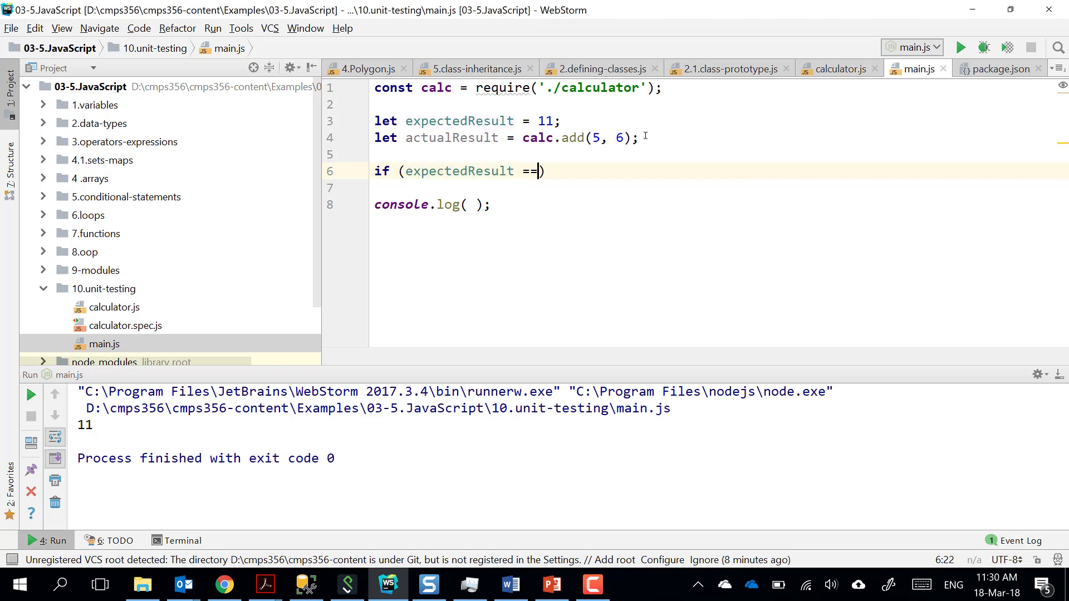
{"action": "type", "text": "actualResult"}
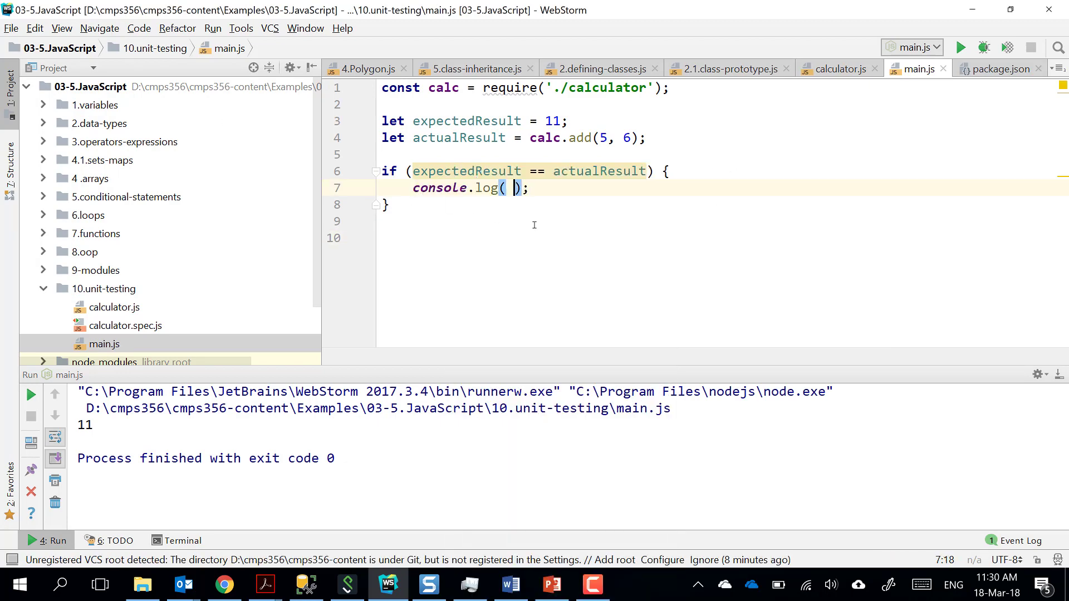
{"action": "type", "text": "'"}
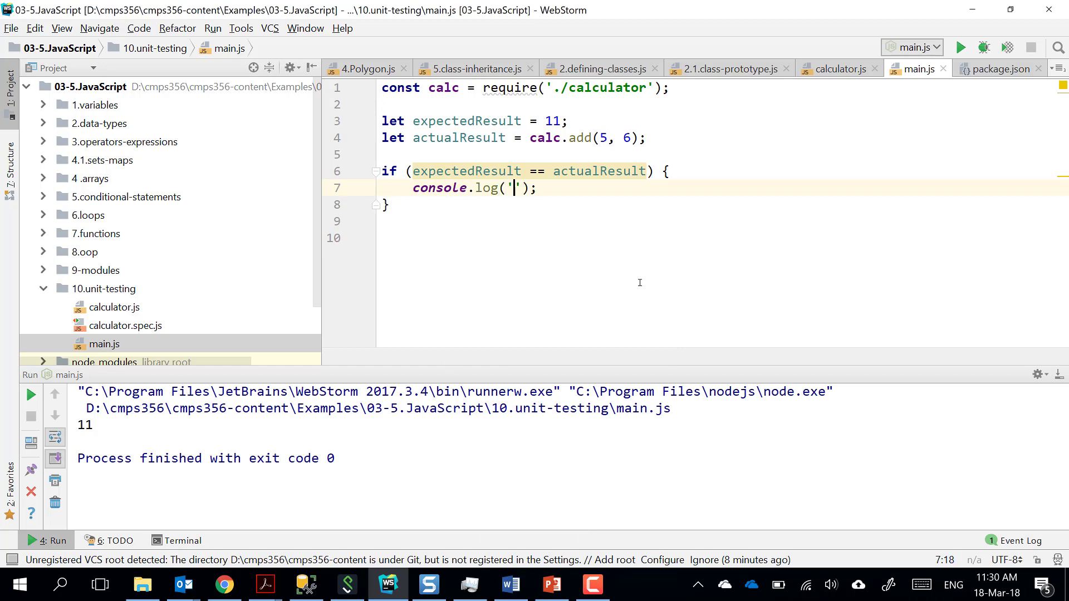
{"action": "type", "text": "Wok"}
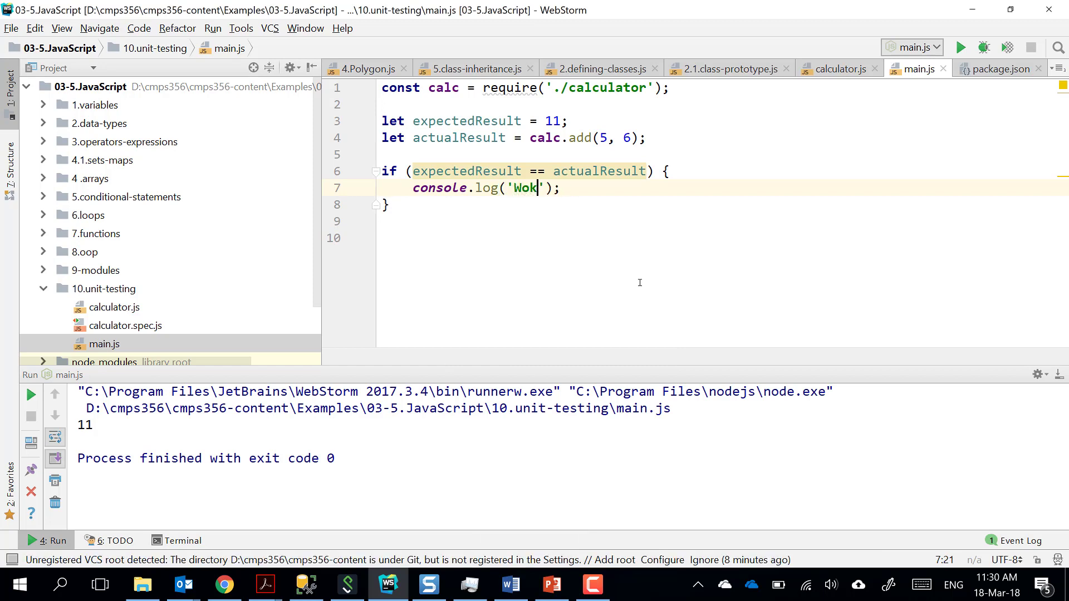
{"action": "type", "text": "rked,"}
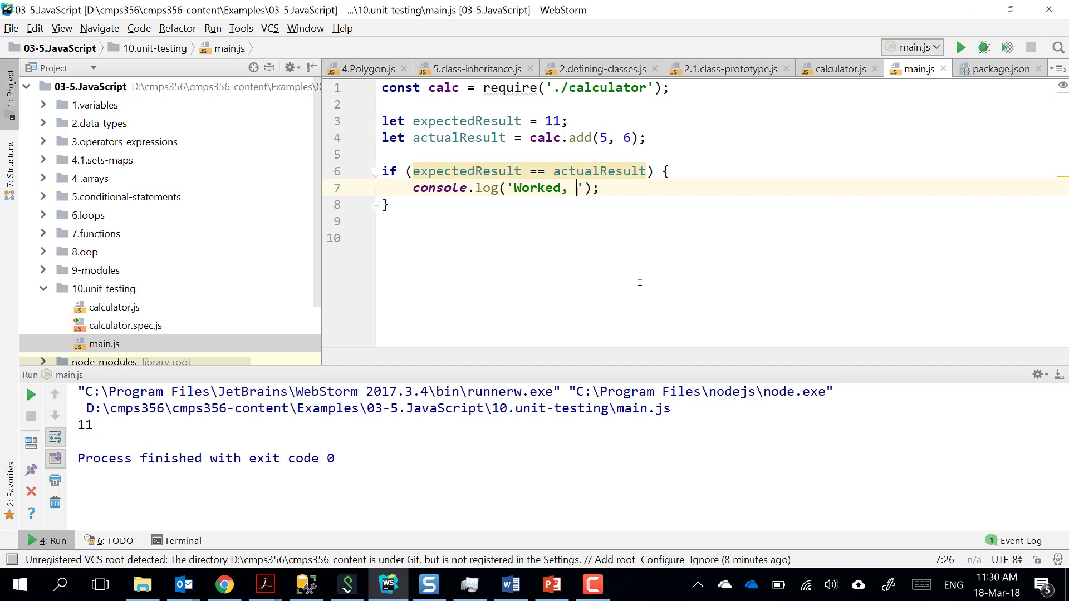
{"action": "type", "text": "I am ha"}
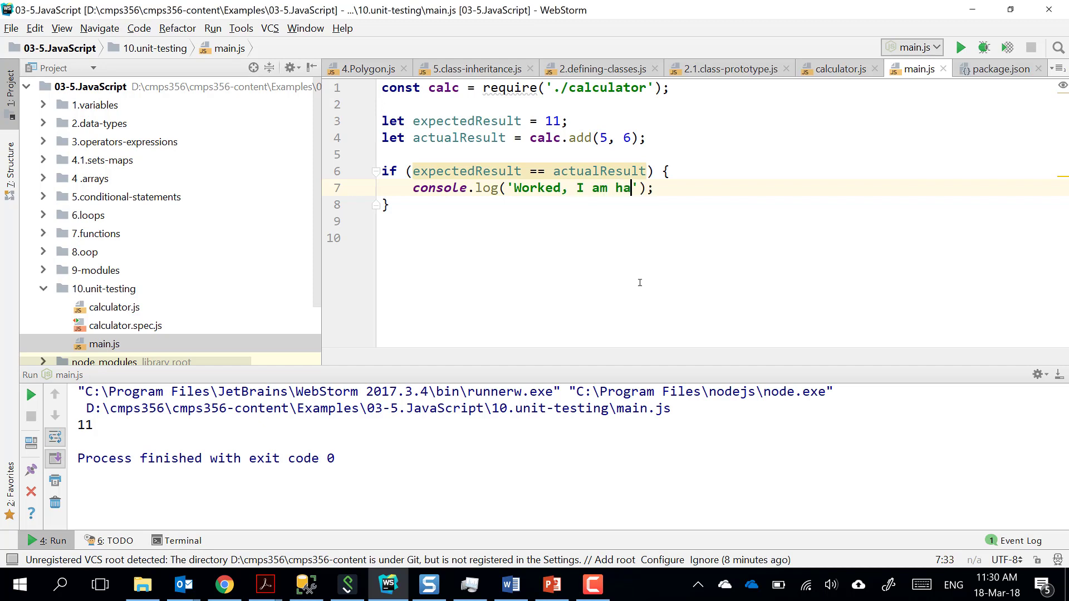
{"action": "type", "text": "ppy!"}
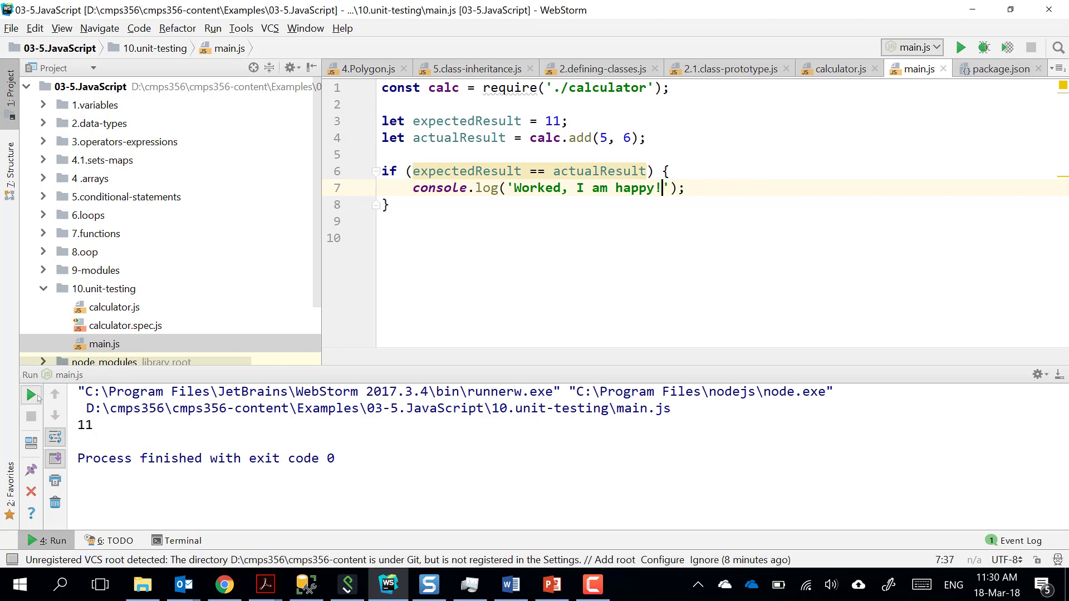
Rerun main.js so the output prints 'Worked, I am happy!' with exit code 0.
{"action": "left_click", "coordinate": [30, 395]}
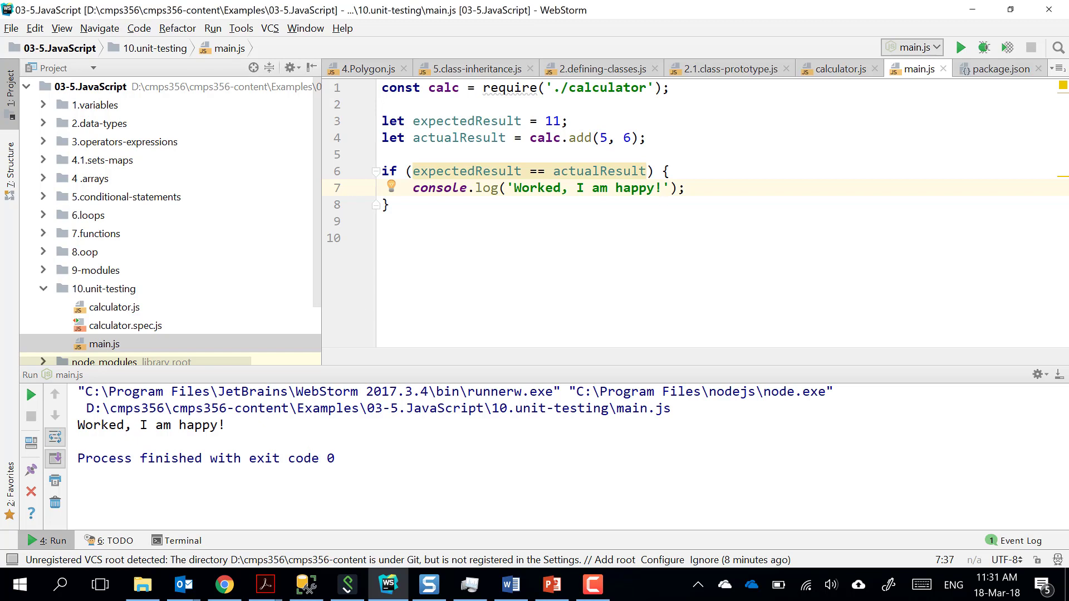
{"action": "mouse_move", "coordinate": [263, 260]}
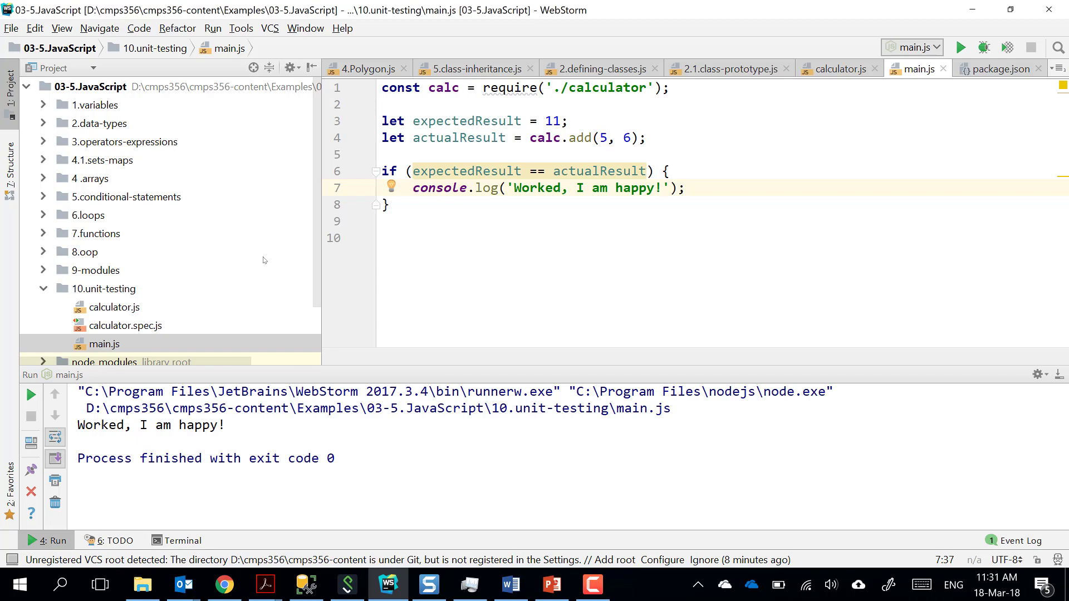
{"action": "mouse_move", "coordinate": [267, 270]}
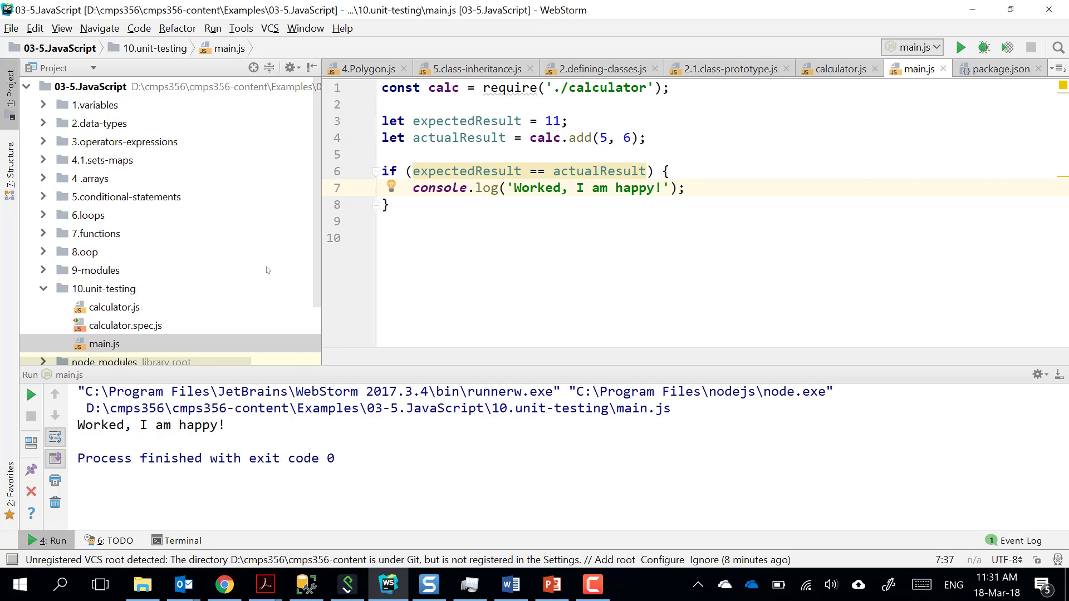
{"action": "mouse_move", "coordinate": [115, 317]}
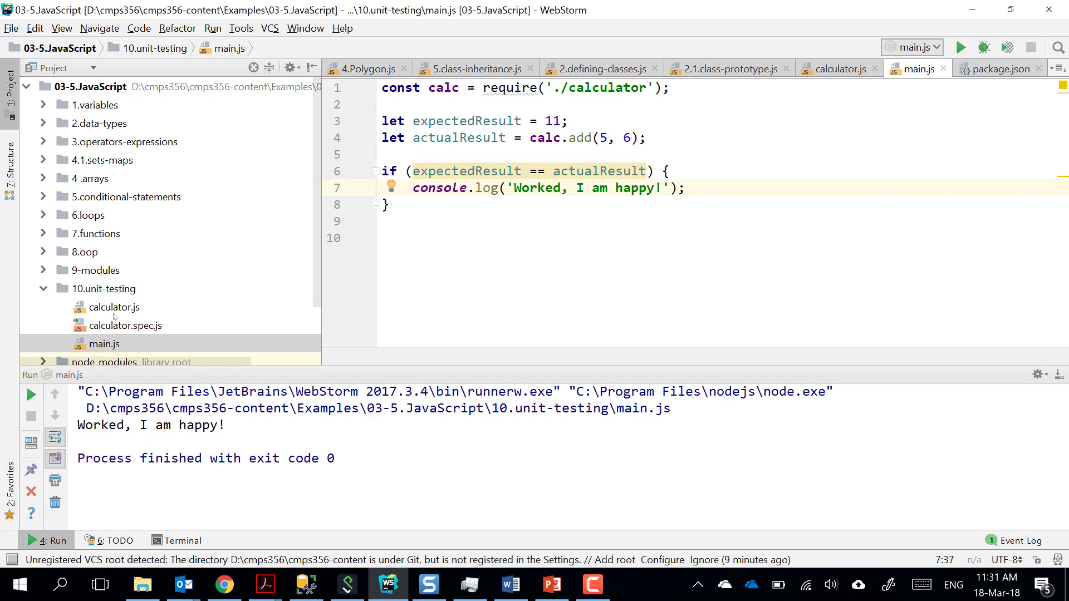
Open calculator.js to view the Calculator class's add, subtract, multiply and divide methods.
{"action": "left_click", "coordinate": [114, 307]}
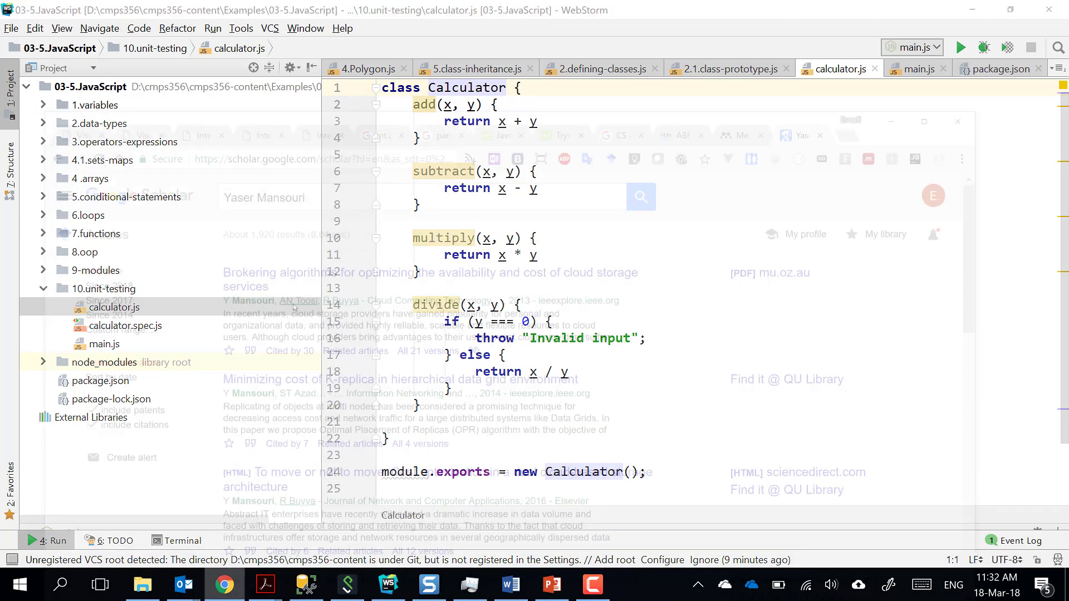
Search npmjs.com for 'express' and open the top express 4.16.3 result.
{"action": "left_click", "coordinate": [223, 585]}
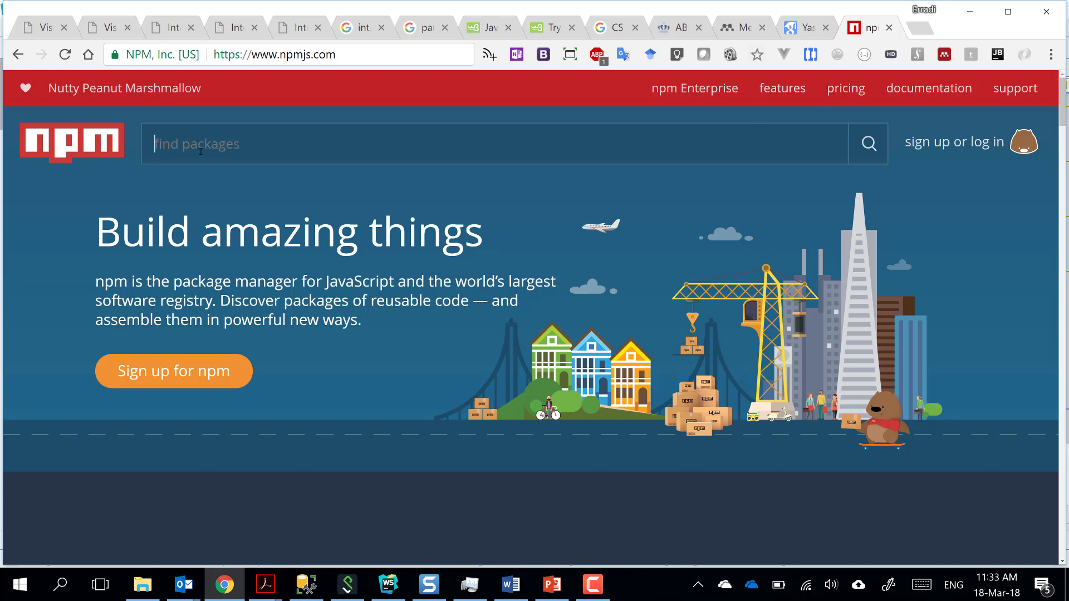
{"action": "type", "text": "express"}
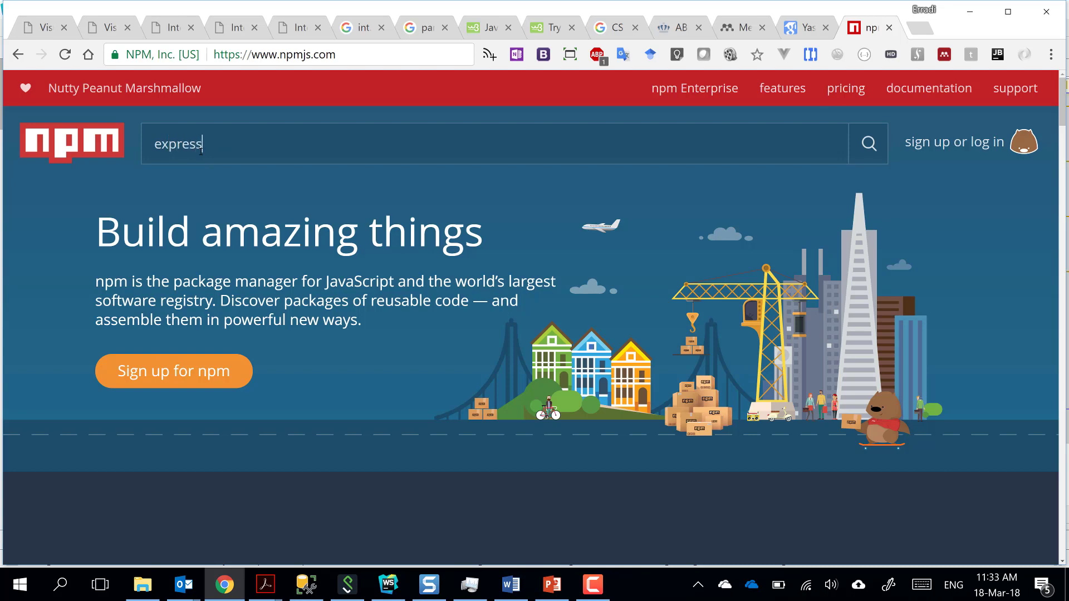
{"action": "left_click", "coordinate": [477, 143]}
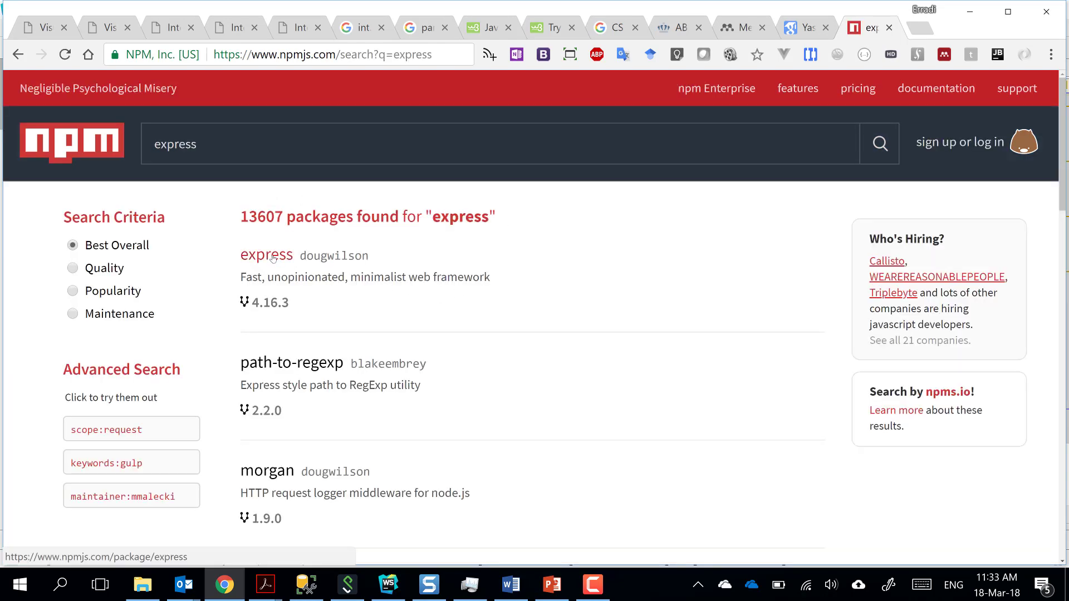
{"action": "left_click", "coordinate": [266, 255]}
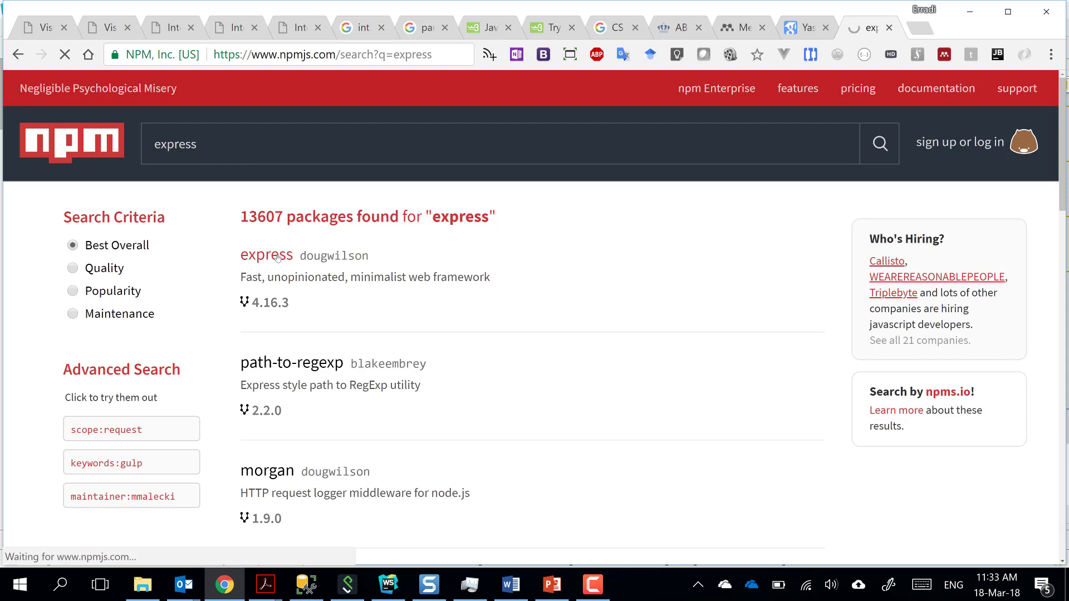
{"action": "left_click", "coordinate": [266, 255]}
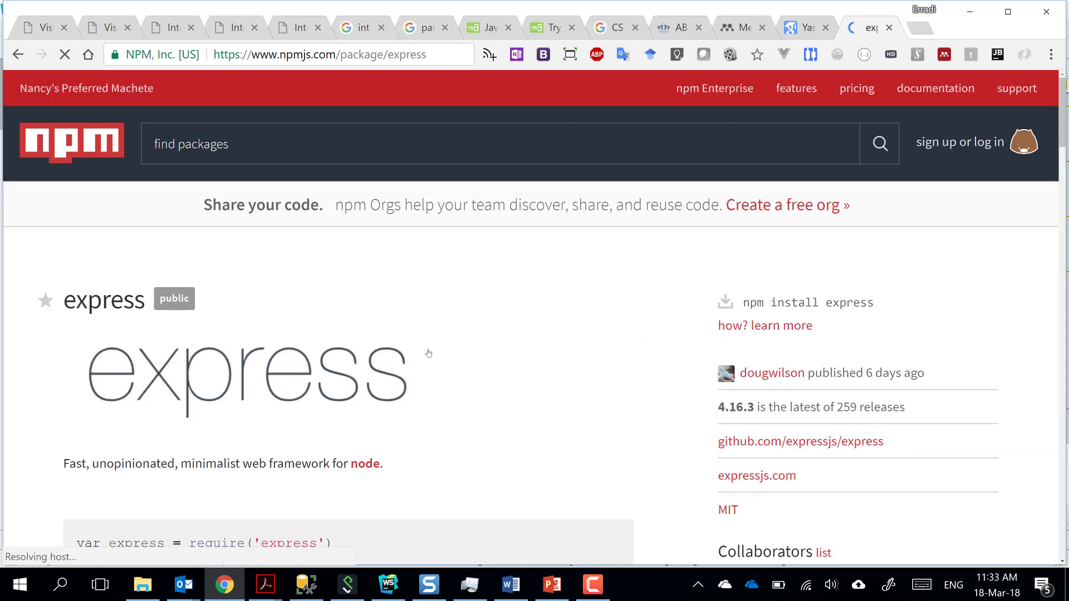
{"action": "scroll", "scroll_direction": "down", "scroll_amount": 3}
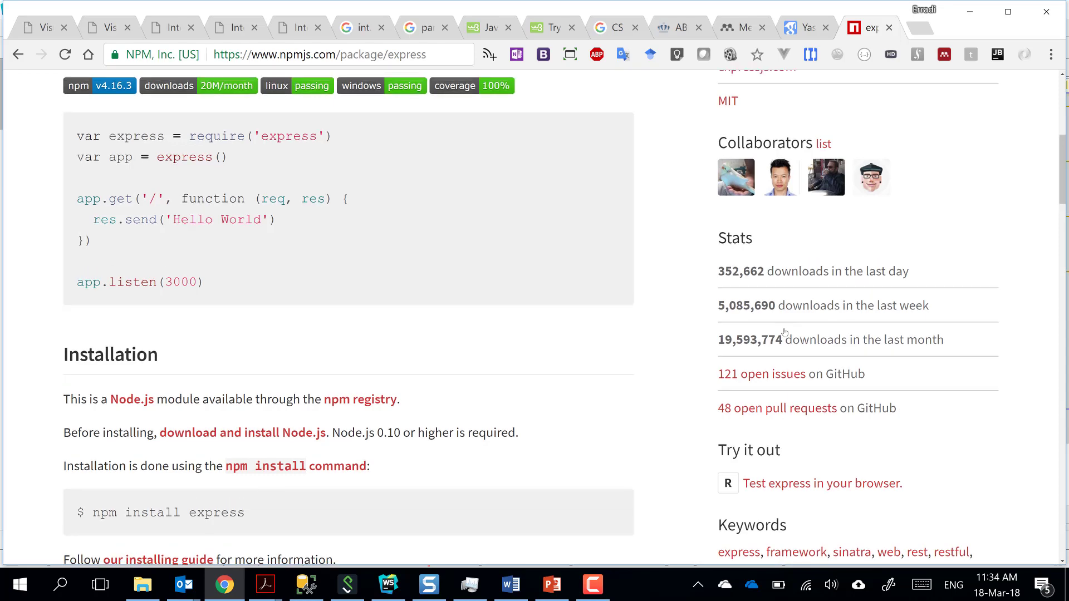
{"action": "scroll", "scroll_direction": "up", "scroll_amount": 3}
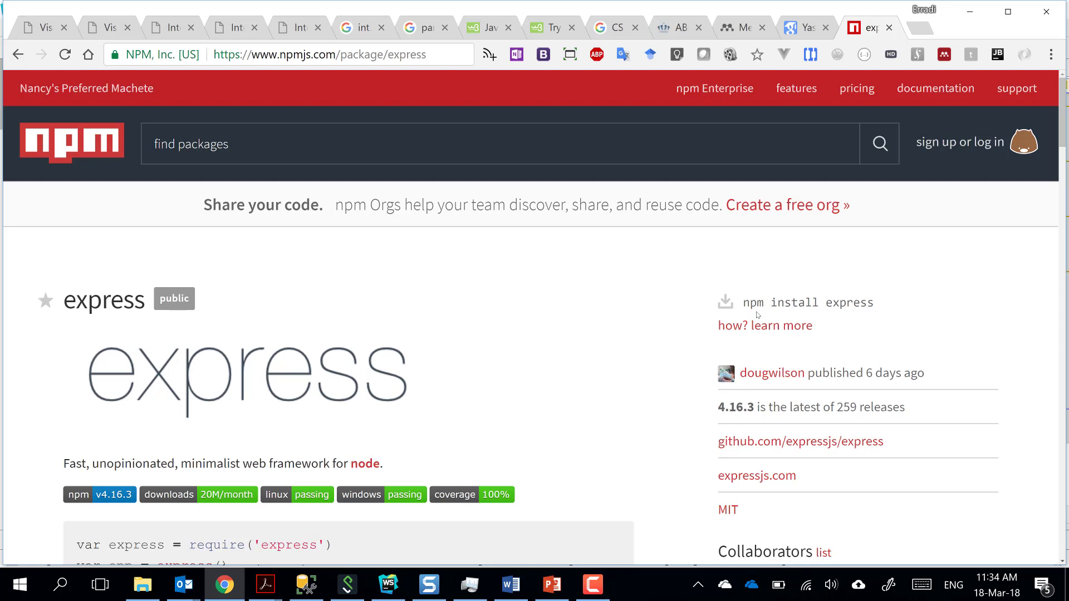
{"action": "mouse_move", "coordinate": [774, 178]}
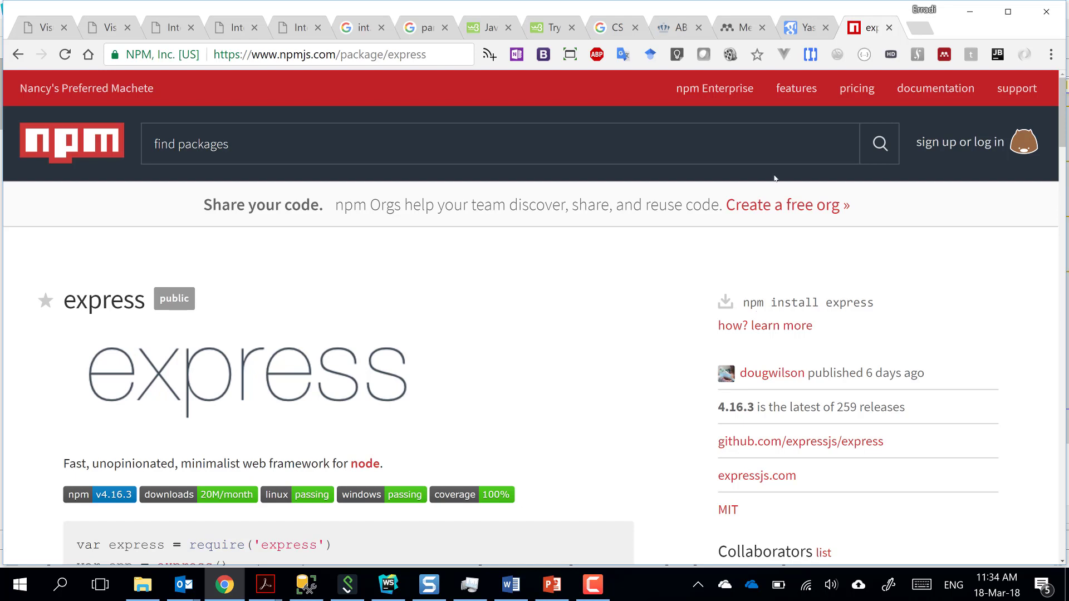
{"action": "mouse_move", "coordinate": [707, 225]}
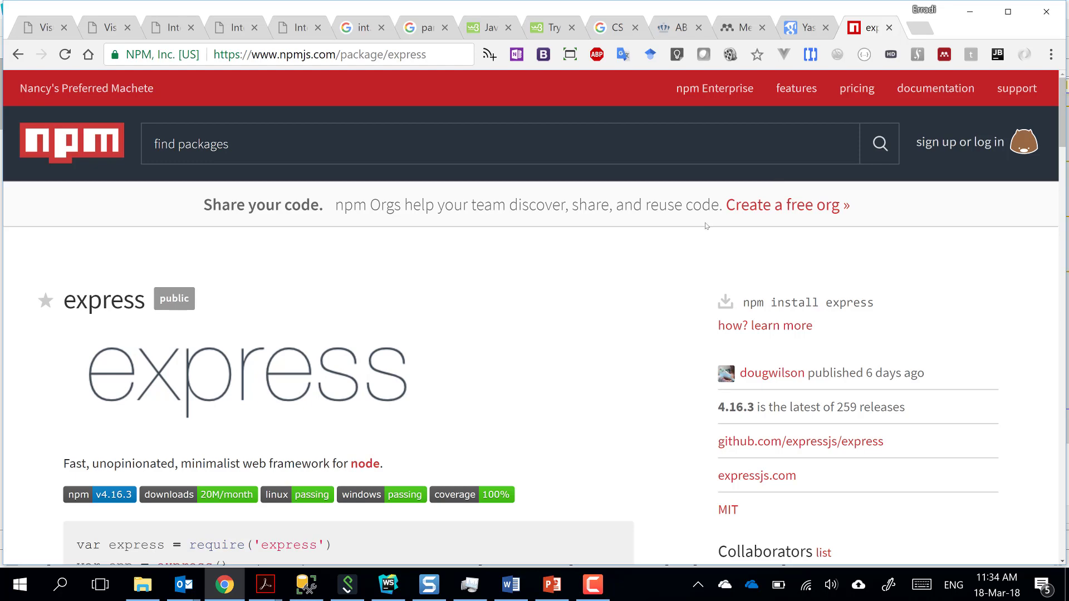
{"action": "scroll", "scroll_direction": "down", "scroll_amount": 3}
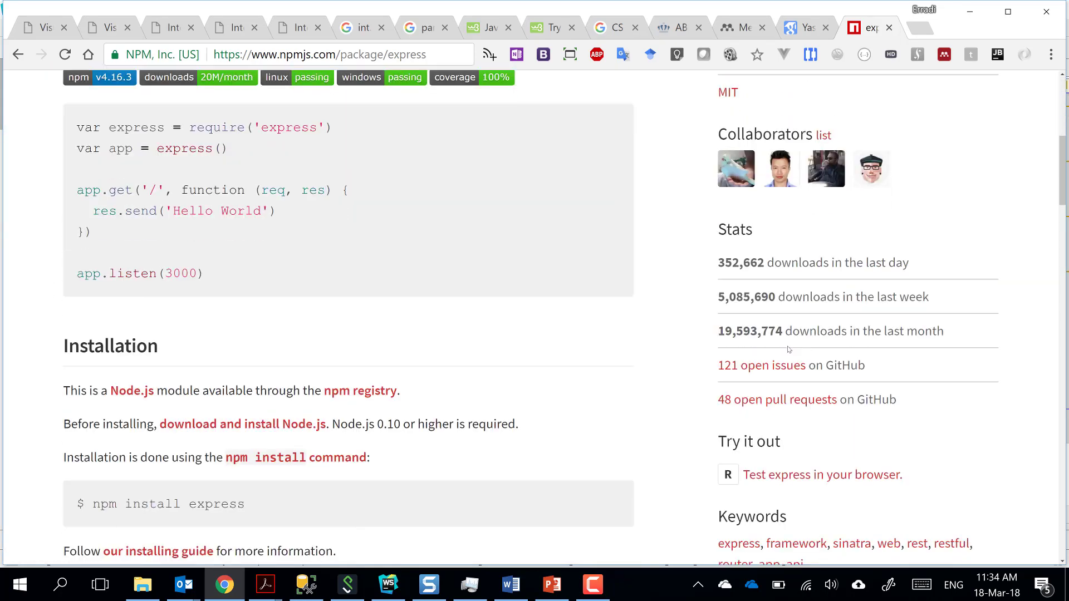
{"action": "scroll", "scroll_direction": "up", "scroll_amount": 3}
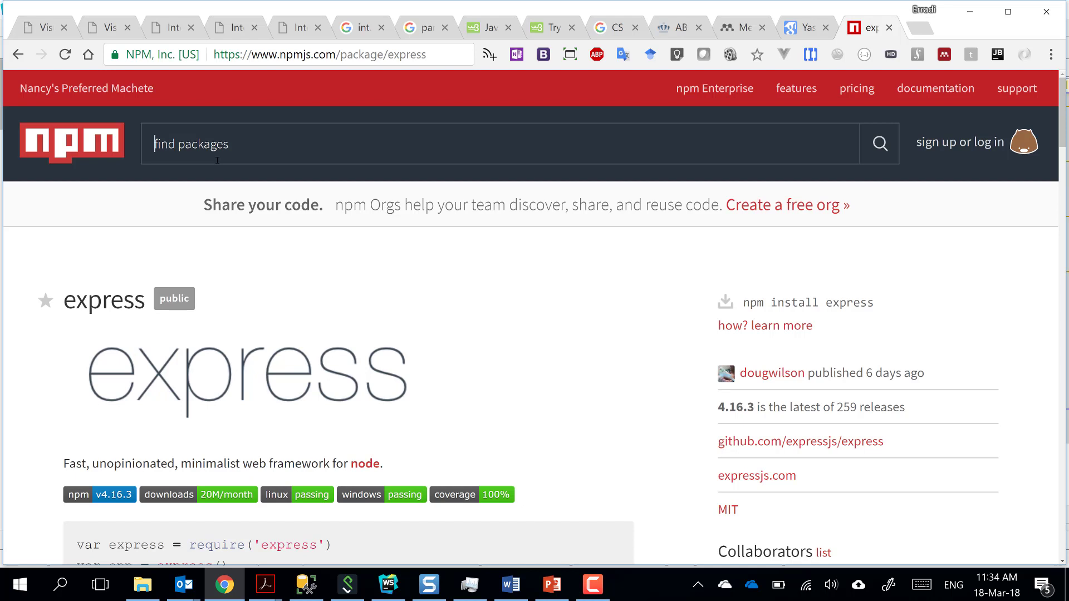
{"action": "mouse_move", "coordinate": [341, 257]}
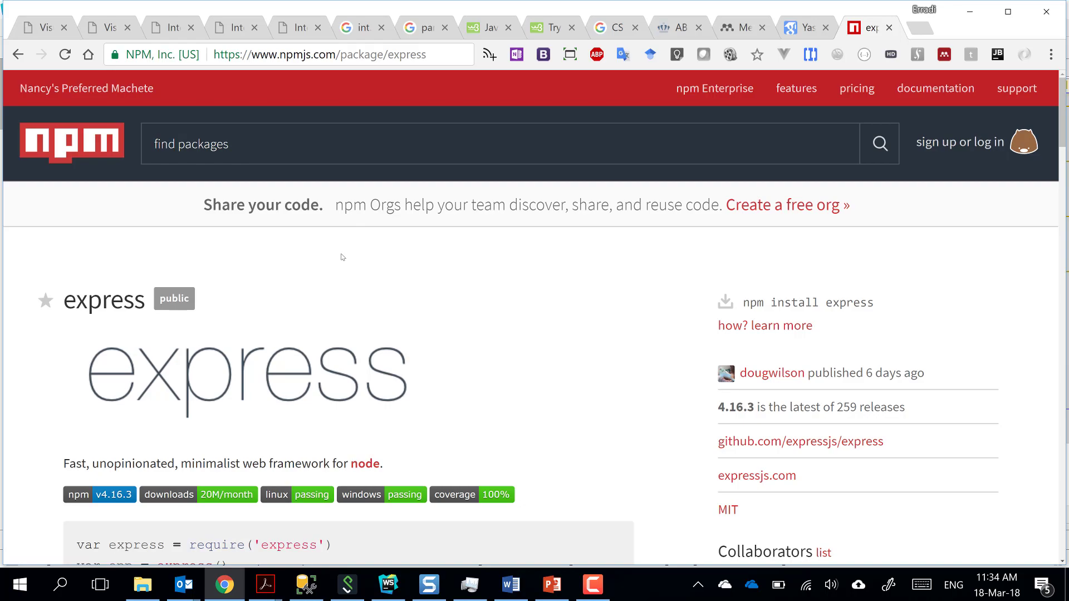
{"action": "scroll", "scroll_direction": "down", "scroll_amount": 3}
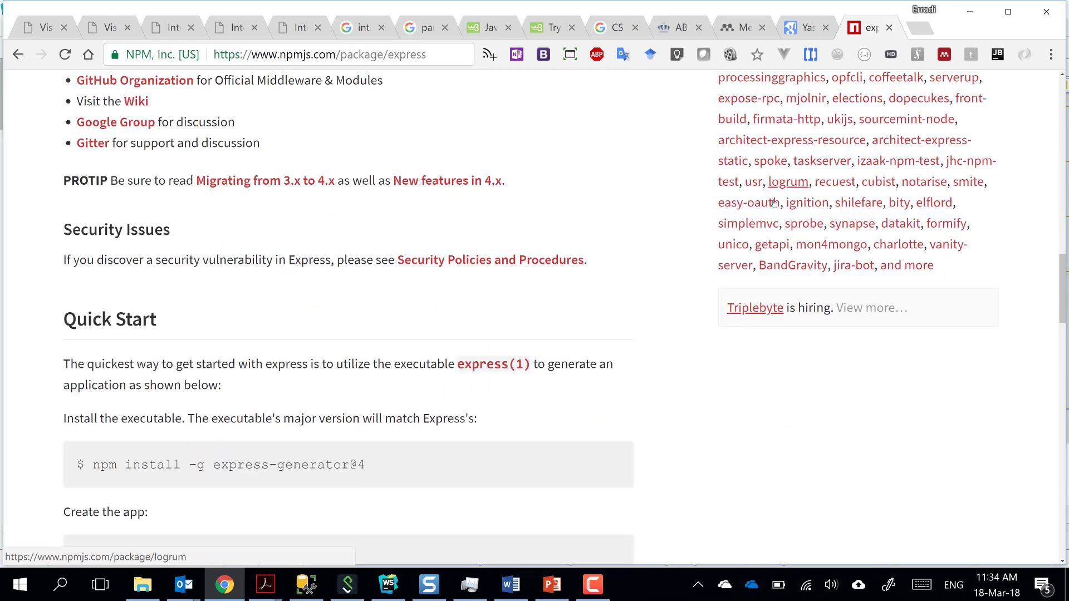
{"action": "scroll", "scroll_direction": "up", "scroll_amount": 3}
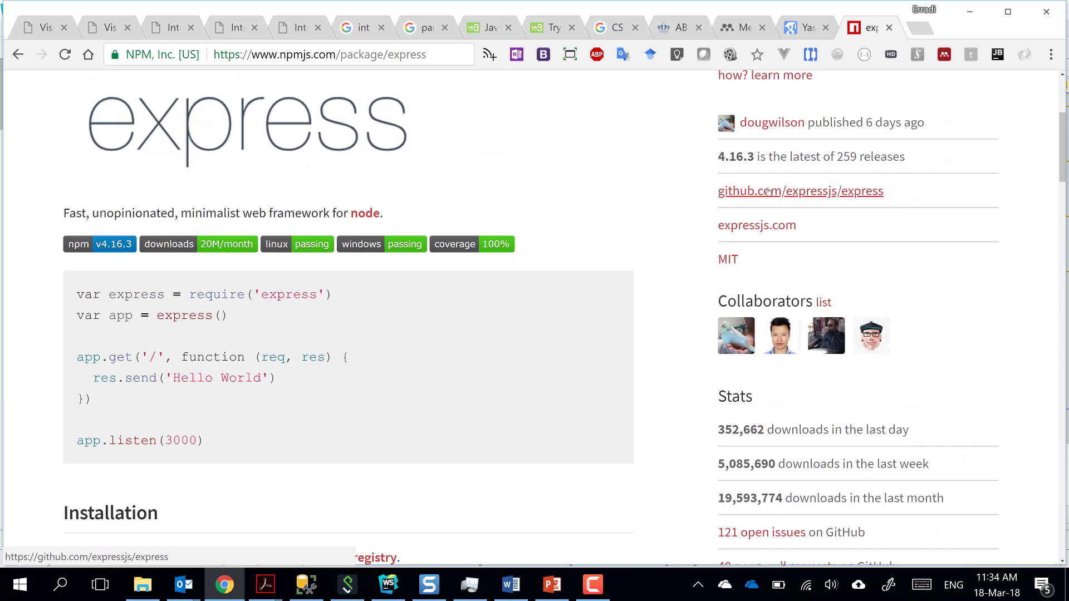
{"action": "scroll", "scroll_direction": "up", "scroll_amount": 3}
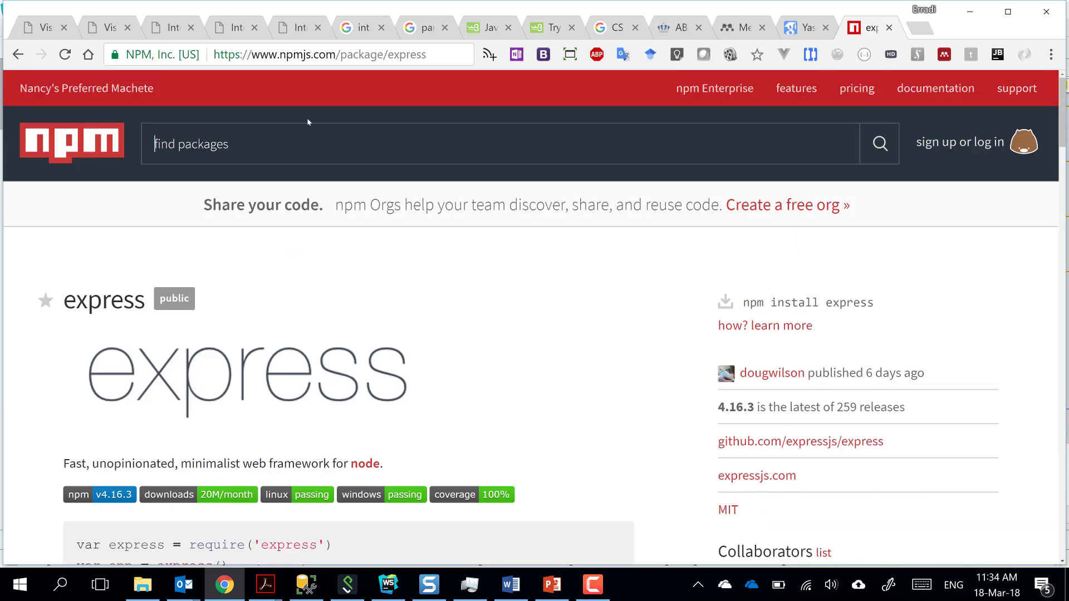
Search npm for 'mocha', open the mocha package page, then return to WebStorm.
{"action": "type", "text": "mocah"}
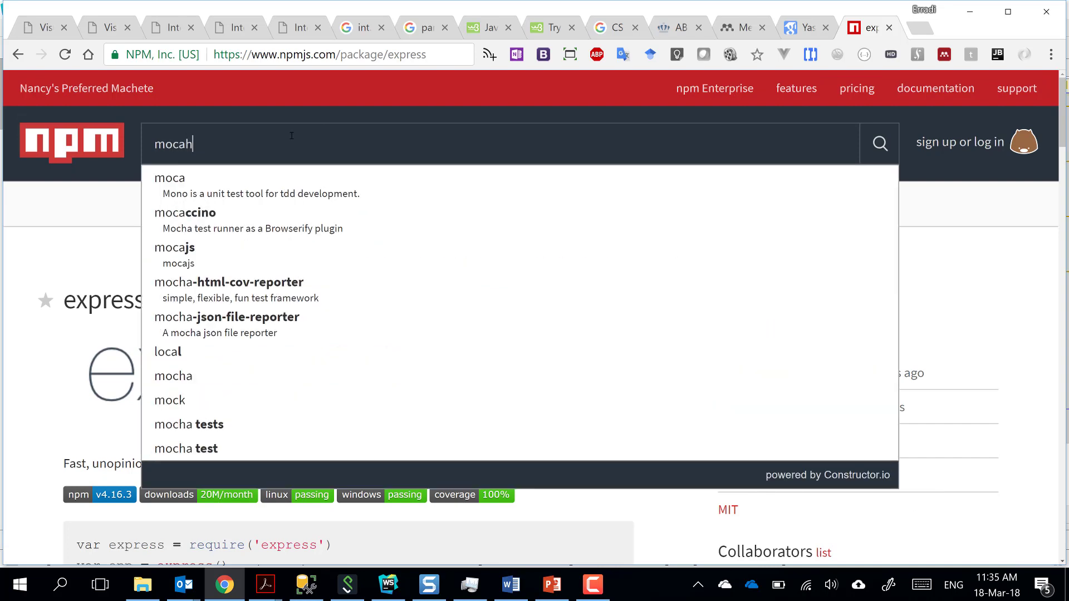
{"action": "type", "text": "mocha"}
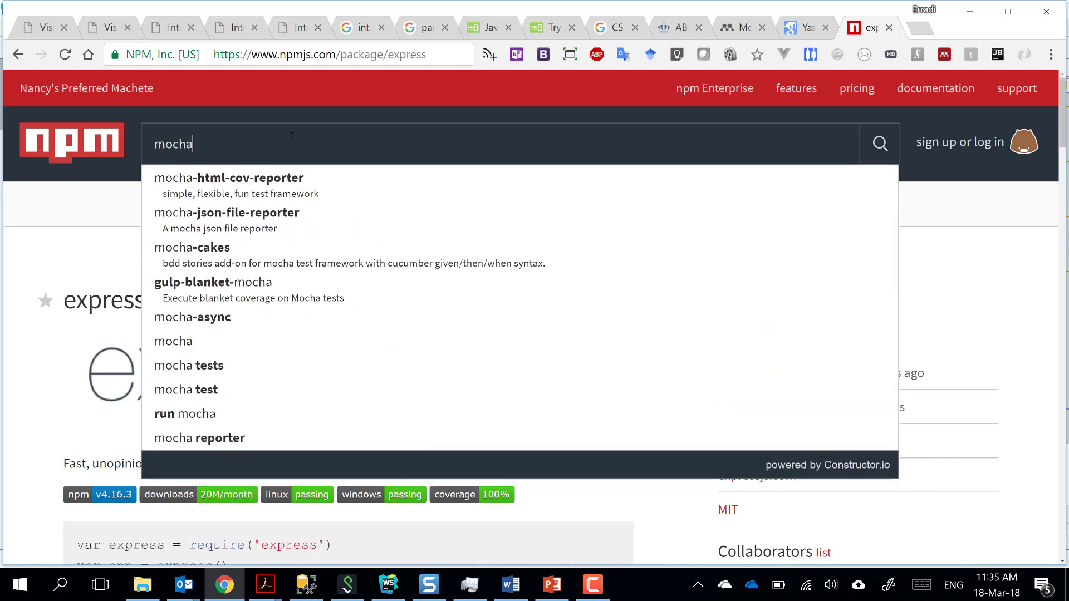
{"action": "key", "text": "Return"}
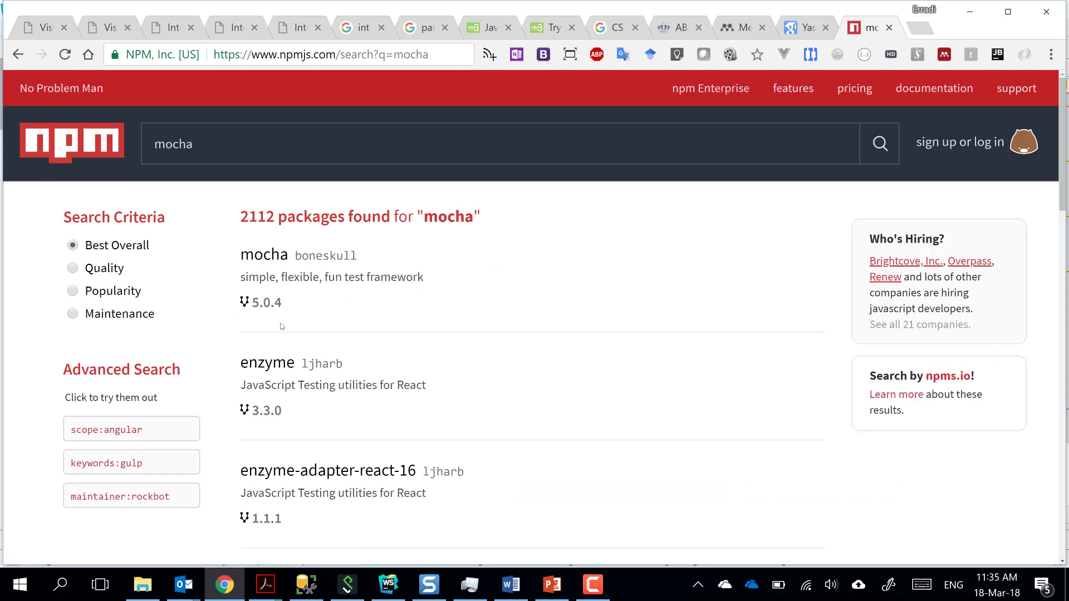
{"action": "left_click", "coordinate": [263, 255]}
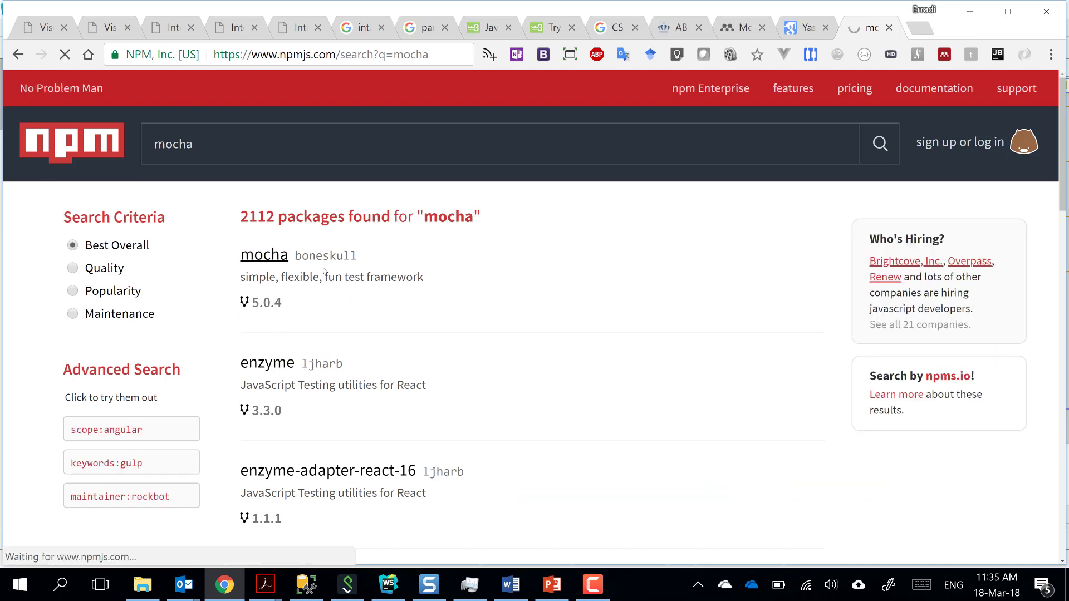
{"action": "left_click", "coordinate": [263, 254]}
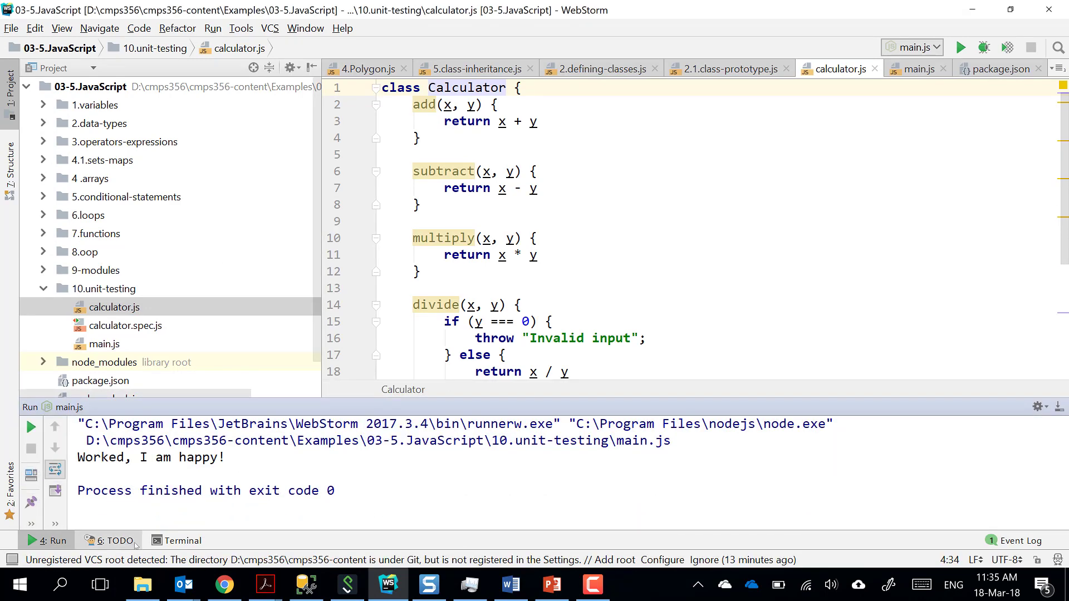
Open the project terminal and view package.json's chai and mocha devDependencies.
{"action": "left_click", "coordinate": [181, 540]}
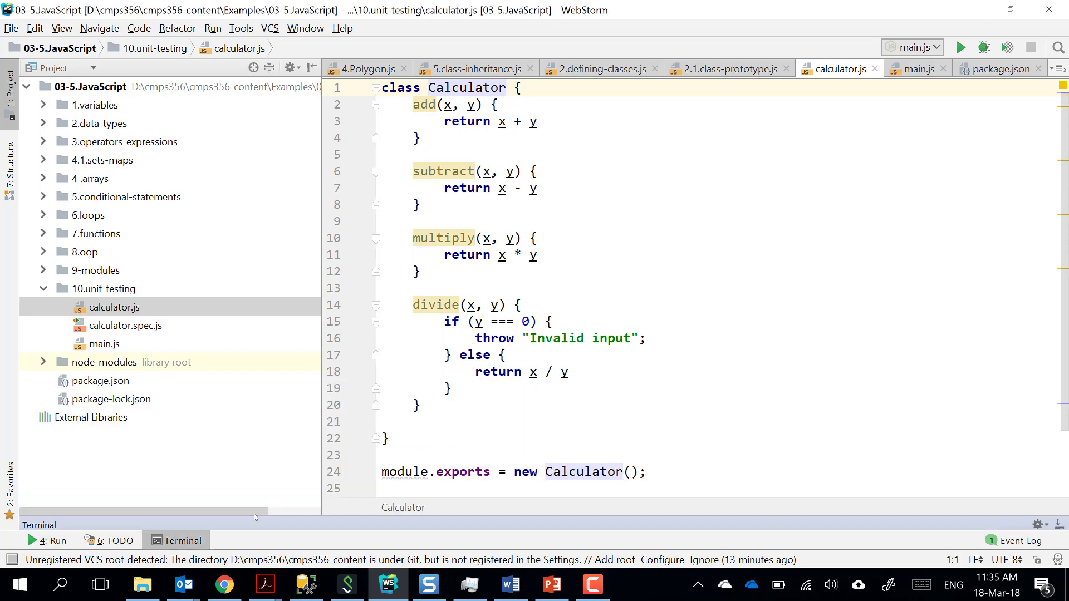
{"action": "left_click", "coordinate": [179, 540]}
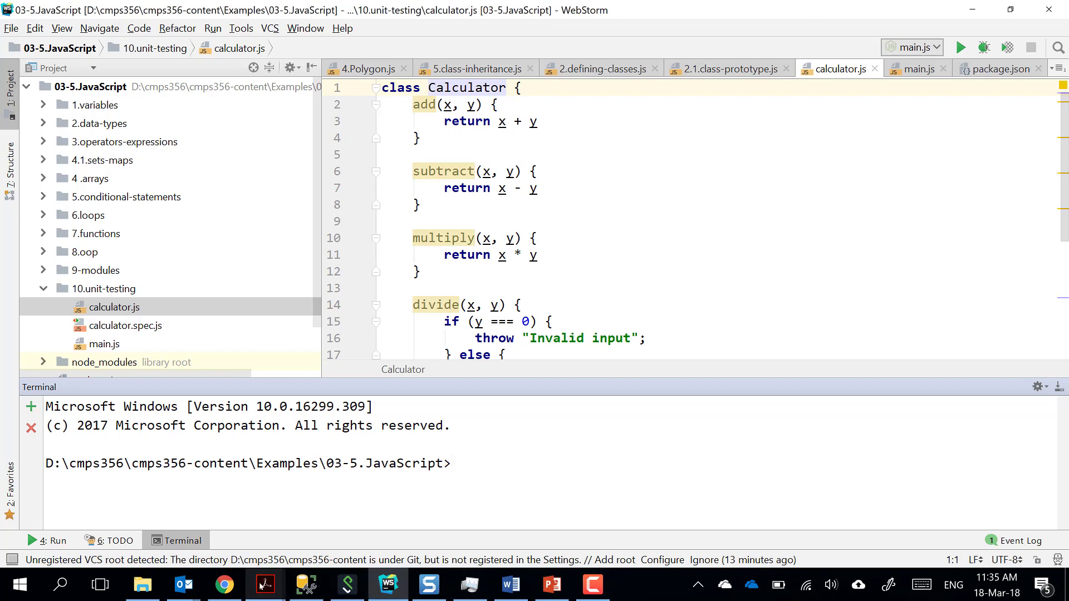
{"action": "left_click", "coordinate": [223, 584]}
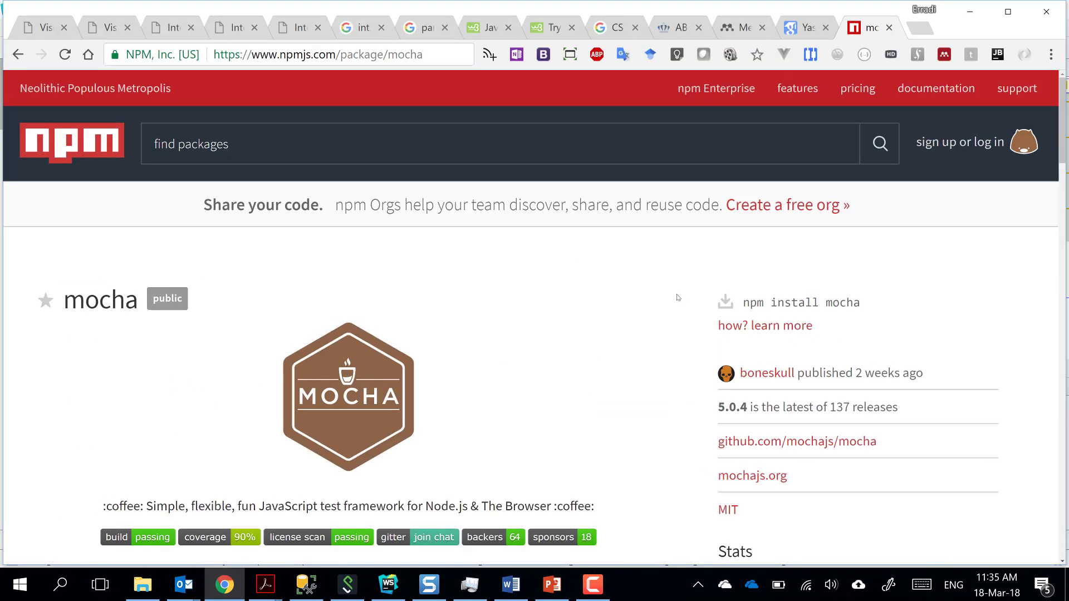
{"action": "mouse_move", "coordinate": [602, 276]}
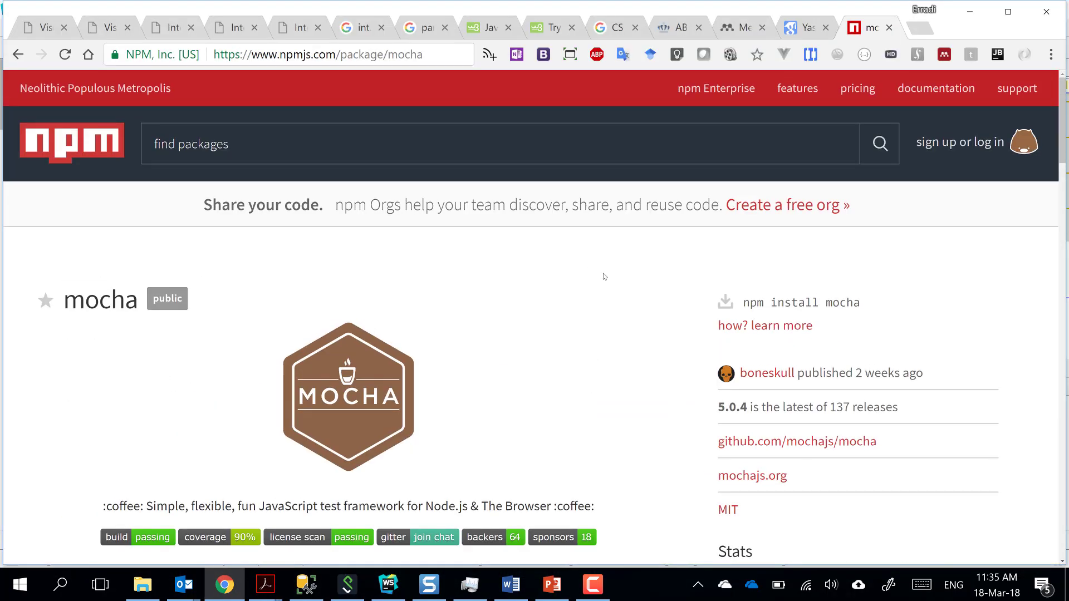
{"action": "mouse_move", "coordinate": [969, 12]}
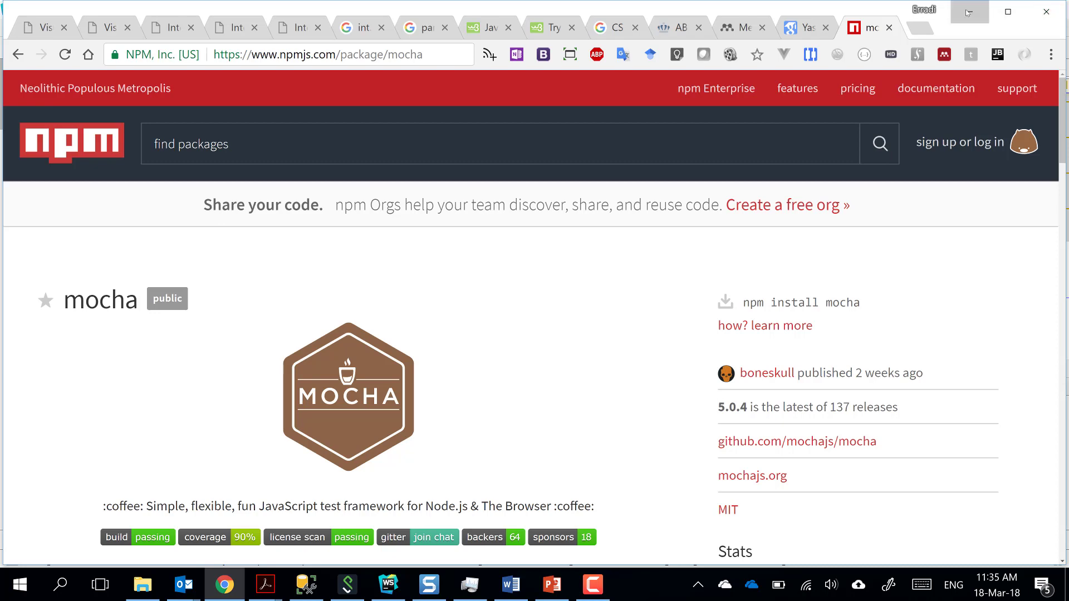
{"action": "left_click", "coordinate": [388, 584]}
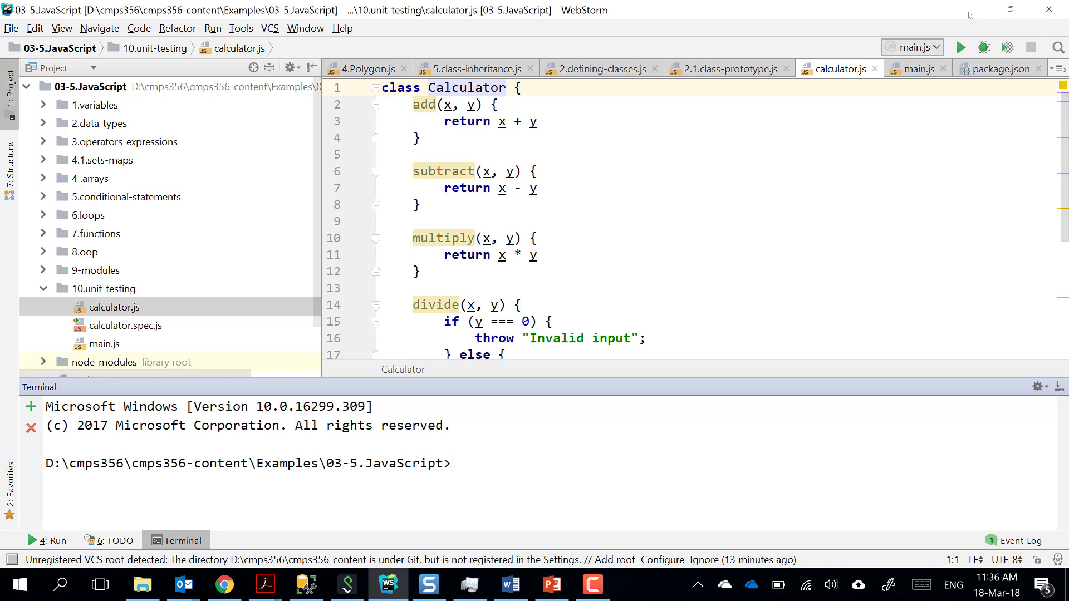
{"action": "mouse_move", "coordinate": [440, 136]}
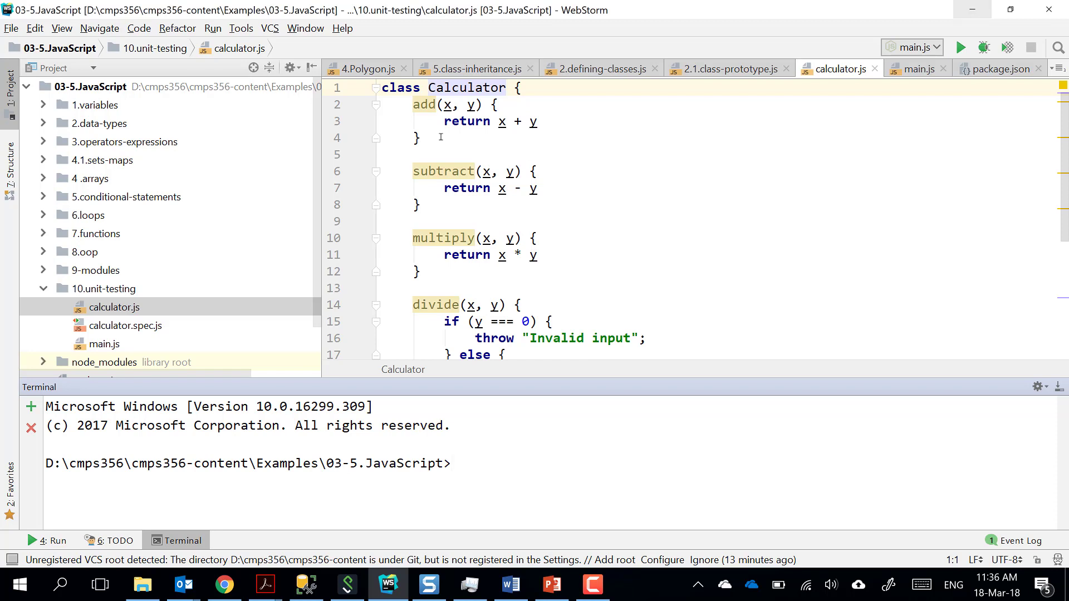
{"action": "scroll", "scroll_direction": "down", "scroll_amount": 3}
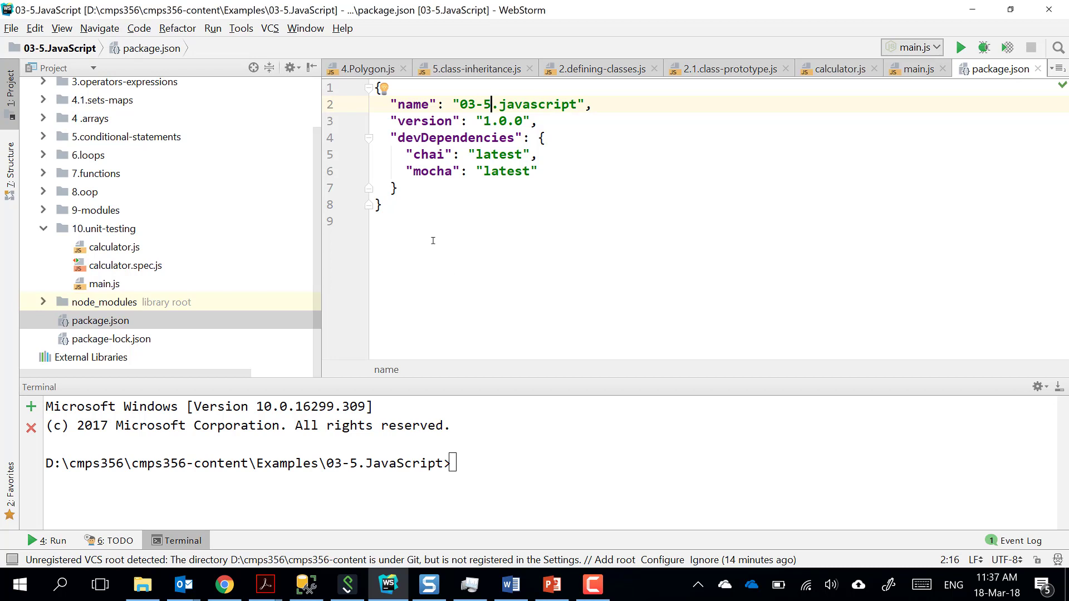
{"action": "mouse_move", "coordinate": [519, 37]}
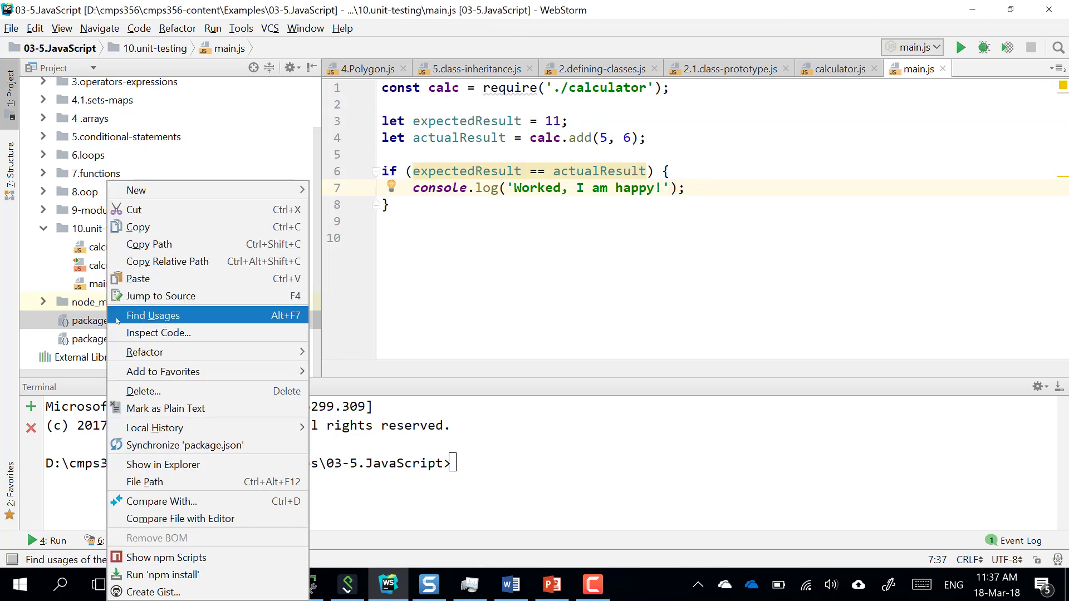
Rename package.json to oldpackage.json through Refactor > Rename.
{"action": "left_click", "coordinate": [142, 391]}
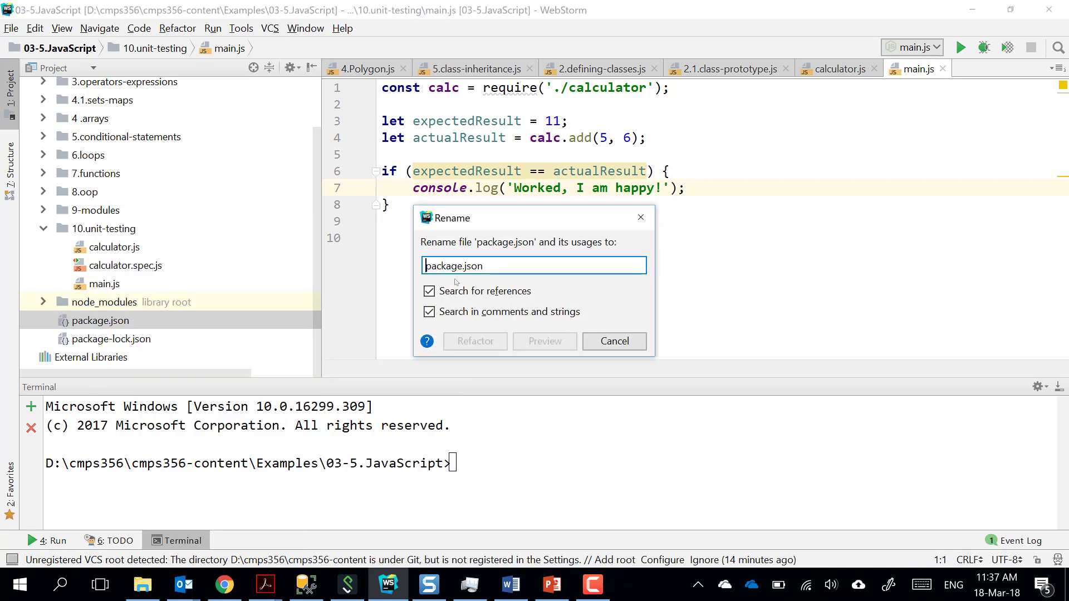
{"action": "type", "text": "old"}
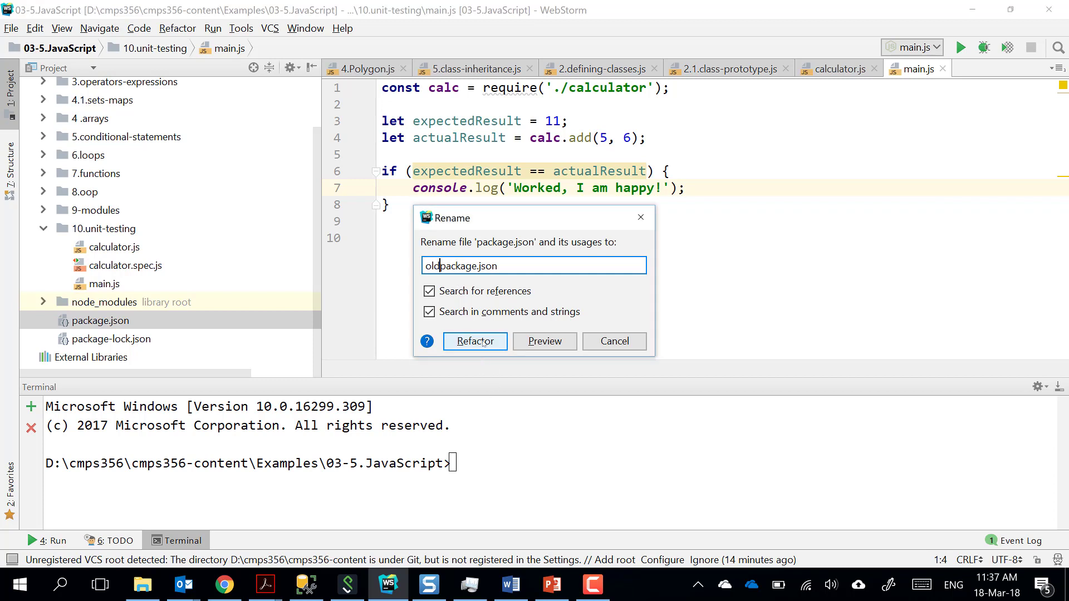
{"action": "left_click", "coordinate": [474, 341]}
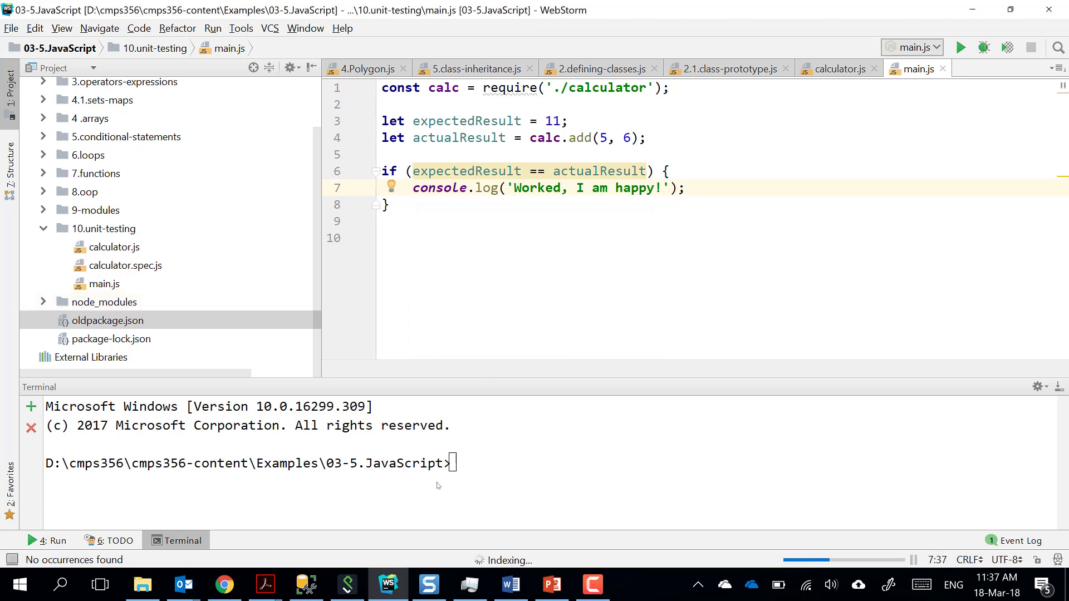
Run npm init in the terminal and accept the default package settings.
{"action": "type", "text": "np"}
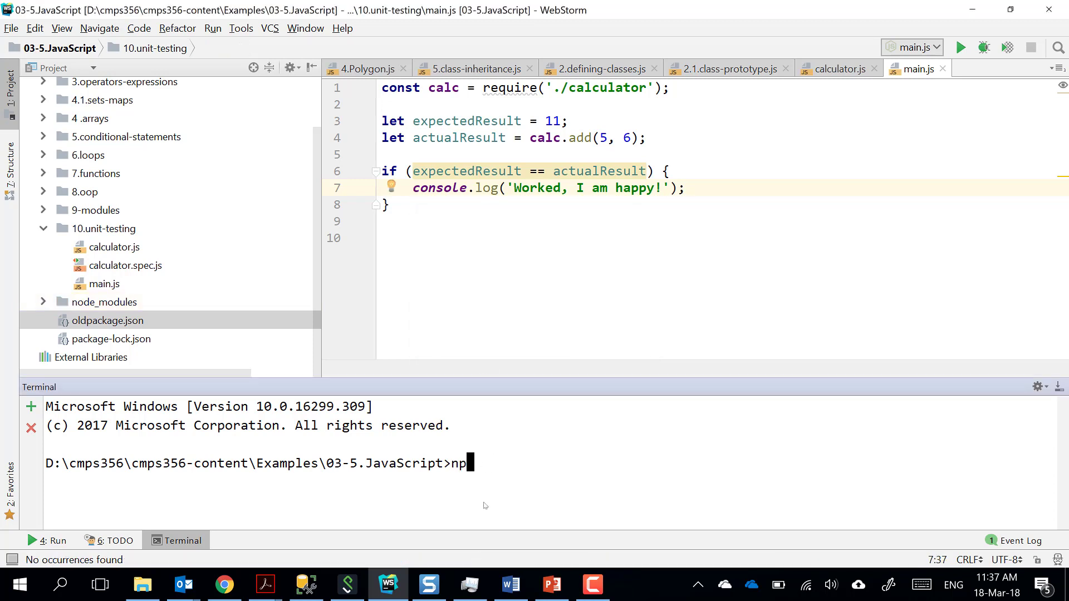
{"action": "type", "text": "m int"}
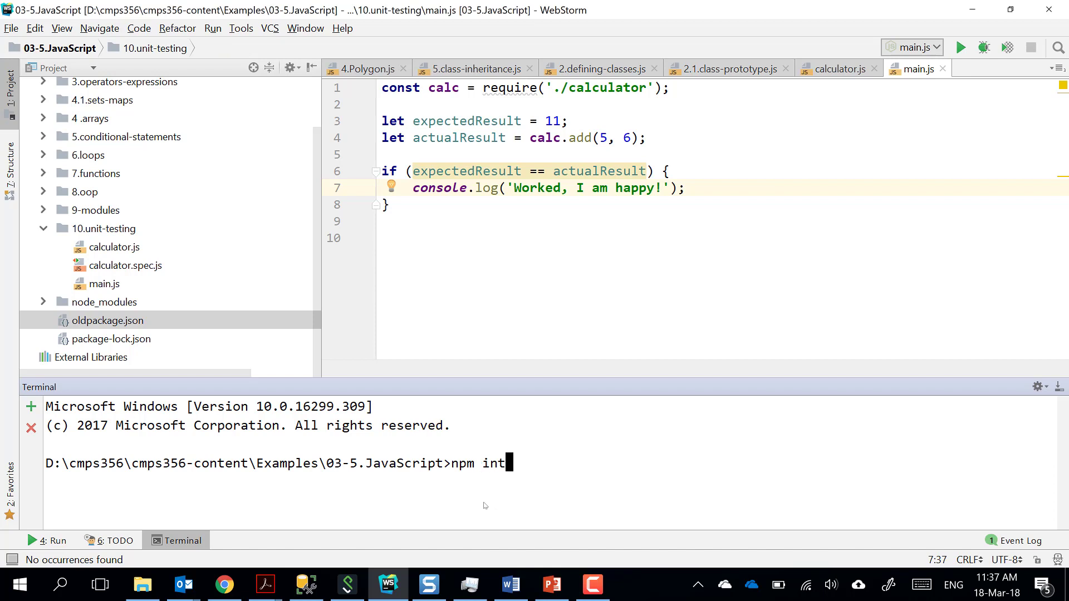
{"action": "type", "text": "t"}
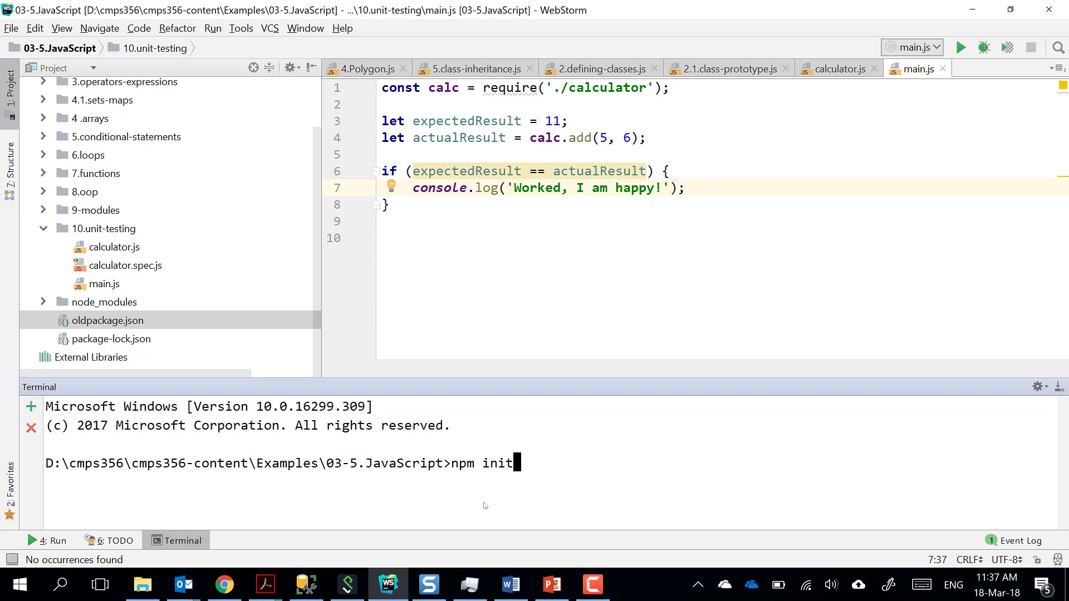
{"action": "key", "text": "Return"}
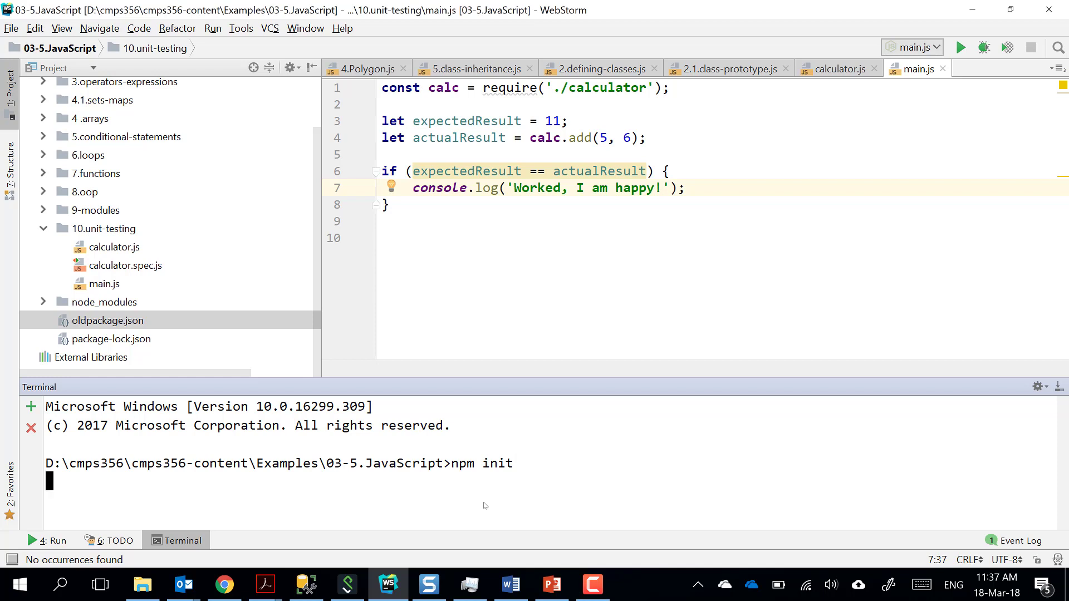
{"action": "key", "text": "Return"}
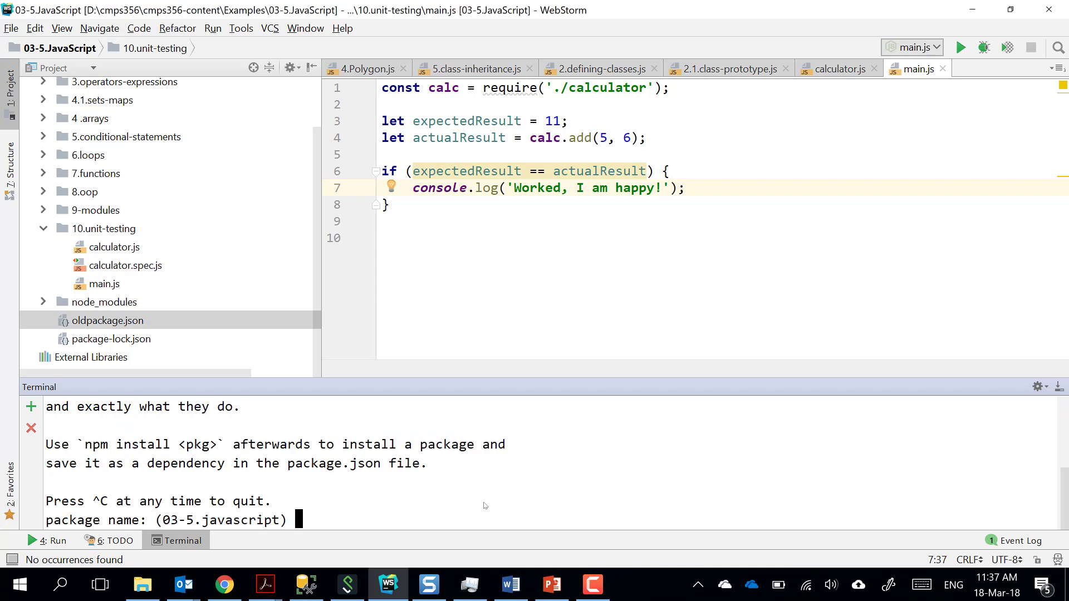
{"action": "key", "text": "Return"}
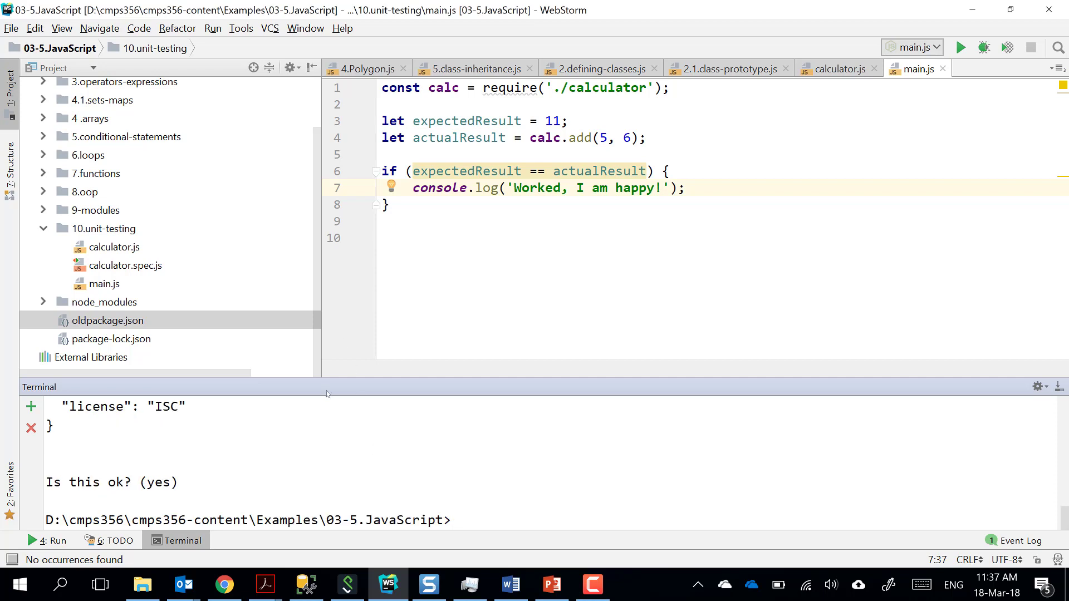
{"action": "mouse_move", "coordinate": [284, 440]}
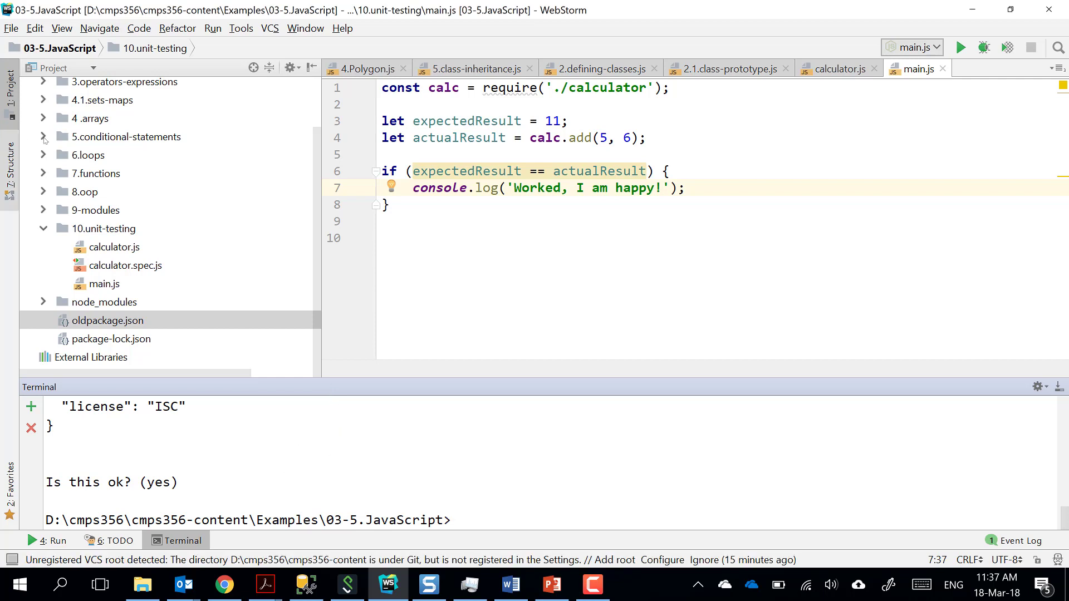
{"action": "mouse_move", "coordinate": [94, 264]}
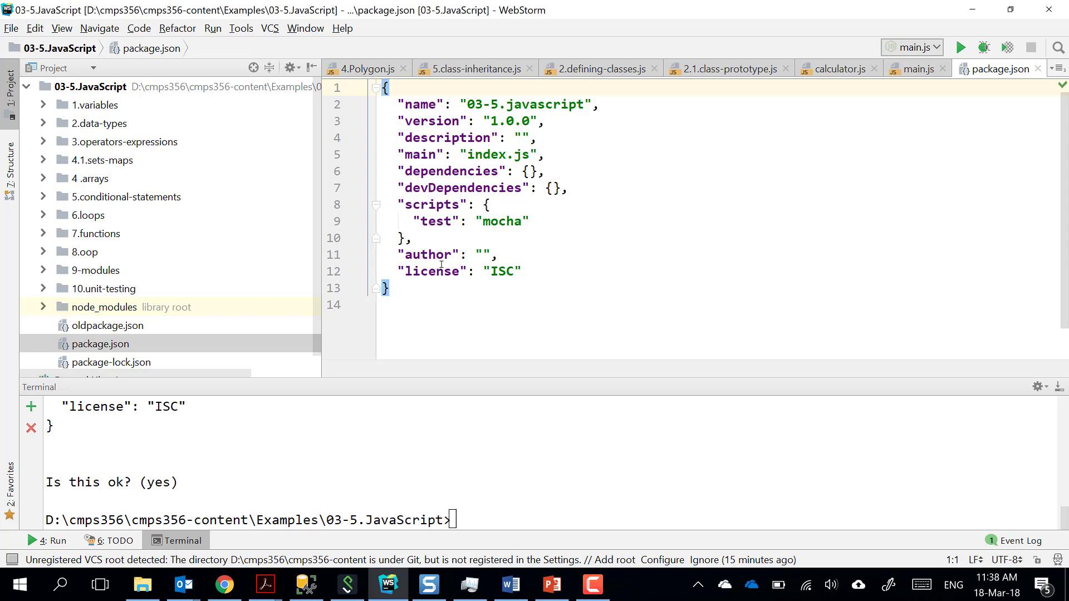
Run npm install mocha -D to add mocha ^5.0.4 as a devDependency.
{"action": "left_click", "coordinate": [613, 520]}
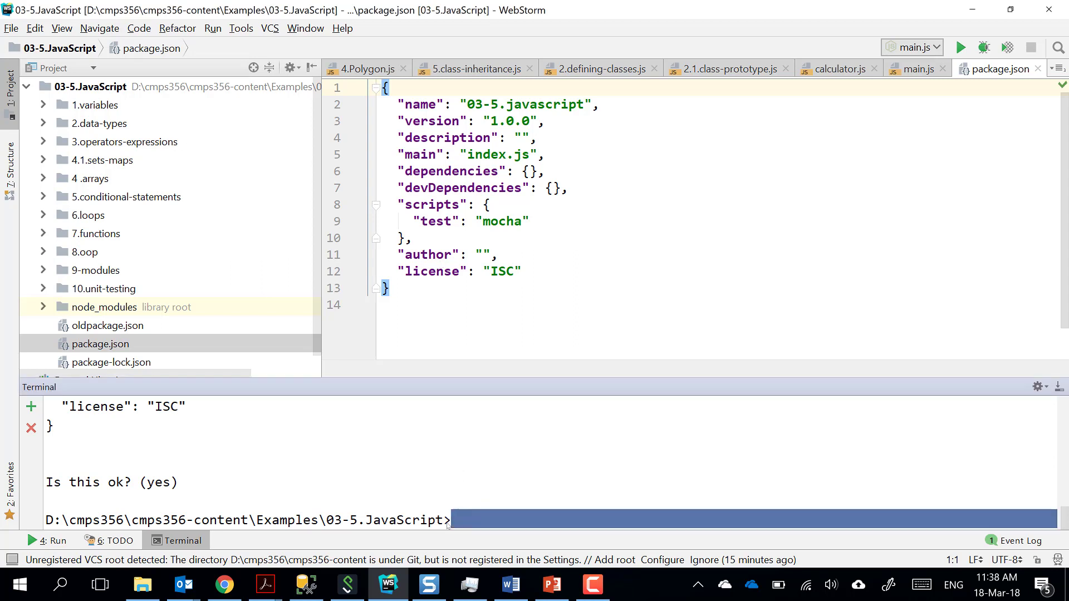
{"action": "type", "text": "npm in"}
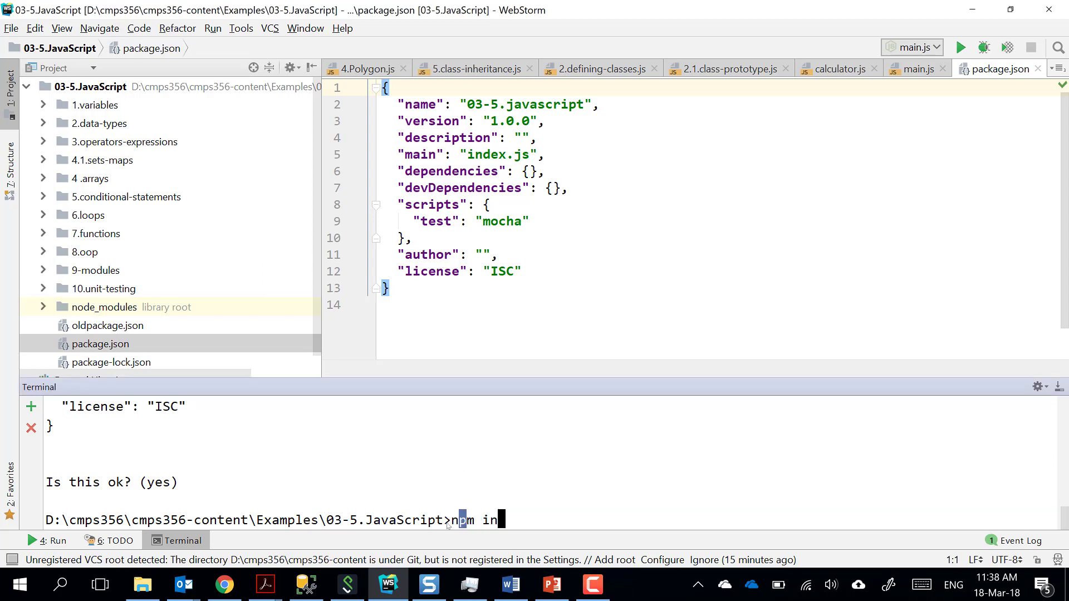
{"action": "type", "text": "stall"}
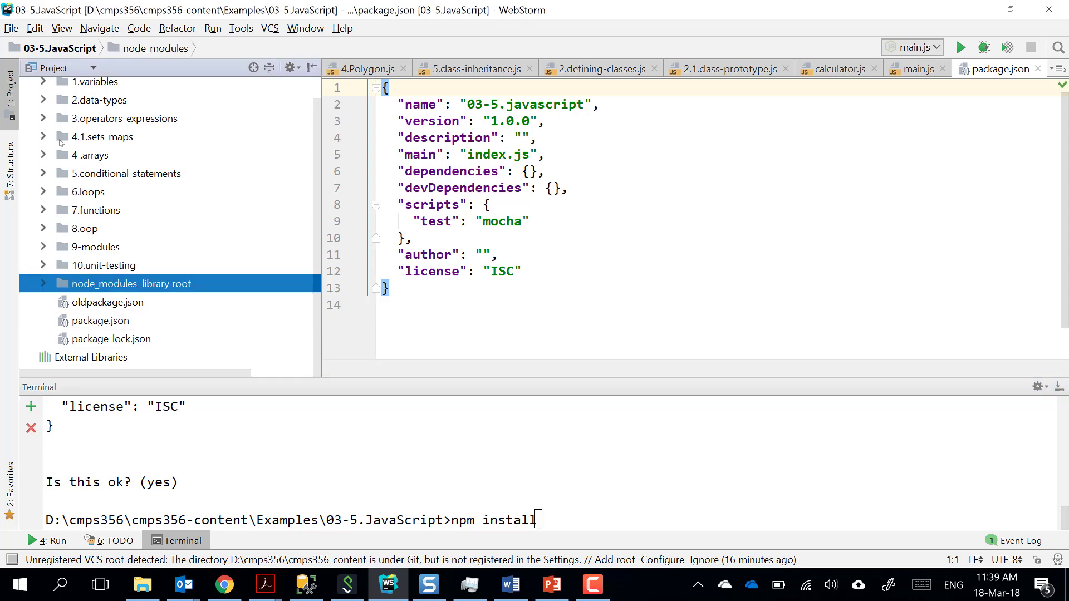
{"action": "mouse_move", "coordinate": [128, 283]}
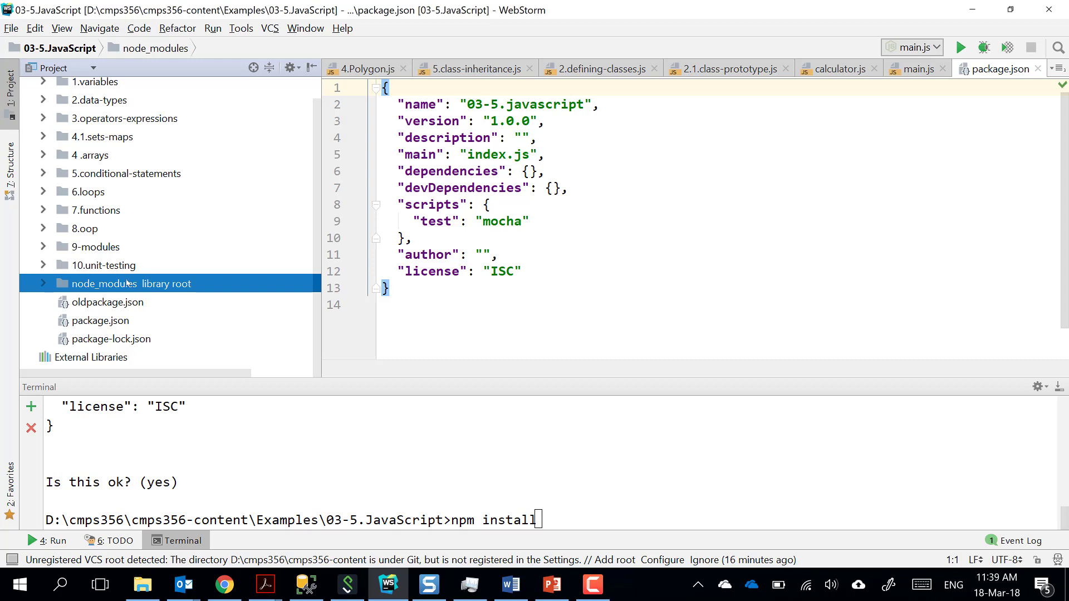
{"action": "mouse_move", "coordinate": [550, 516]}
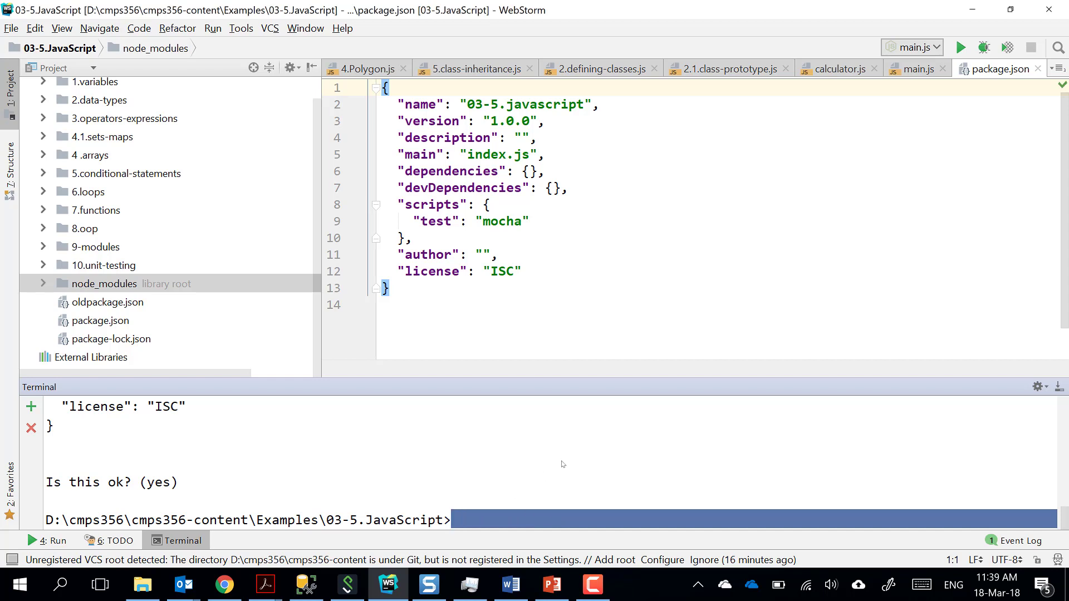
{"action": "mouse_move", "coordinate": [552, 481]}
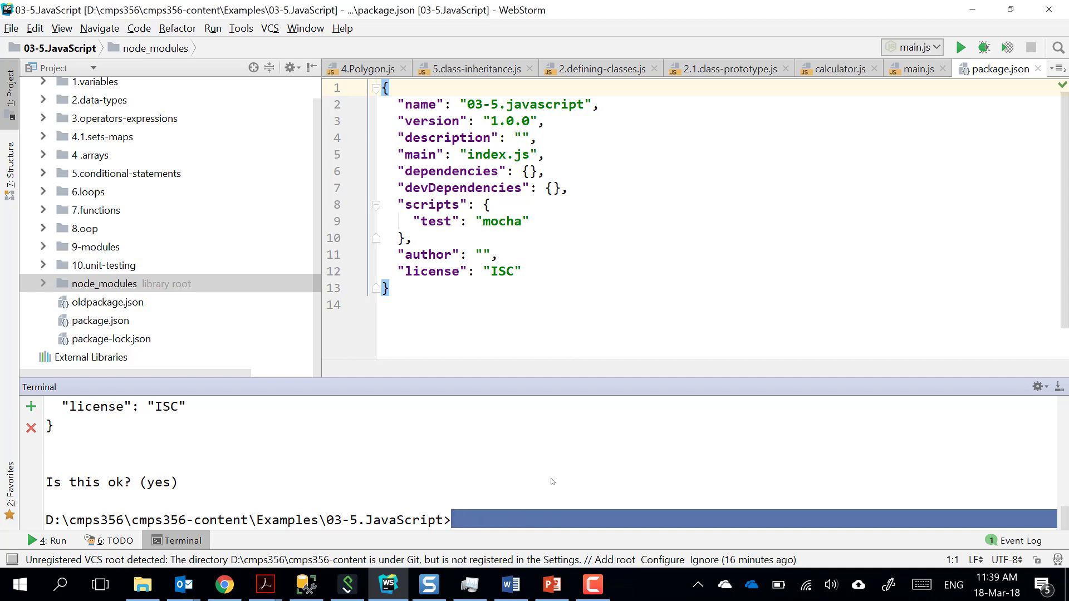
{"action": "mouse_move", "coordinate": [252, 258]}
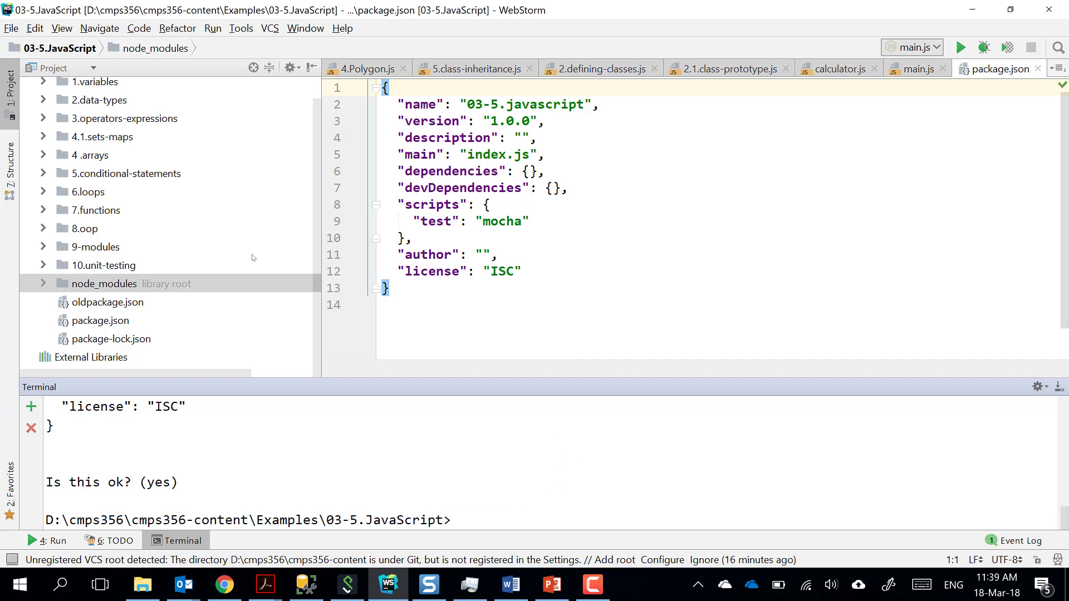
{"action": "type", "text": "n"}
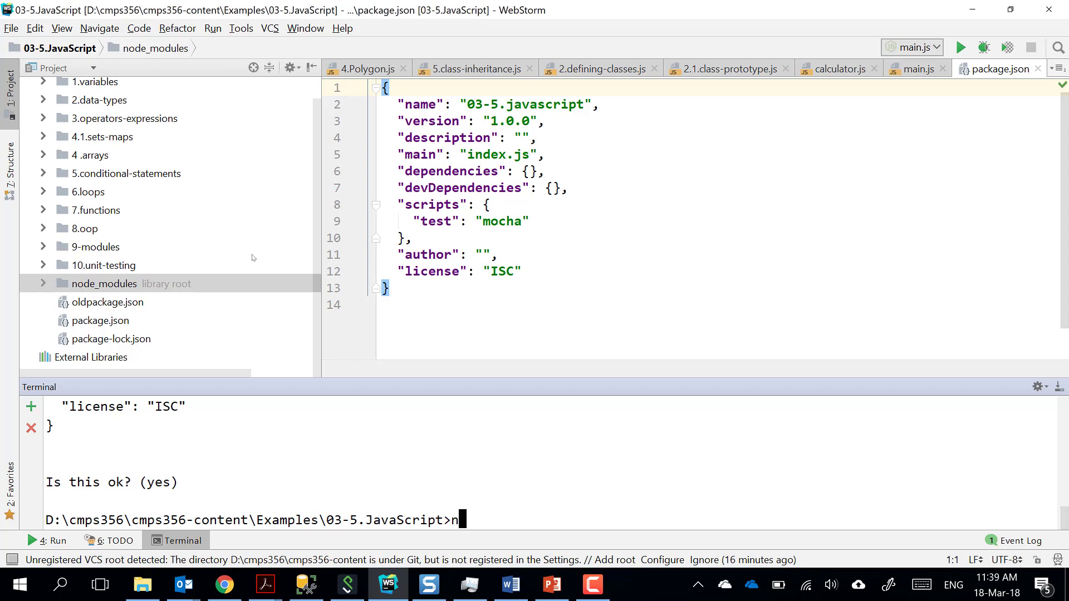
{"action": "type", "text": "pm i"}
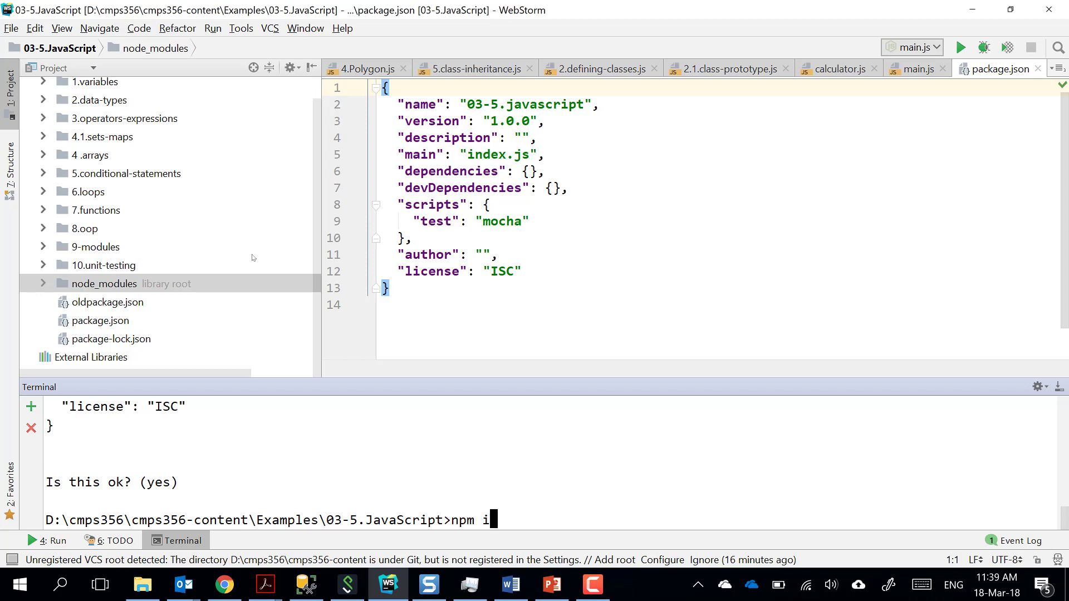
{"action": "type", "text": "nstall"}
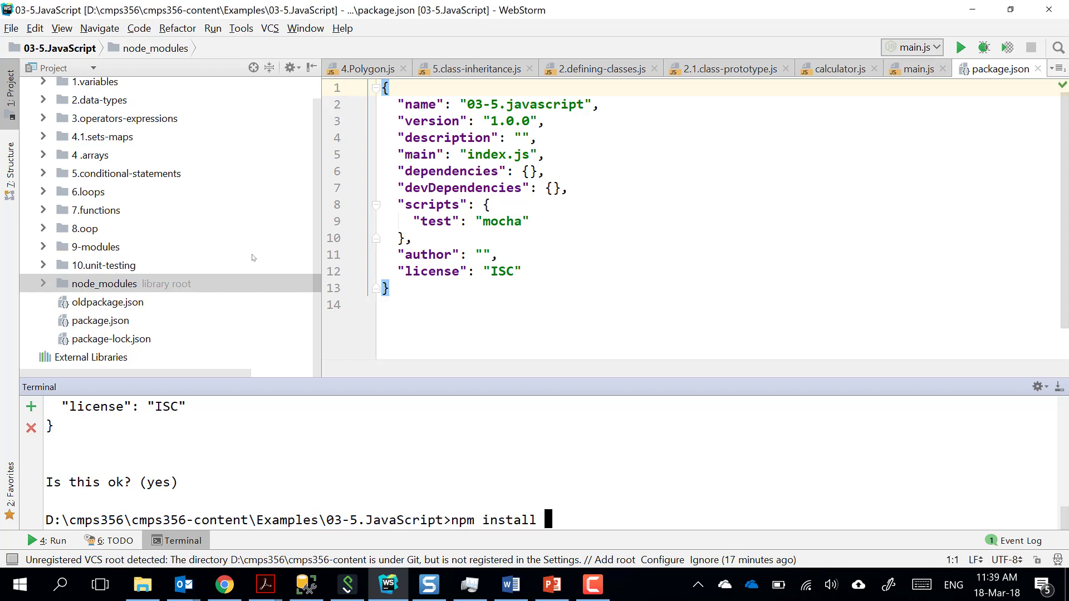
{"action": "type", "text": "m"}
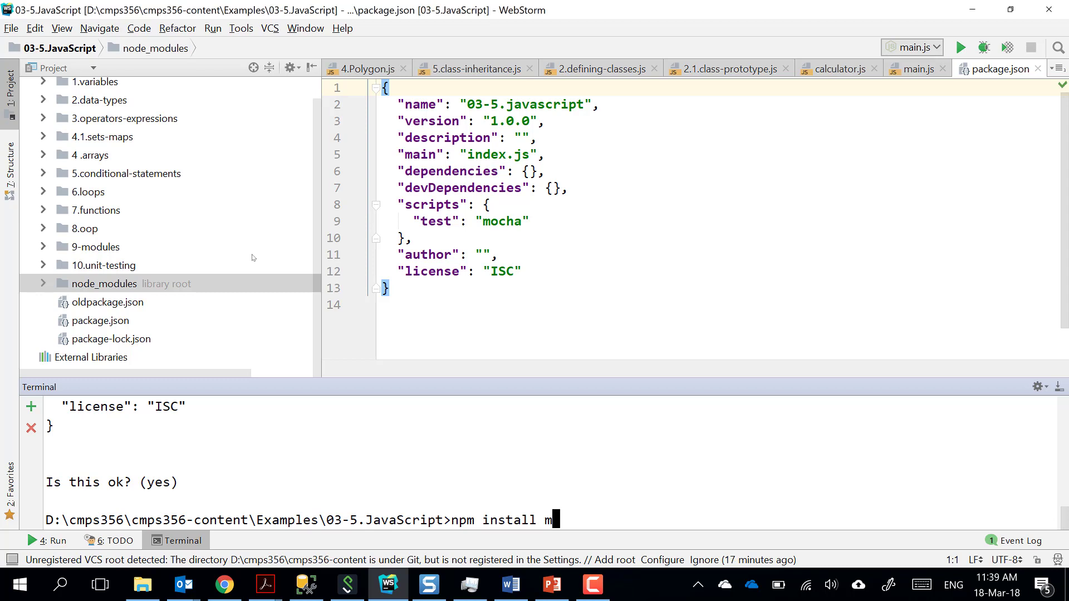
{"action": "type", "text": "ocha"}
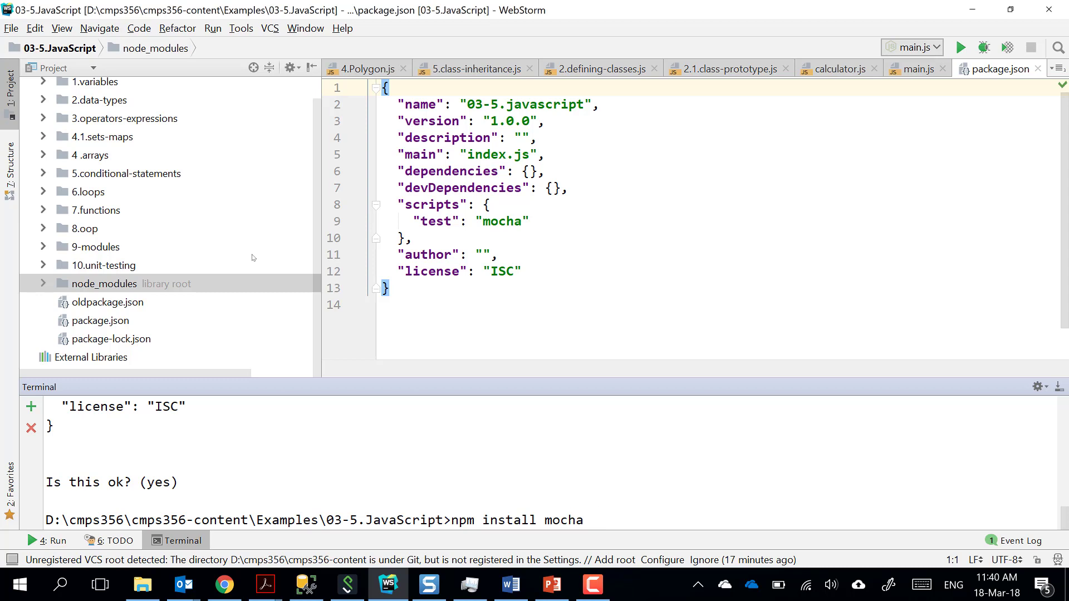
{"action": "type", "text": "-"}
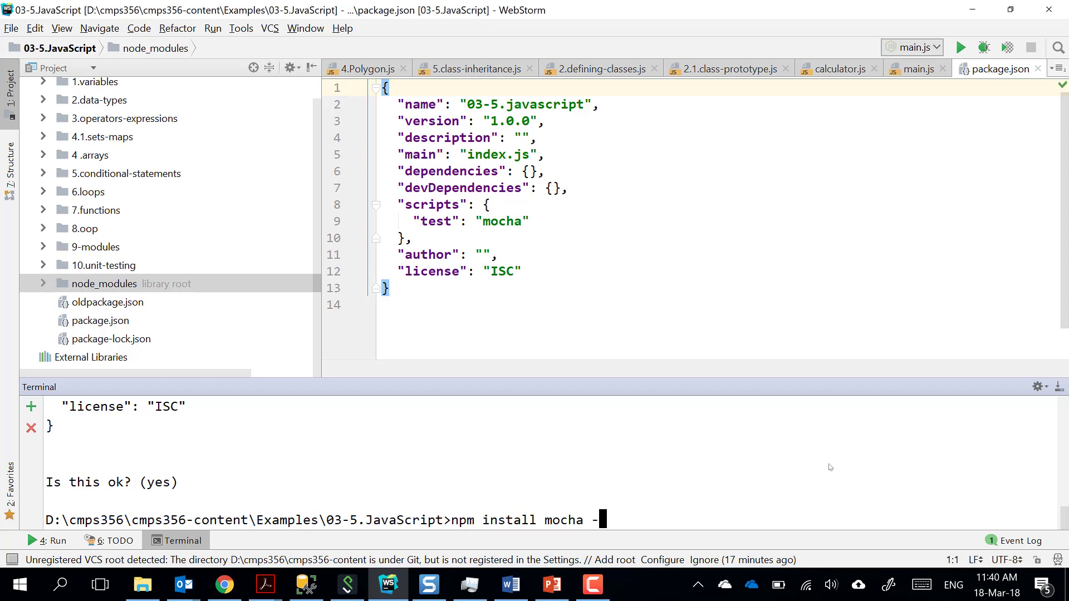
{"action": "type", "text": "D"}
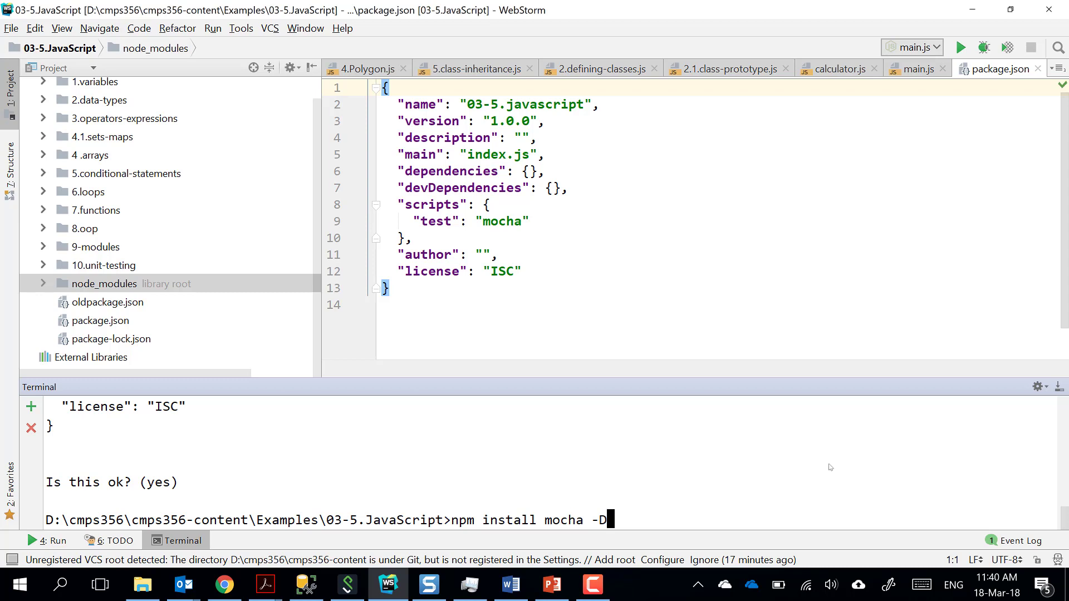
{"action": "key", "text": "Return"}
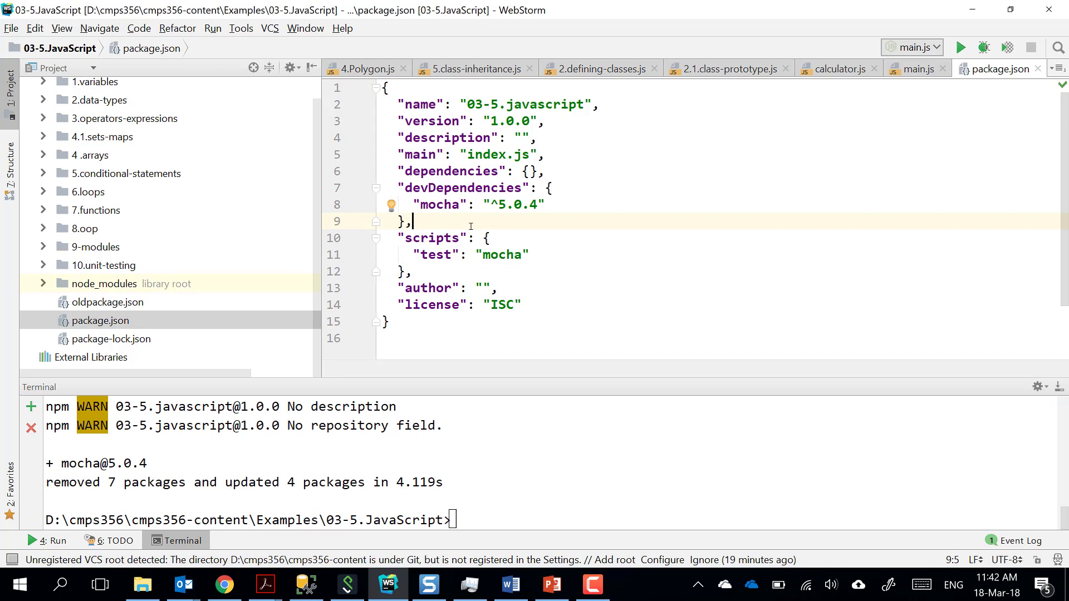
{"action": "mouse_move", "coordinate": [443, 539]}
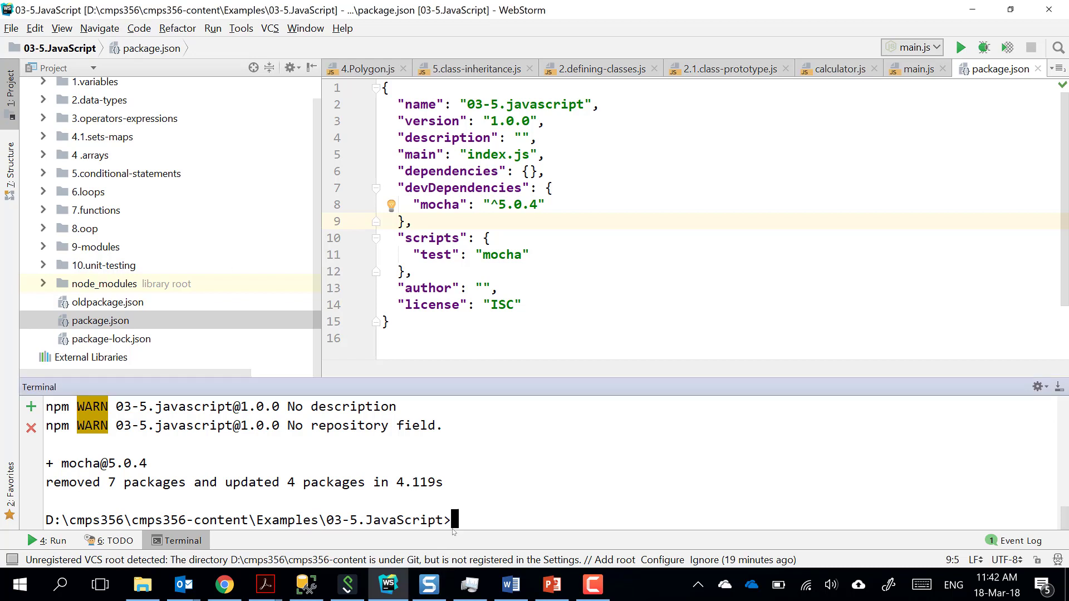
Run npm i express and select node_modules to see express 4.16.3 in dependencies.
{"action": "type", "text": "np"}
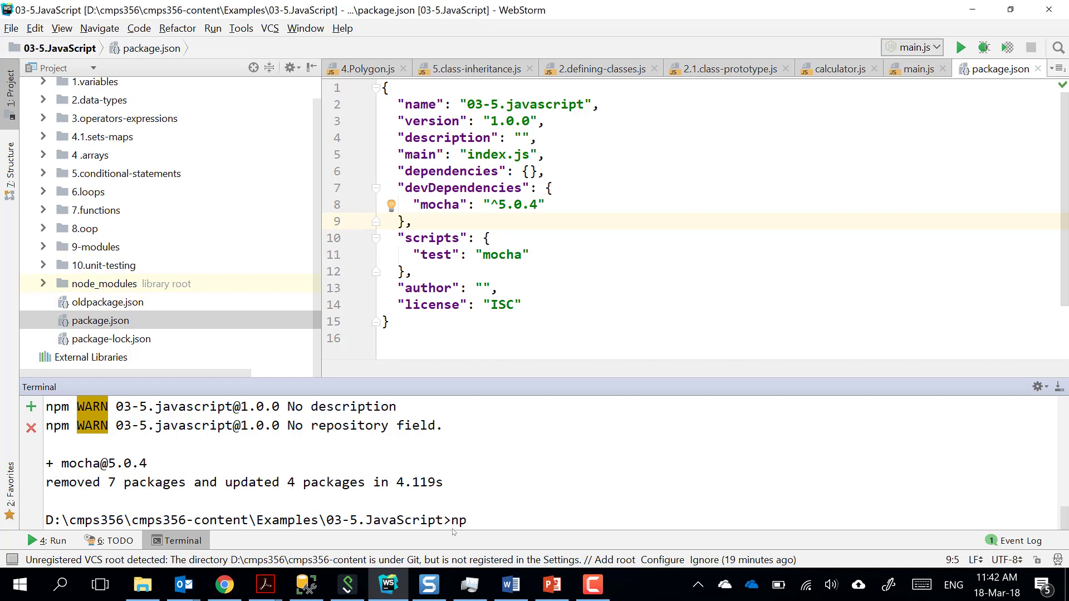
{"action": "type", "text": "m"}
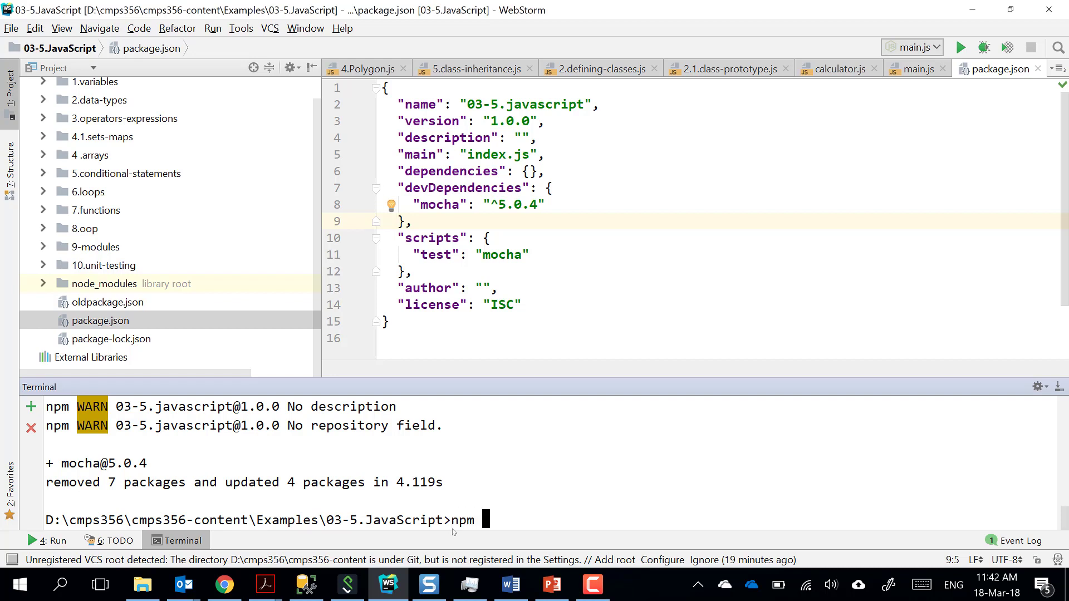
{"action": "type", "text": "i"}
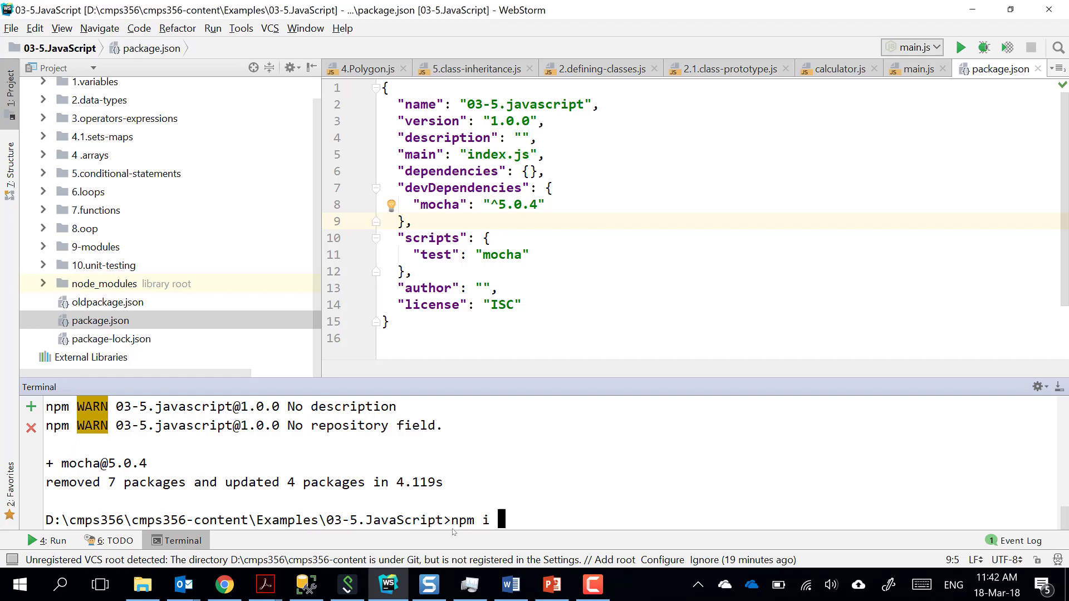
{"action": "type", "text": "exp"}
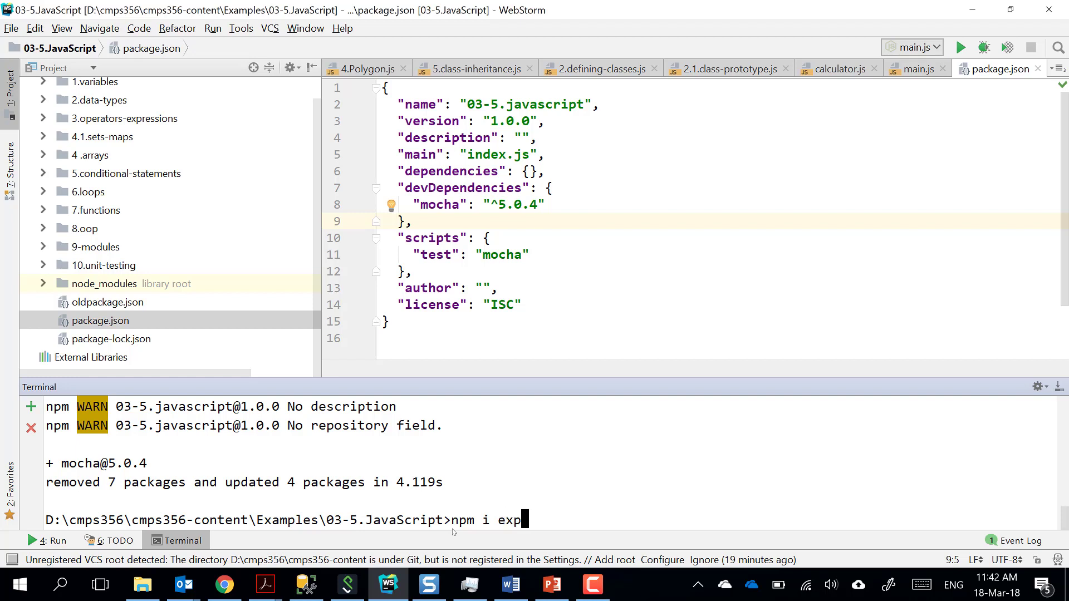
{"action": "type", "text": "ress"}
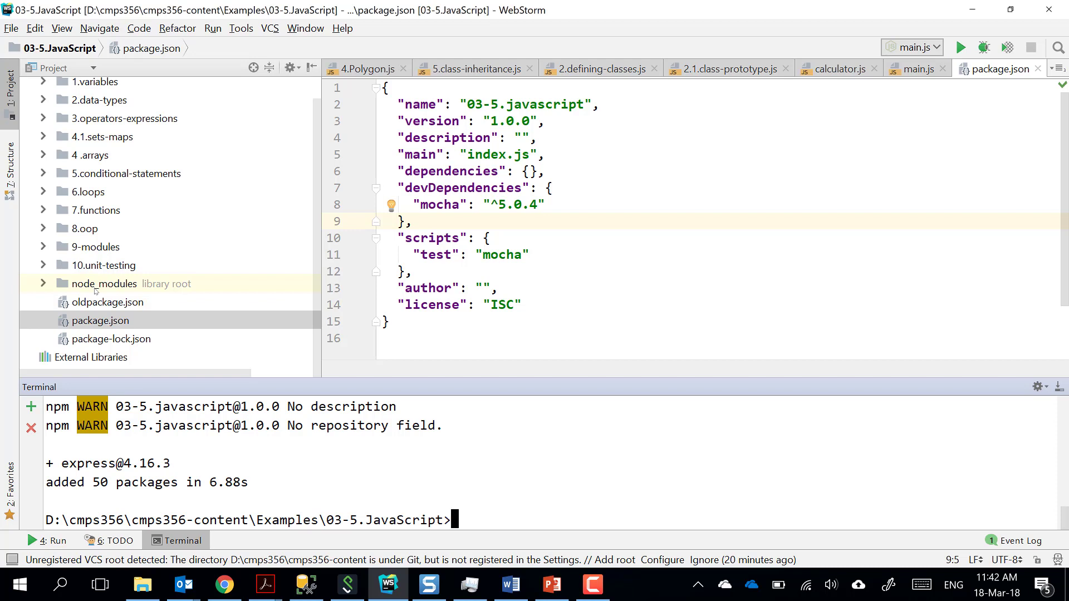
{"action": "mouse_move", "coordinate": [162, 339]}
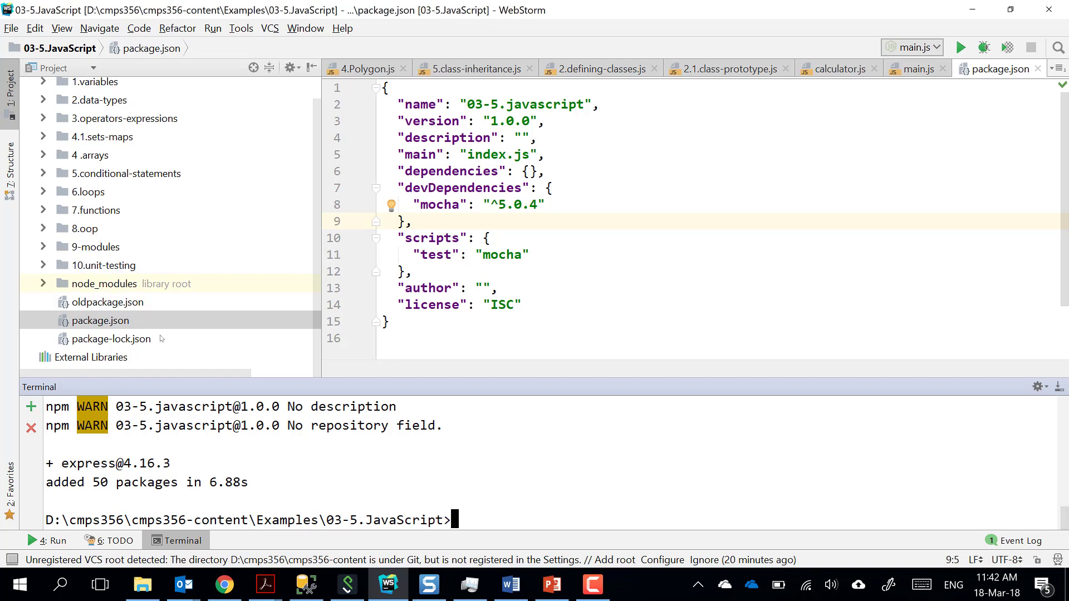
{"action": "mouse_move", "coordinate": [131, 293]}
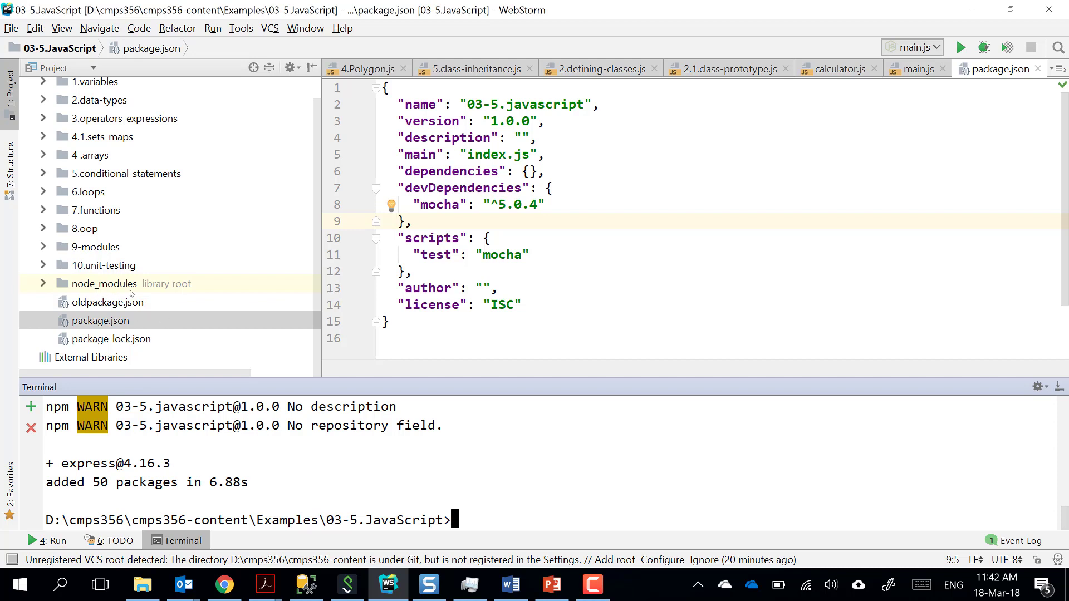
{"action": "left_click", "coordinate": [103, 283]}
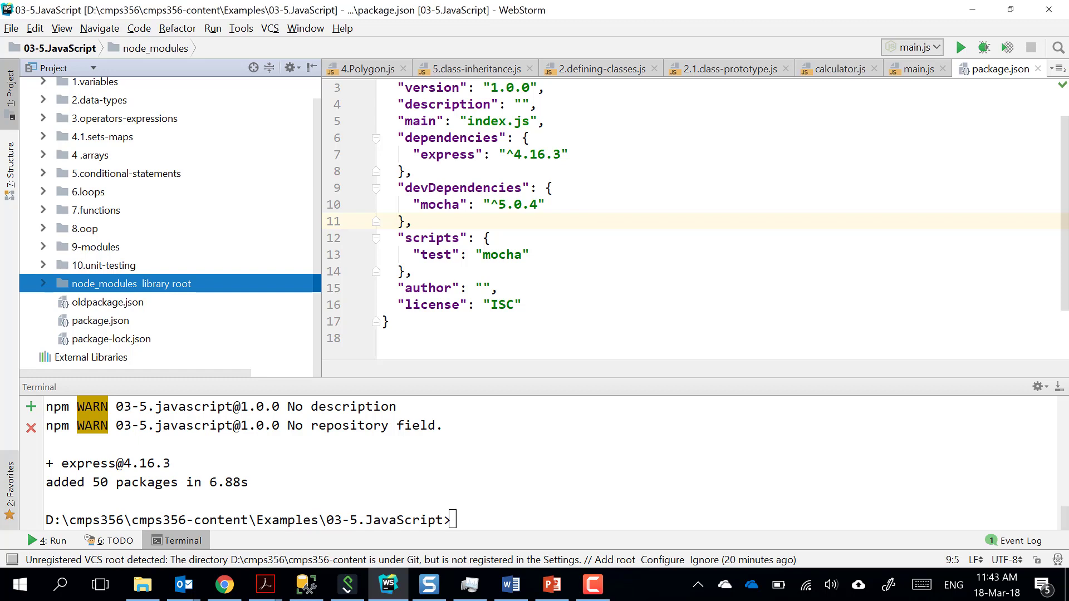
Switch to File Explorer and open the cmps356-content folder.
{"action": "left_click", "coordinate": [142, 585]}
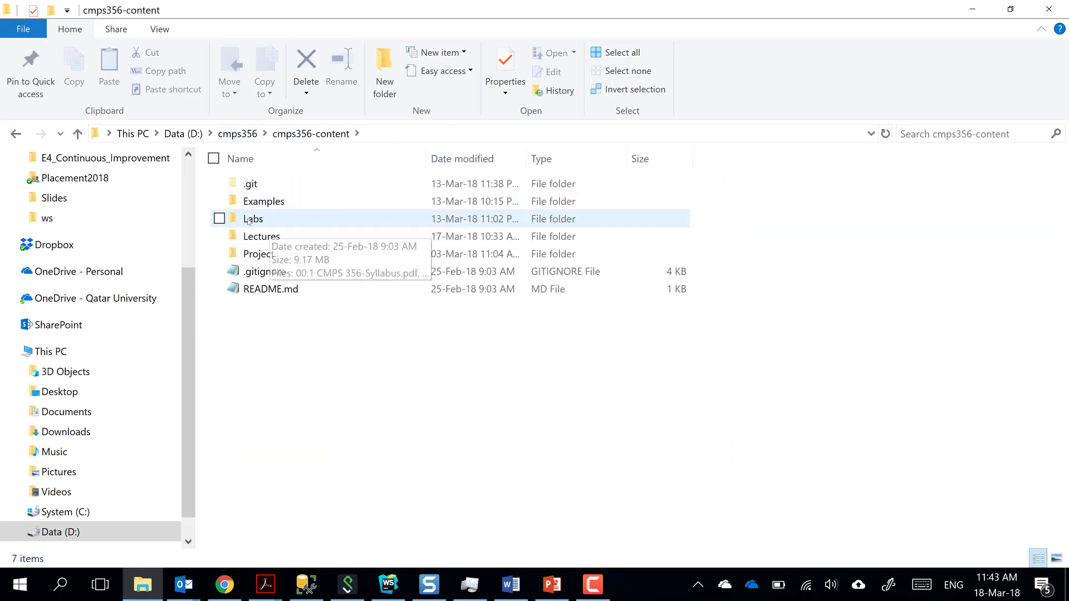
{"action": "double_click", "coordinate": [264, 201]}
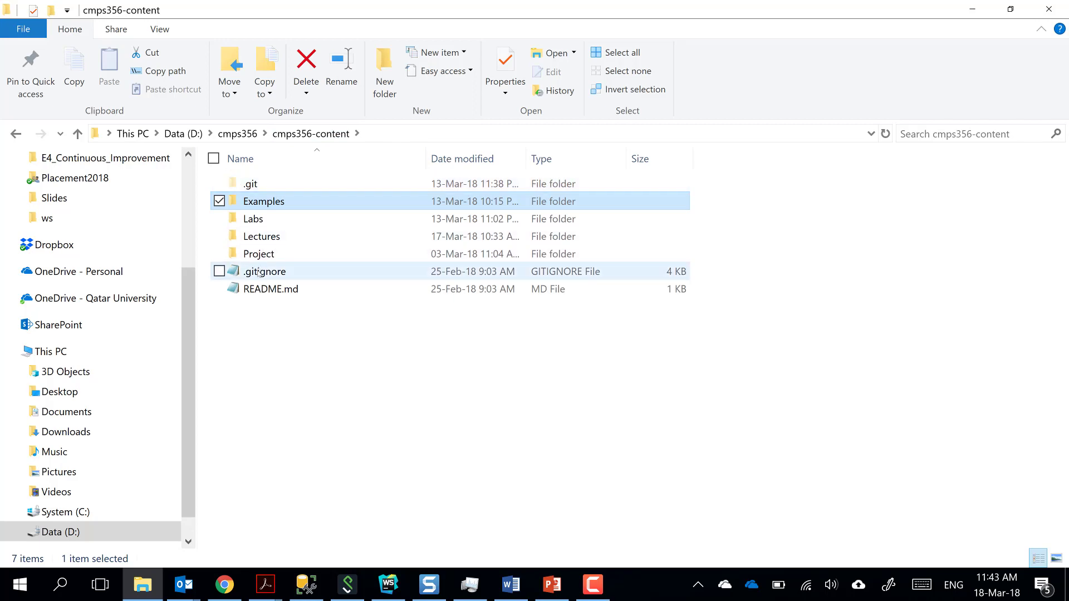
Open .gitignore in Notepad and highlight its node_modules/ ignore entry.
{"action": "double_click", "coordinate": [264, 271]}
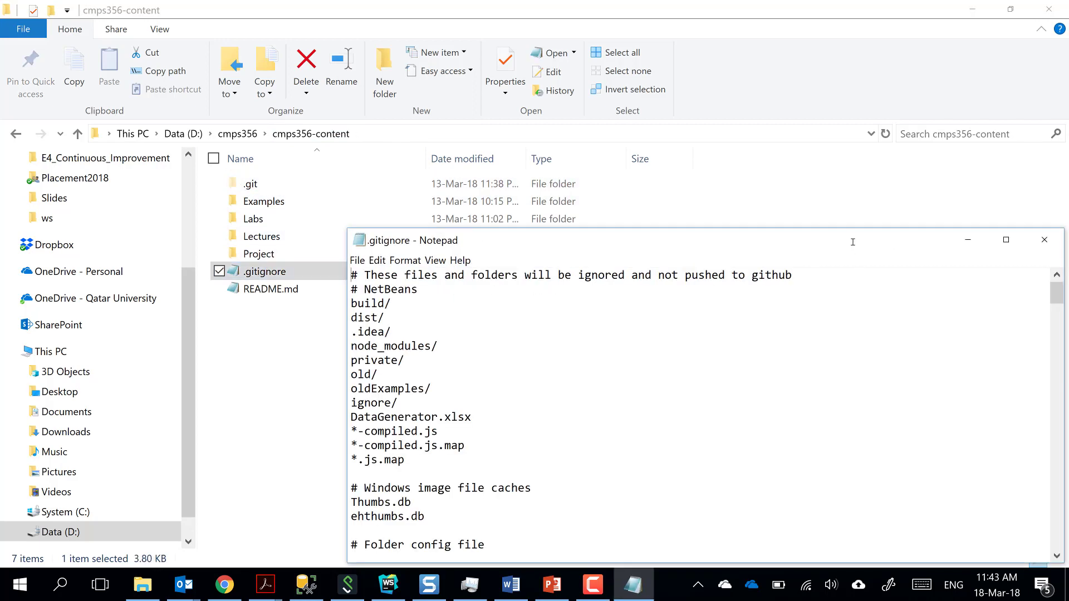
{"action": "left_click", "coordinate": [1005, 239]}
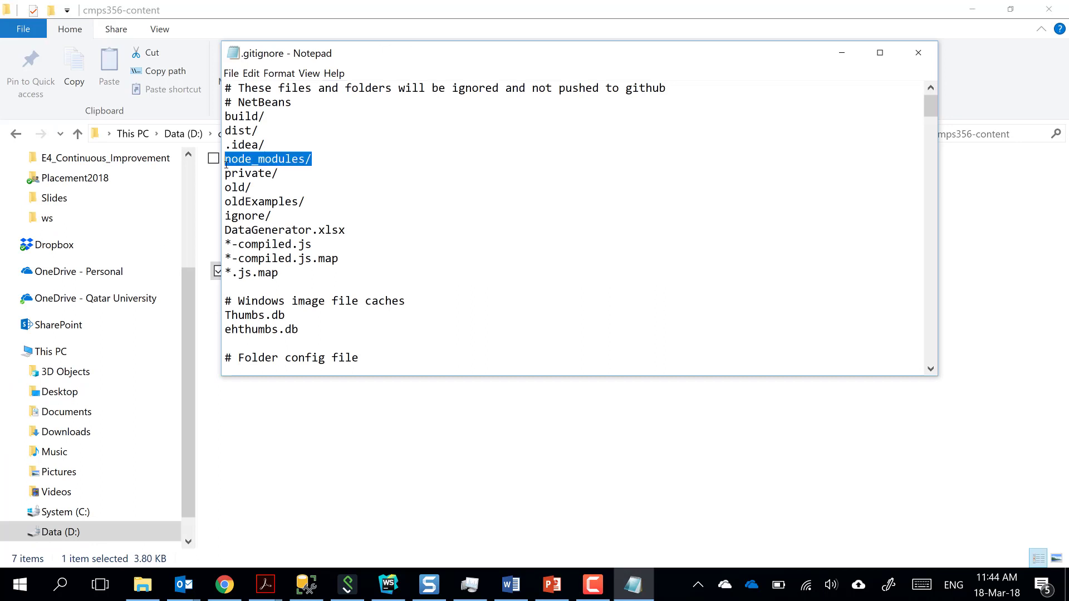
{"action": "mouse_move", "coordinate": [303, 183]}
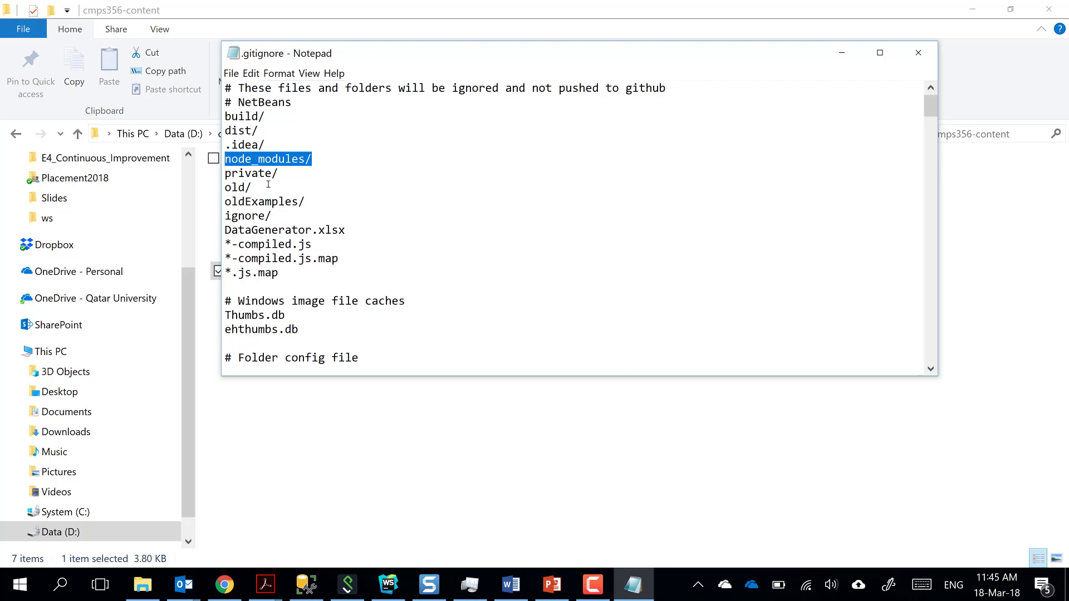
{"action": "mouse_move", "coordinate": [811, 585]}
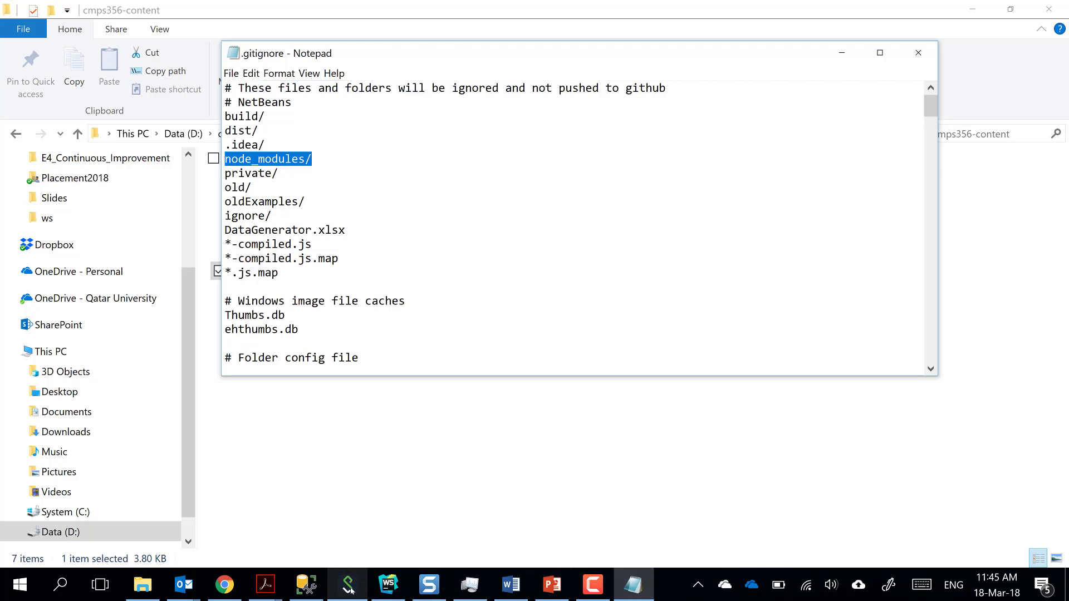
{"action": "mouse_move", "coordinate": [337, 468]}
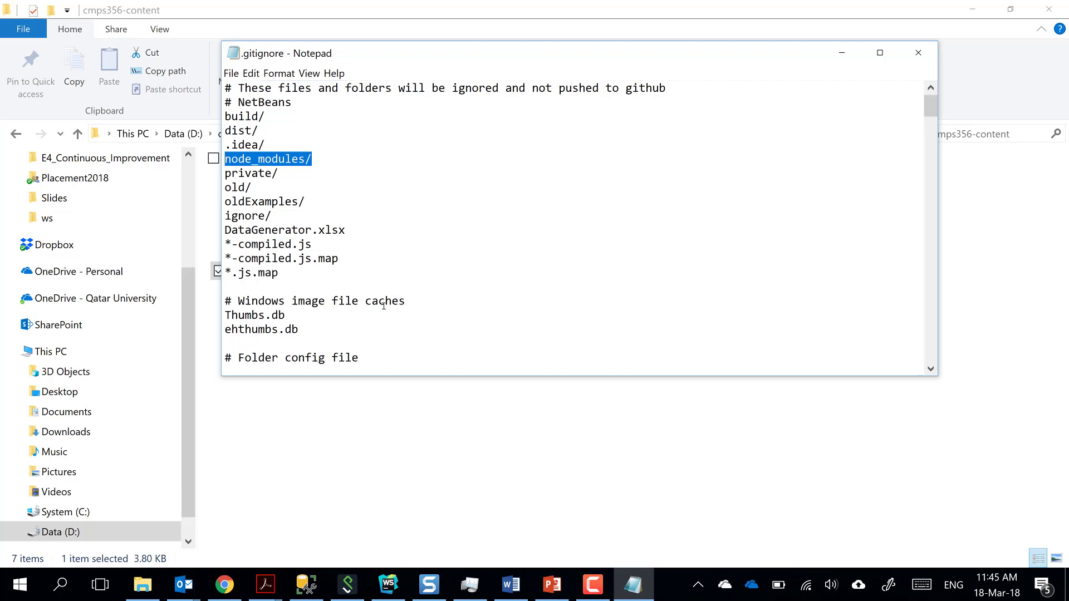
{"action": "mouse_move", "coordinate": [543, 233]}
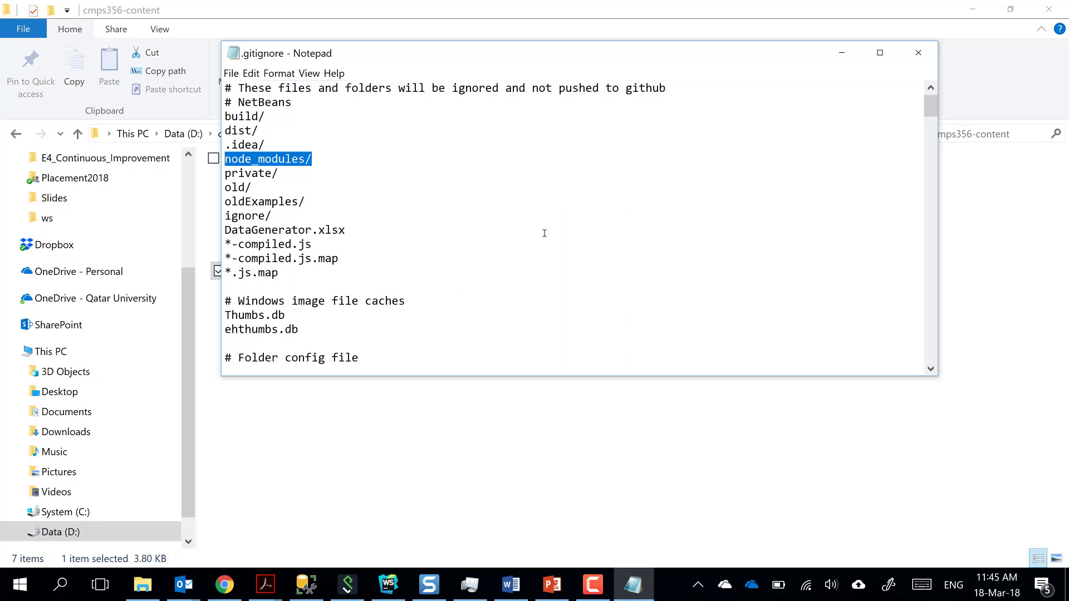
{"action": "mouse_move", "coordinate": [616, 218]}
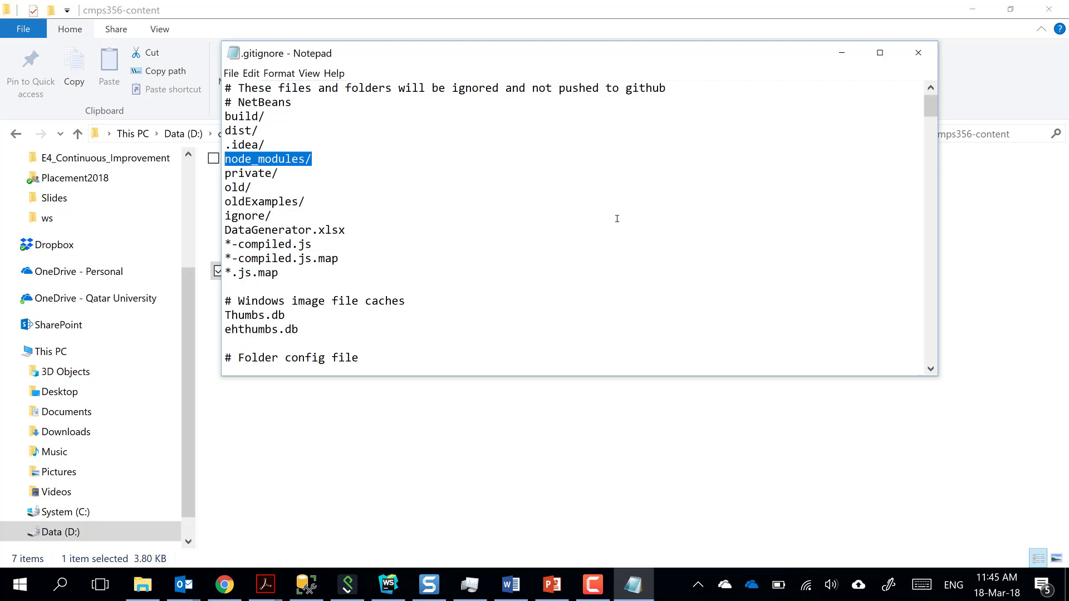
{"action": "mouse_move", "coordinate": [659, 212]}
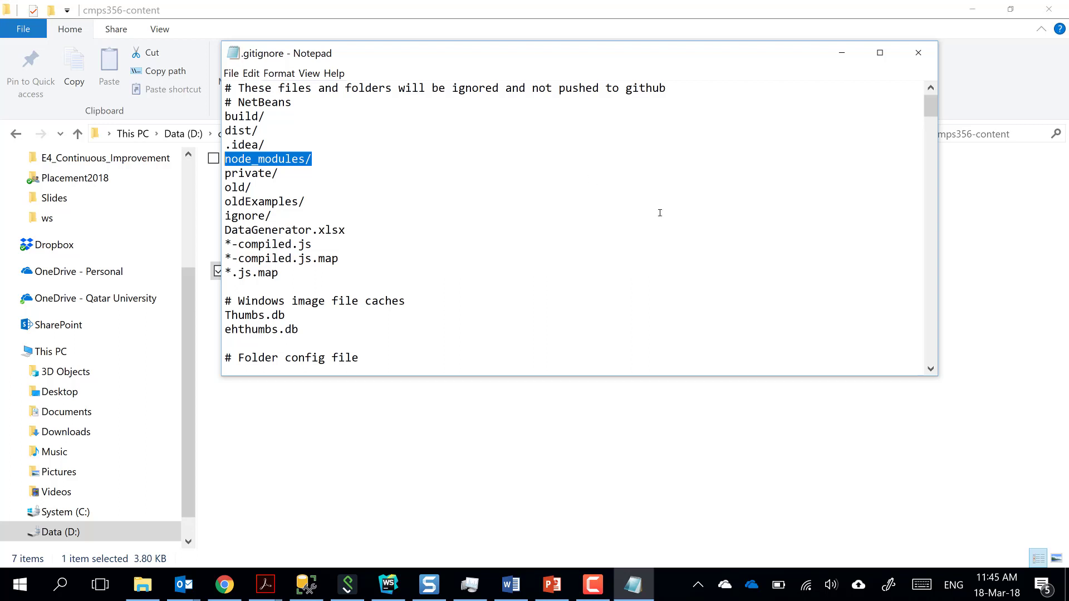
{"action": "mouse_move", "coordinate": [907, 83]}
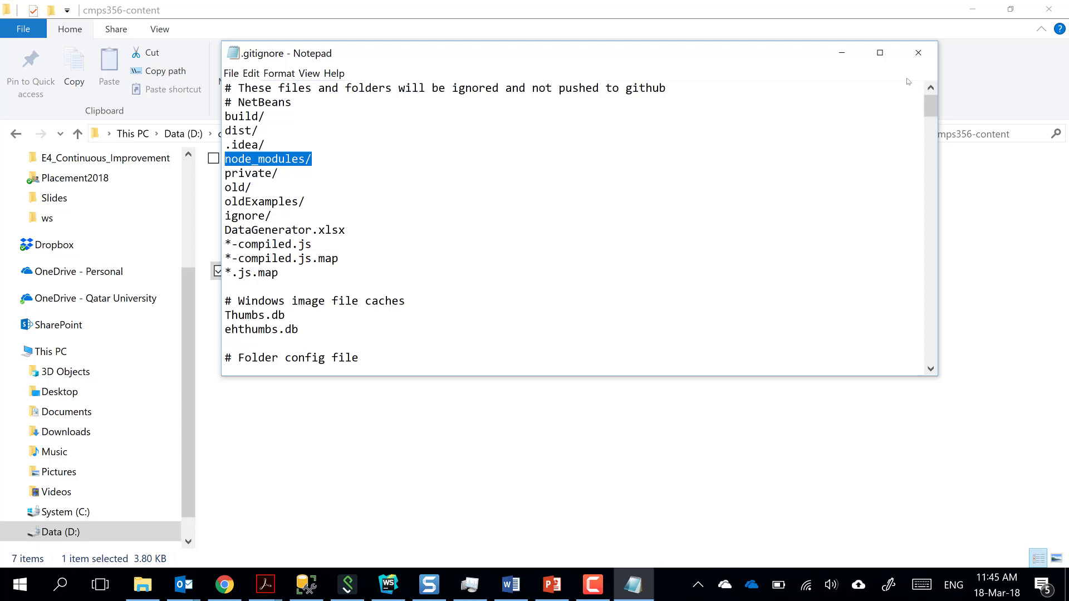
{"action": "mouse_move", "coordinate": [528, 578]}
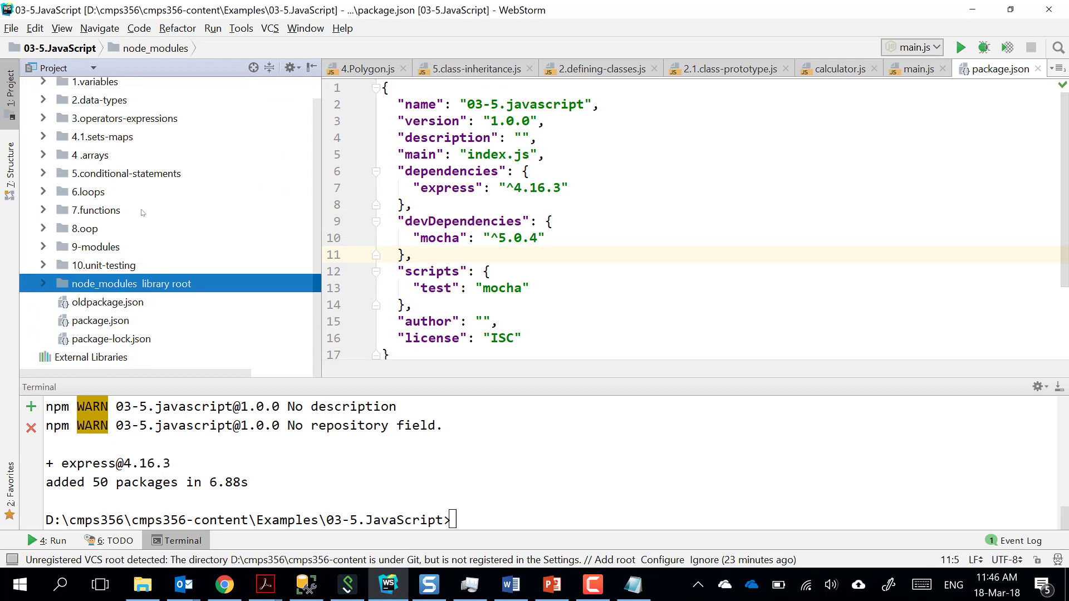
Open calculator.js and main.js, then return to the Calculator class with four arithmetic methods.
{"action": "left_click", "coordinate": [838, 68]}
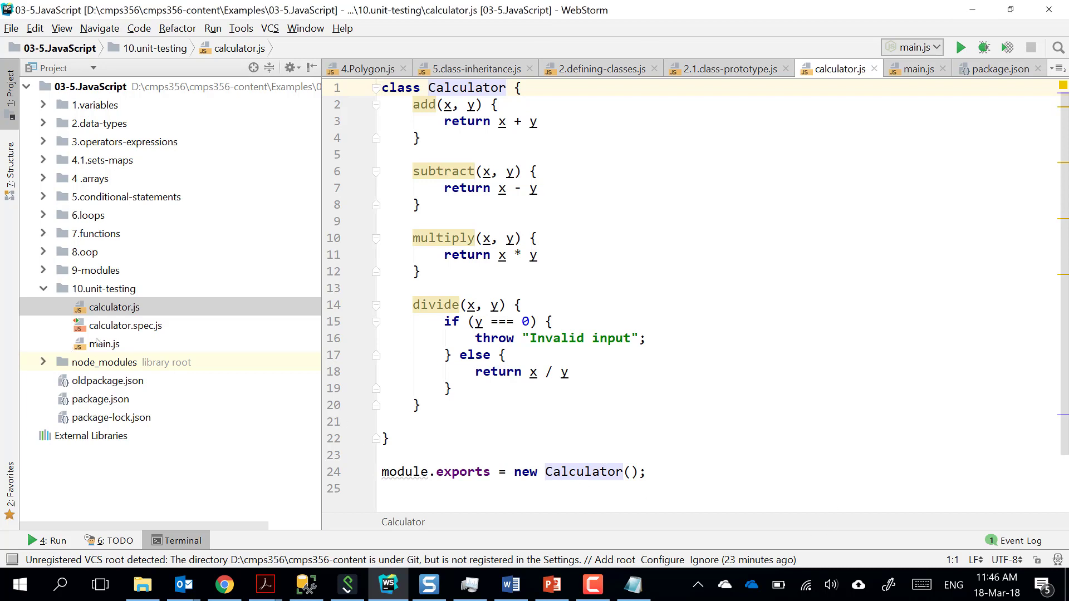
{"action": "left_click", "coordinate": [916, 68]}
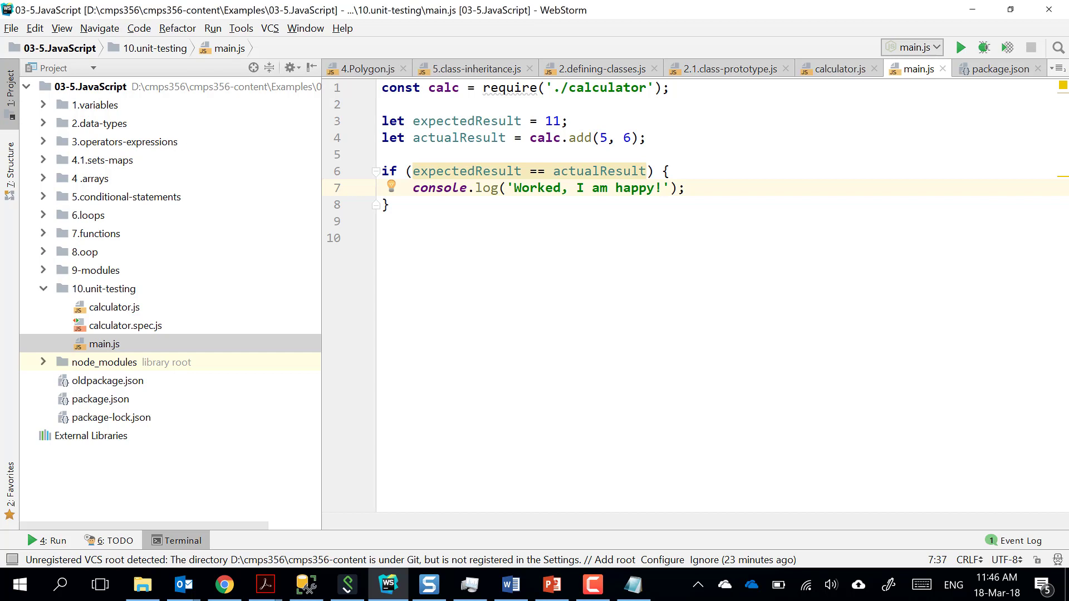
{"action": "mouse_move", "coordinate": [579, 249]}
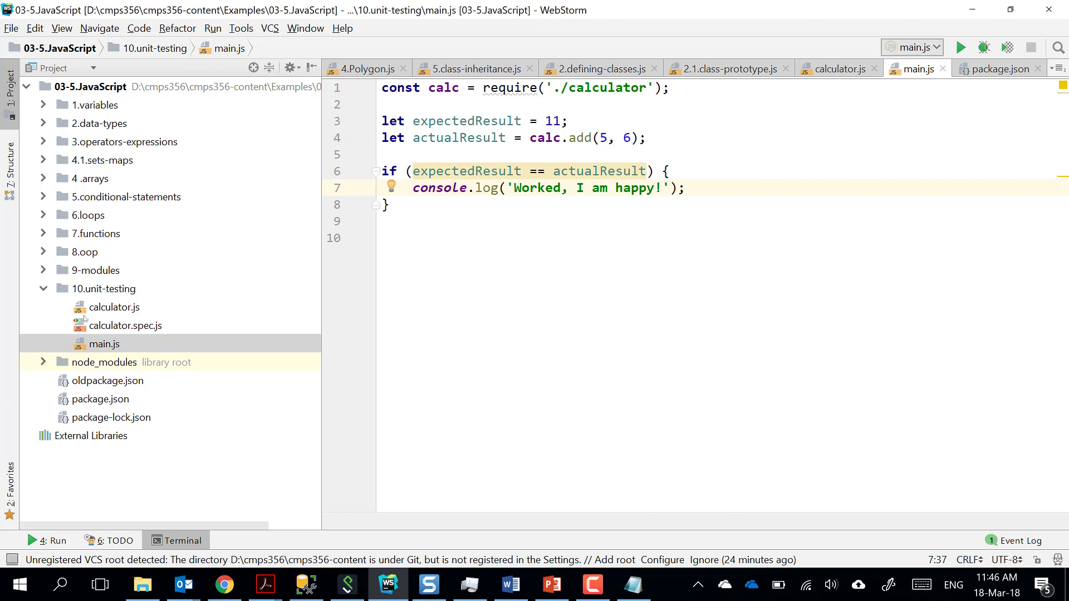
{"action": "left_click", "coordinate": [113, 307]}
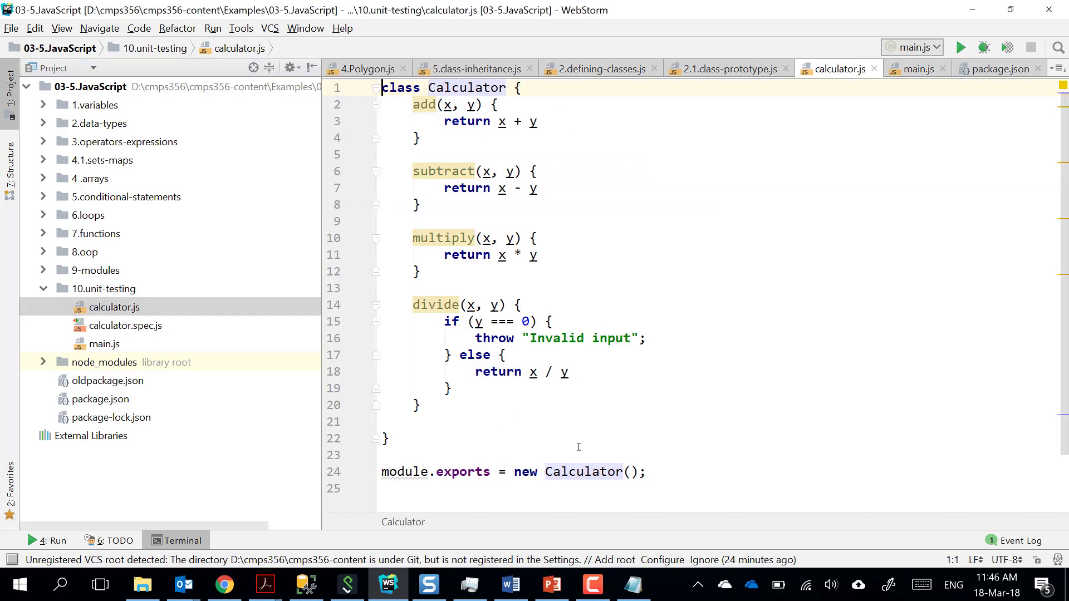
{"action": "mouse_move", "coordinate": [552, 433]}
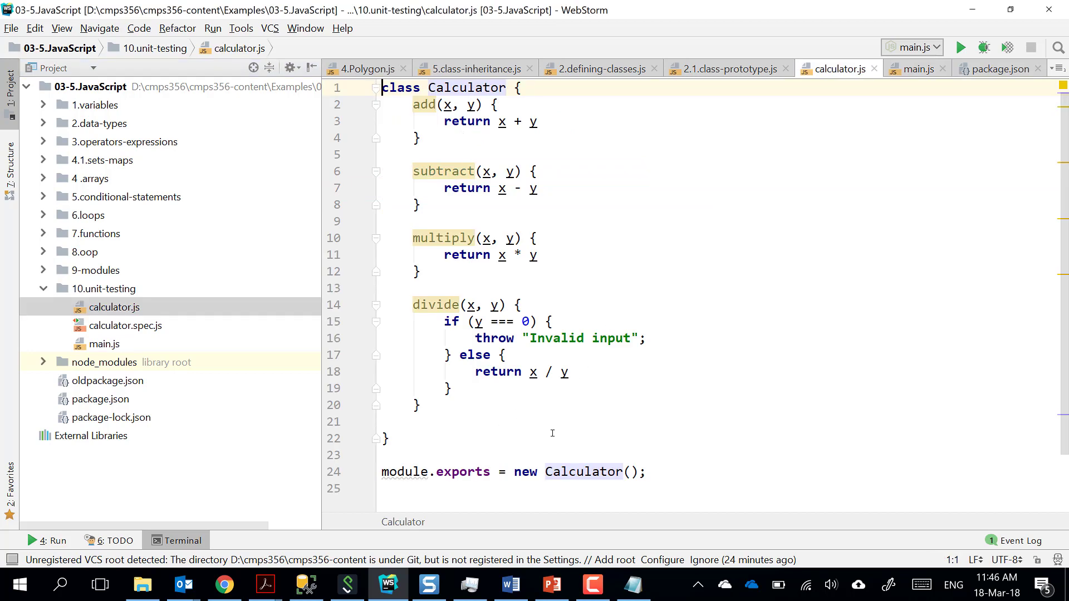
{"action": "mouse_move", "coordinate": [512, 421]}
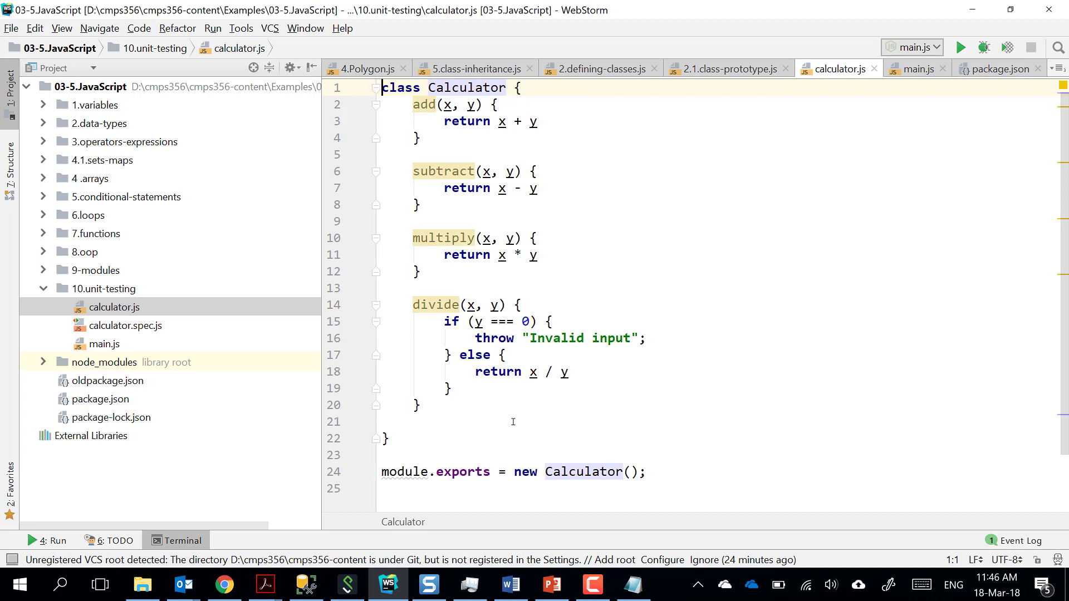
{"action": "mouse_move", "coordinate": [525, 410]}
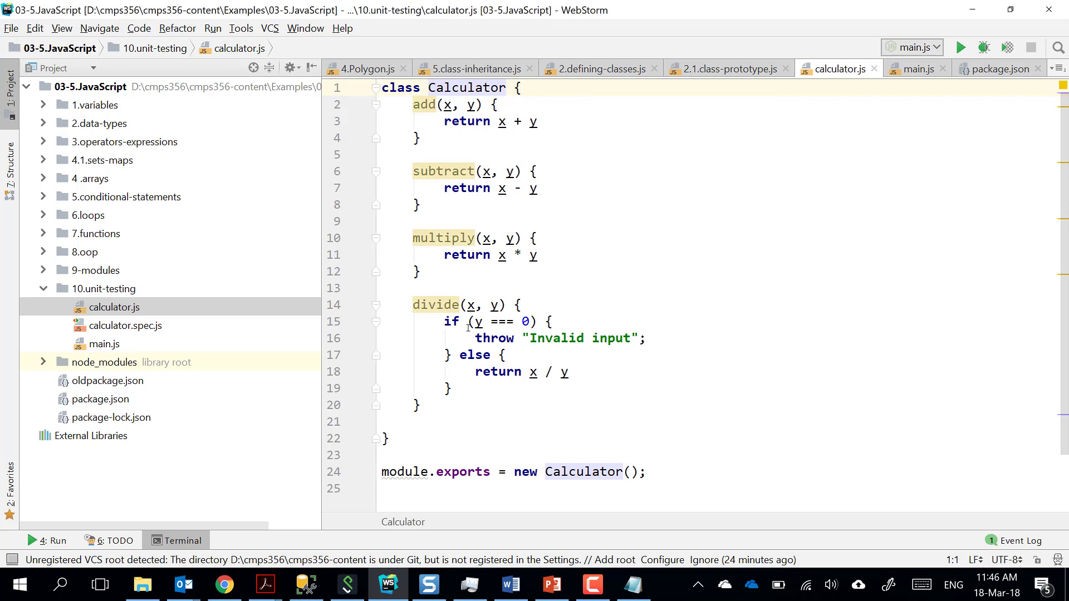
{"action": "mouse_move", "coordinate": [126, 337]}
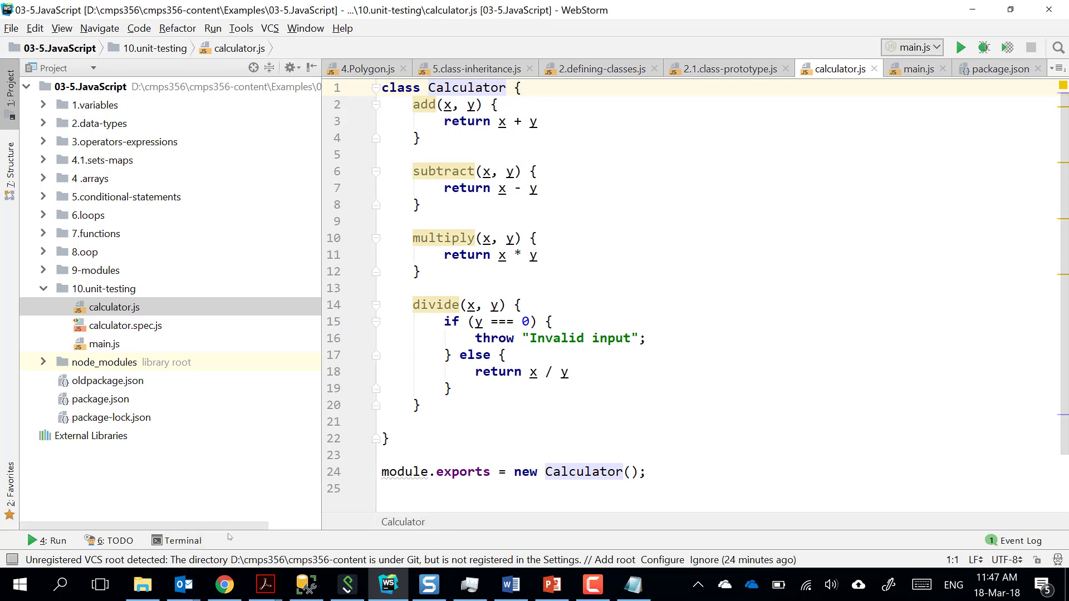
Run npm i chai -D in the terminal to add chai 4.1.2, then open package.json.
{"action": "left_click", "coordinate": [176, 540]}
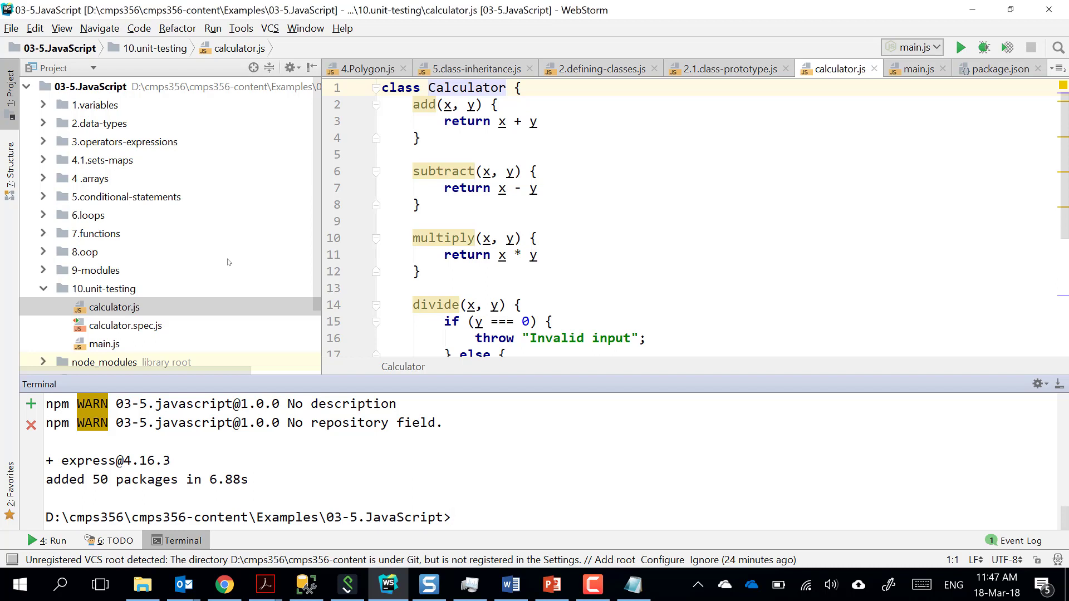
{"action": "type", "text": "npm"}
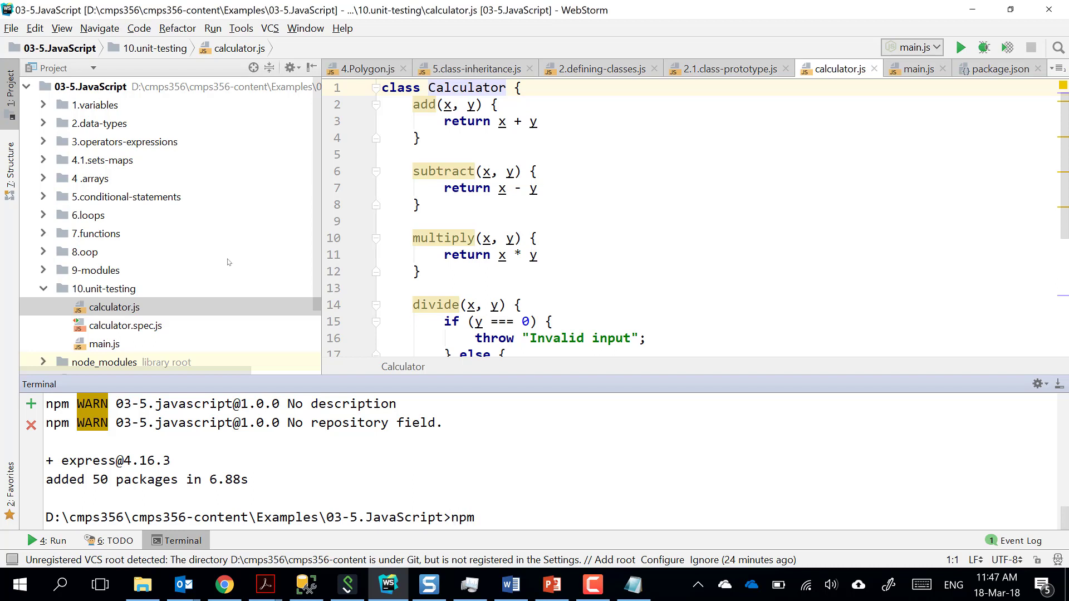
{"action": "type", "text": "i chai"}
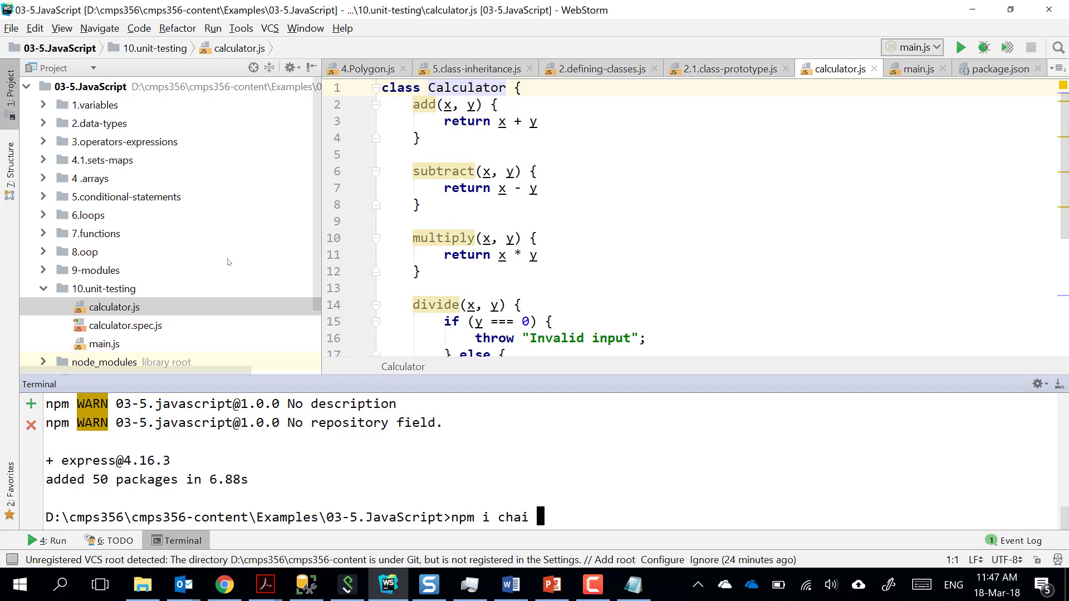
{"action": "type", "text": "-"}
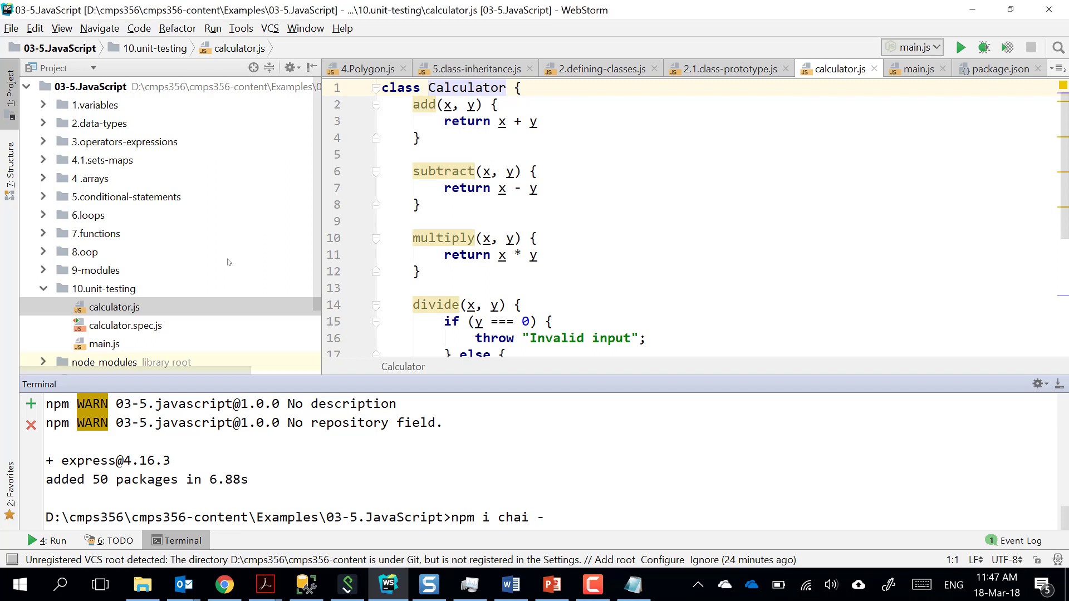
{"action": "type", "text": "D"}
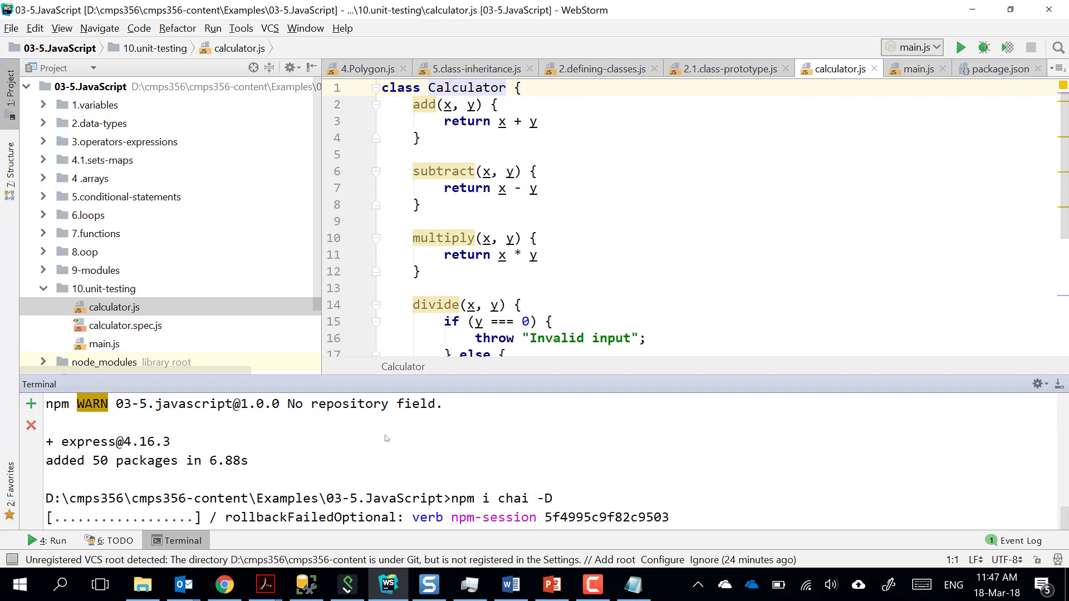
{"action": "scroll", "scroll_direction": "down", "scroll_amount": 3}
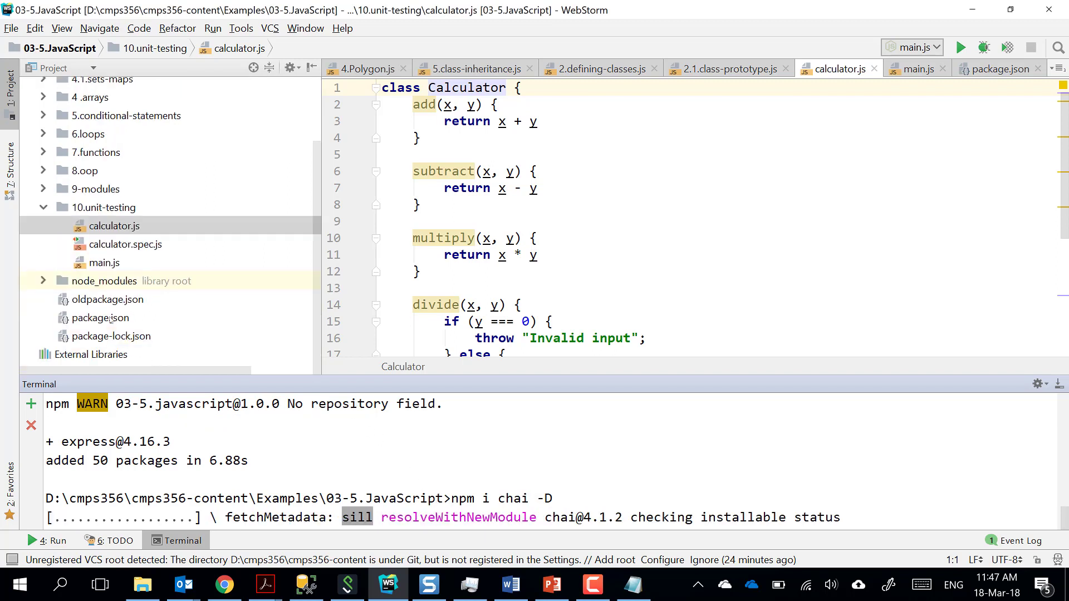
{"action": "left_click", "coordinate": [99, 318]}
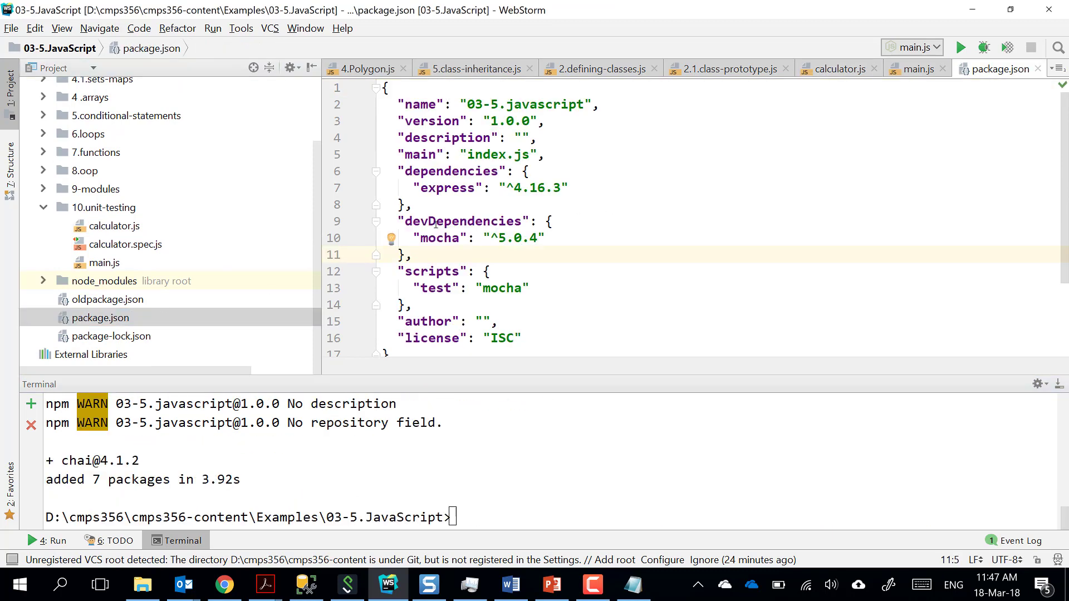
Confirm package.json lists chai ^4.1.2 beside mocha ^5.0.4 under devDependencies.
{"action": "left_click", "coordinate": [99, 318]}
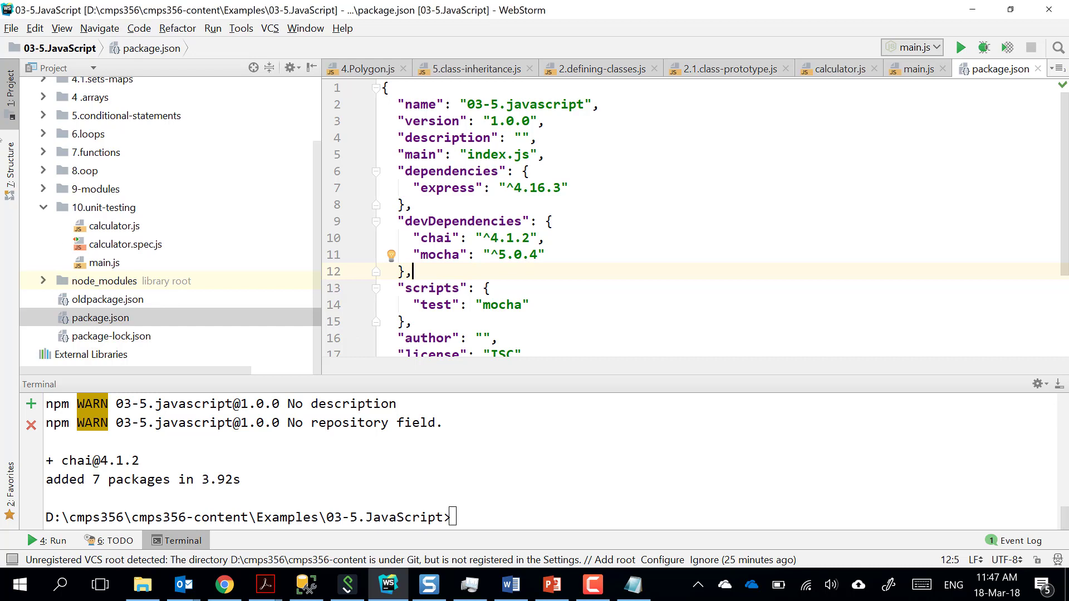
{"action": "mouse_move", "coordinate": [137, 260]}
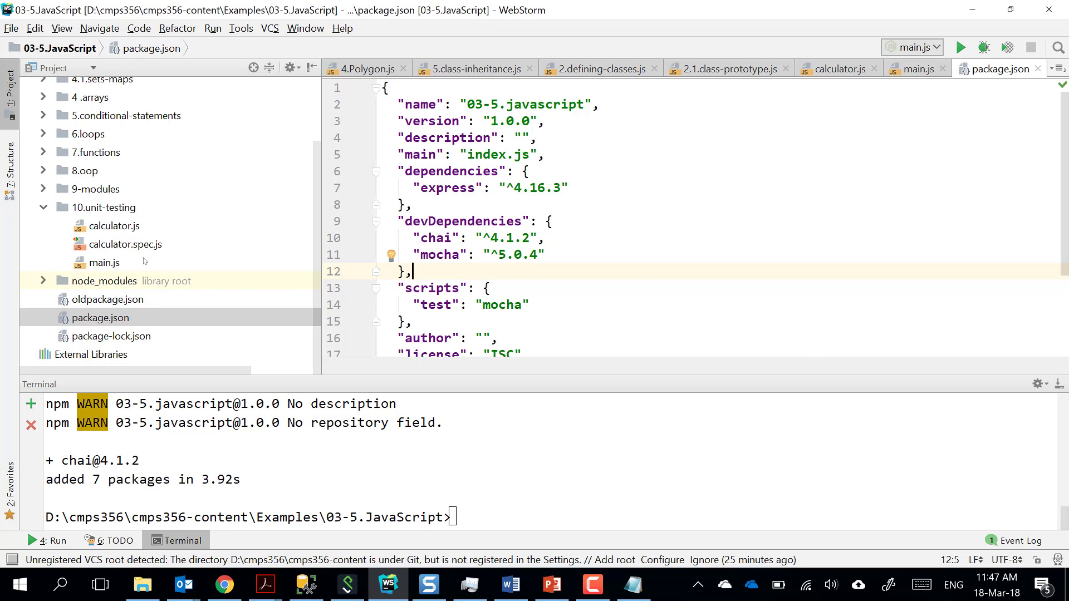
{"action": "left_click", "coordinate": [385, 87]}
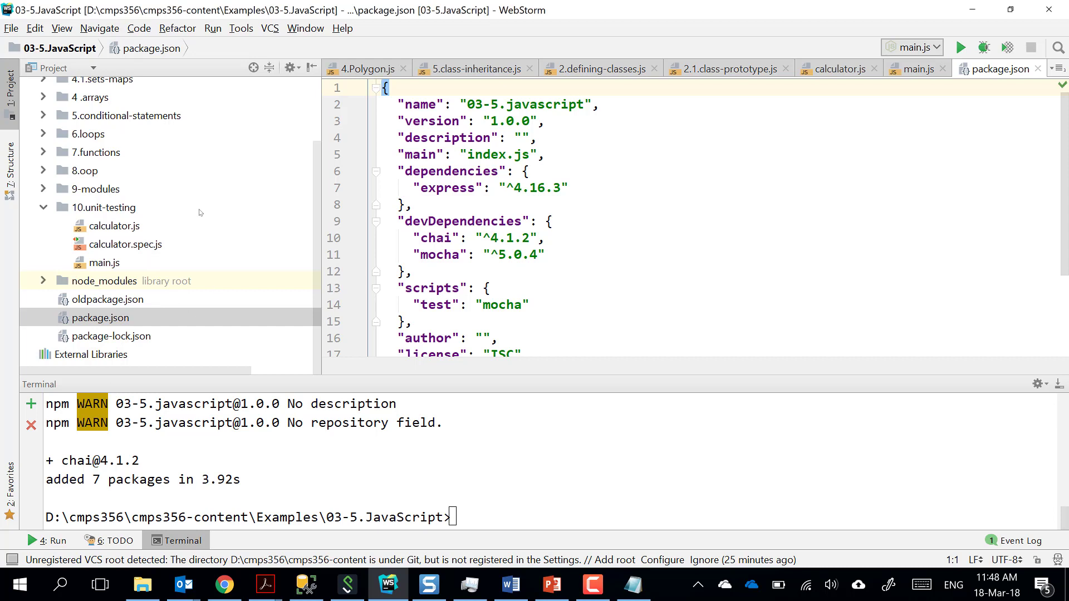
{"action": "mouse_move", "coordinate": [146, 209]}
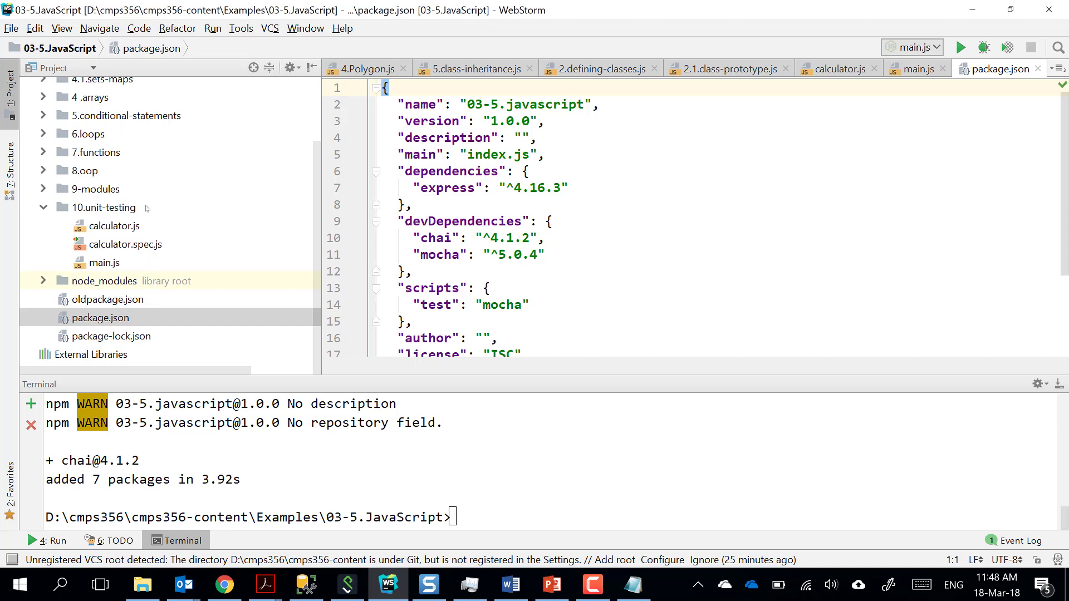
{"action": "mouse_move", "coordinate": [252, 261]}
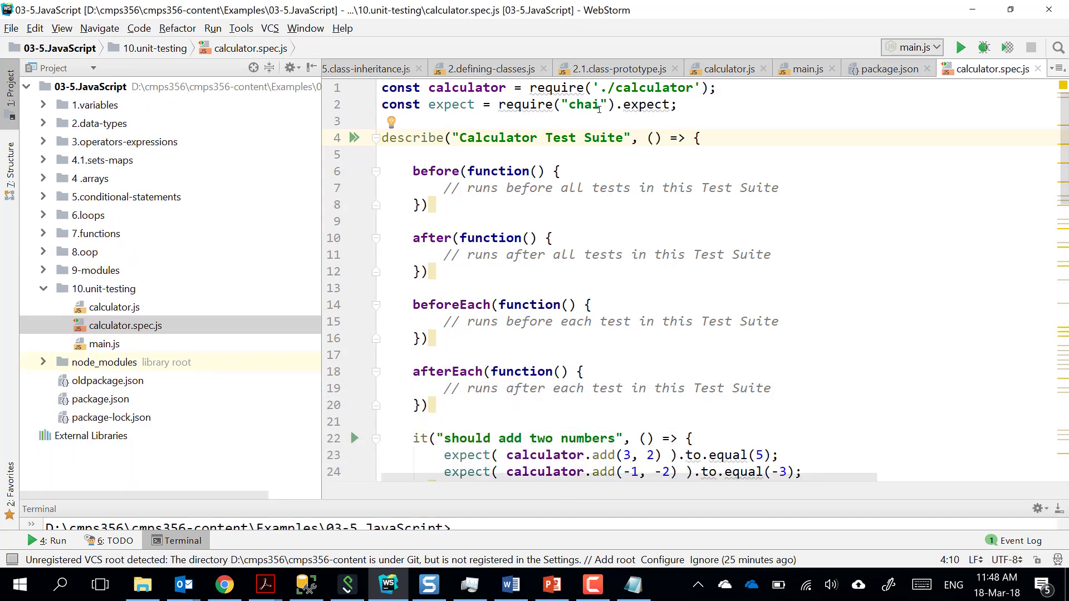
{"action": "left_click", "coordinate": [383, 121]}
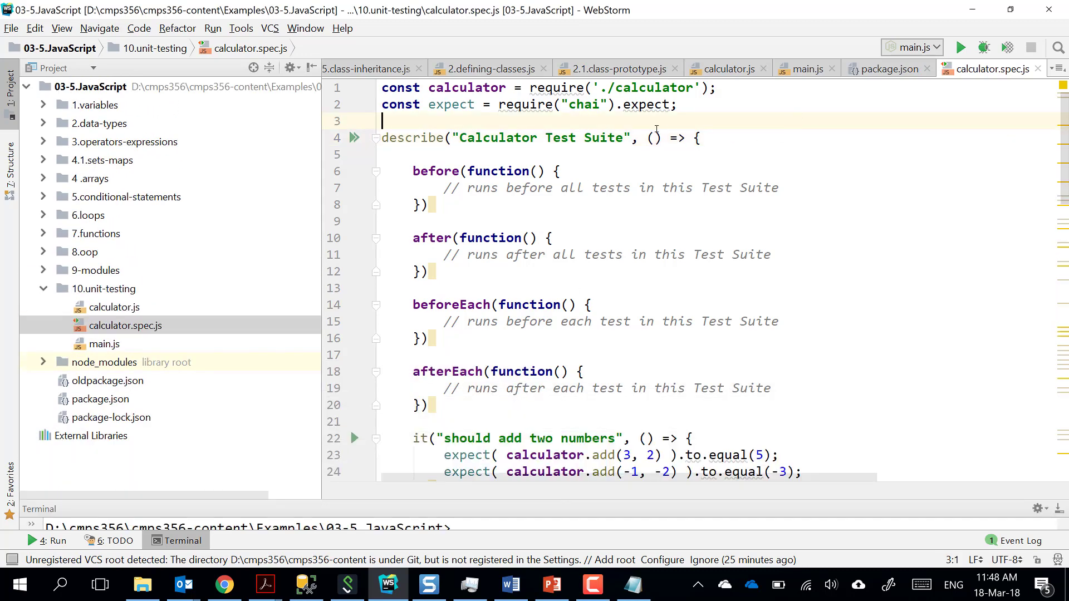
{"action": "mouse_move", "coordinate": [673, 121]}
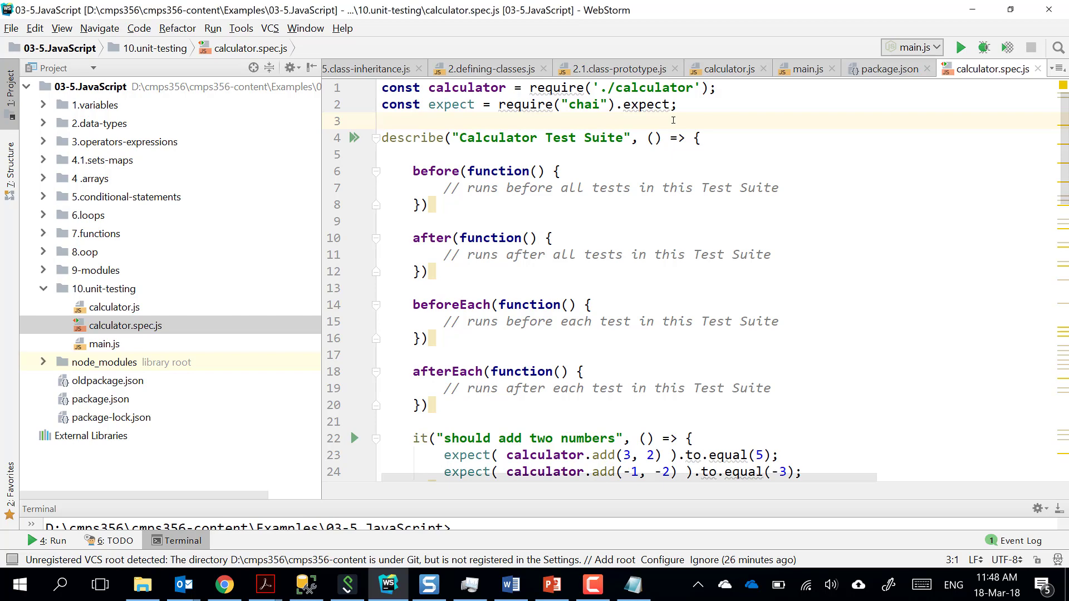
{"action": "mouse_move", "coordinate": [717, 148]}
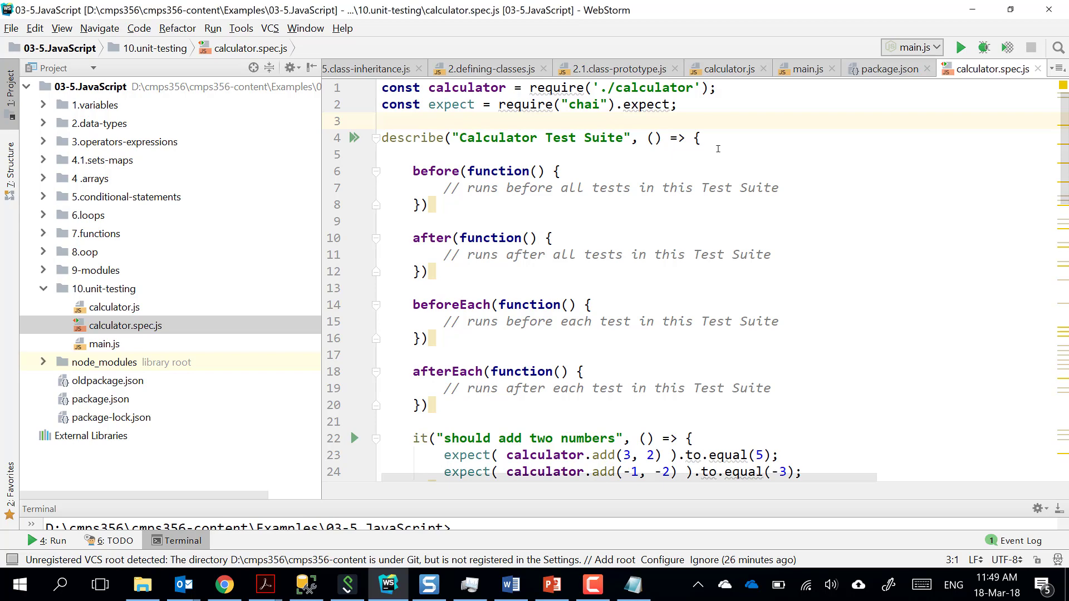
{"action": "left_click", "coordinate": [382, 121]}
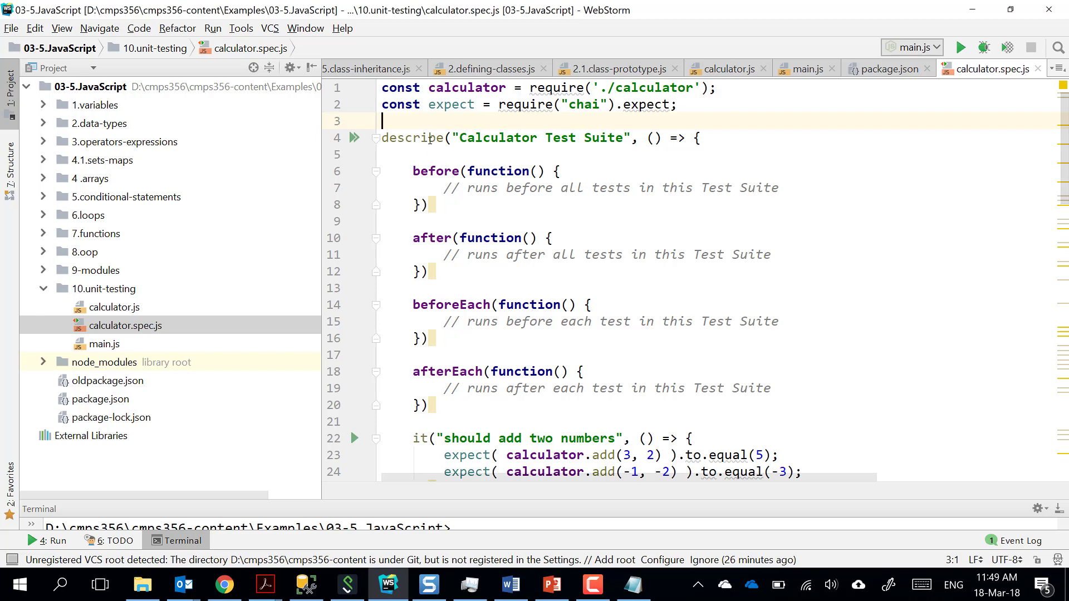
{"action": "left_click", "coordinate": [468, 188]}
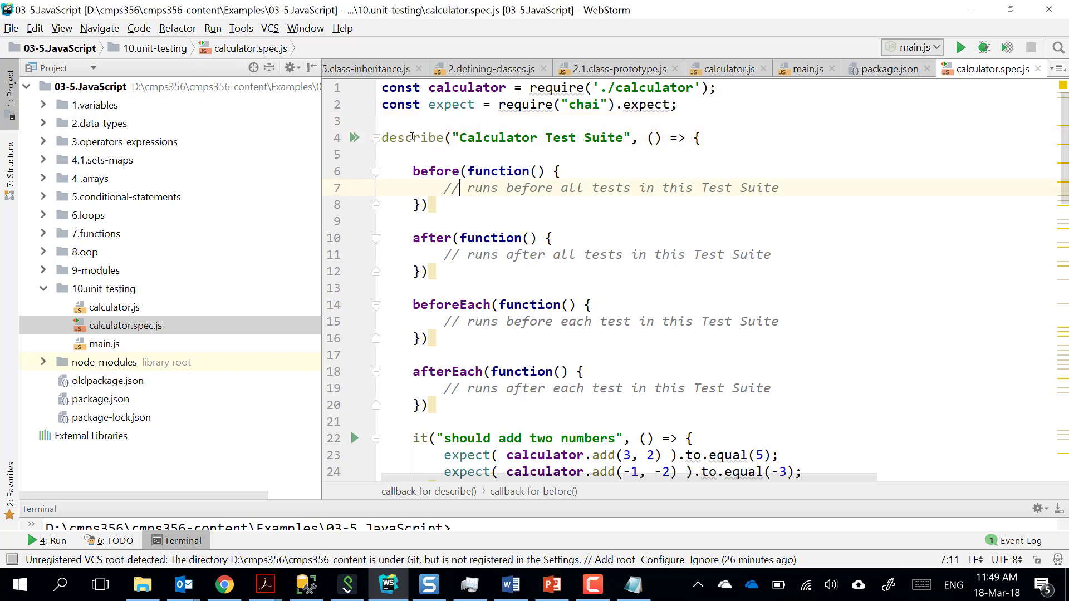
{"action": "mouse_move", "coordinate": [424, 146]}
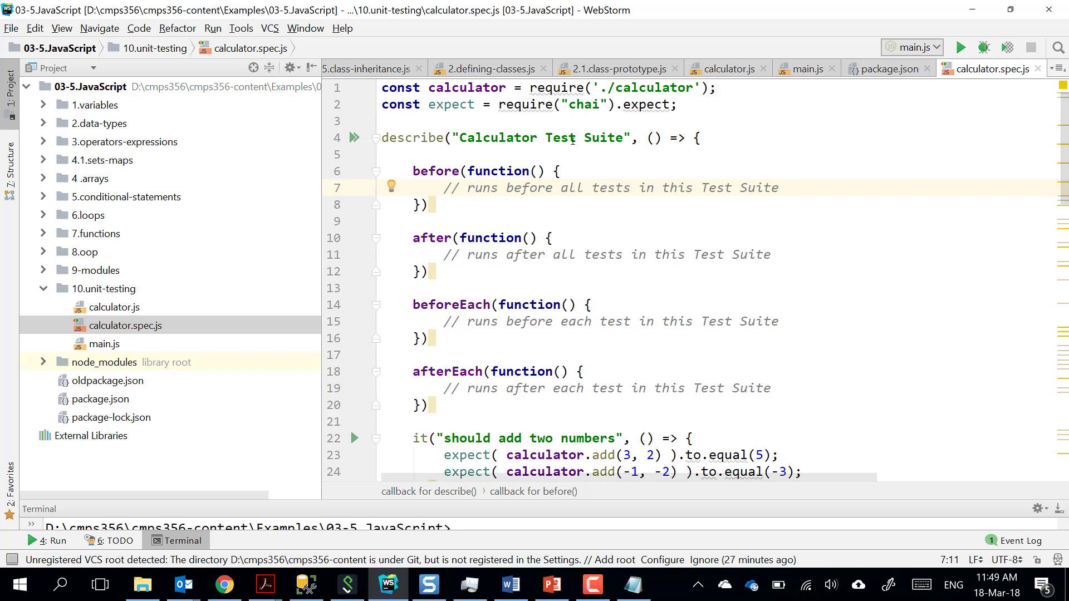
{"action": "left_click", "coordinate": [459, 188]}
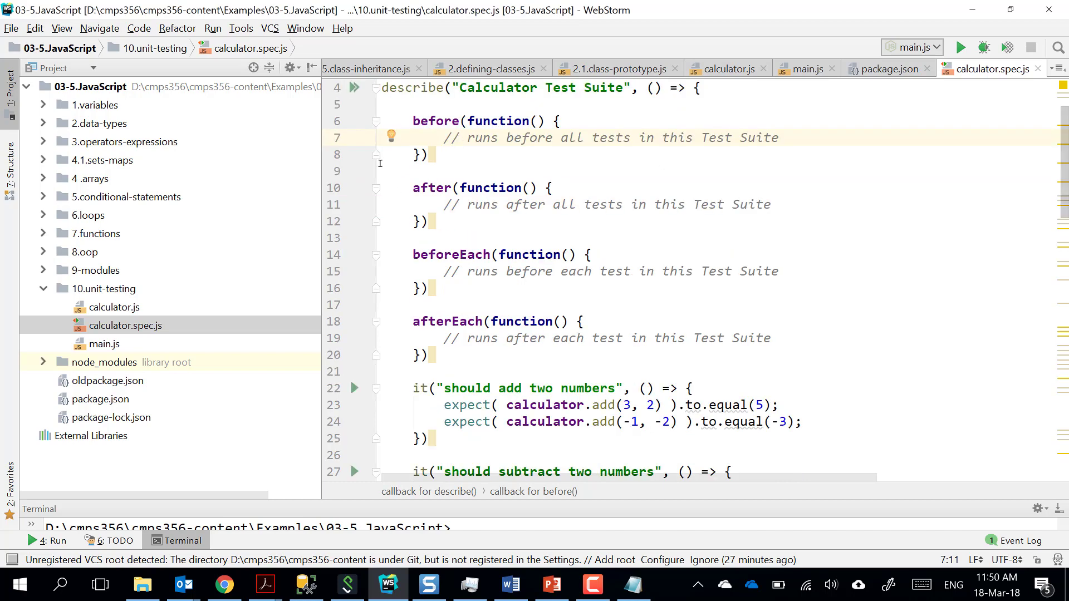
{"action": "scroll", "scroll_direction": "down", "scroll_amount": 3}
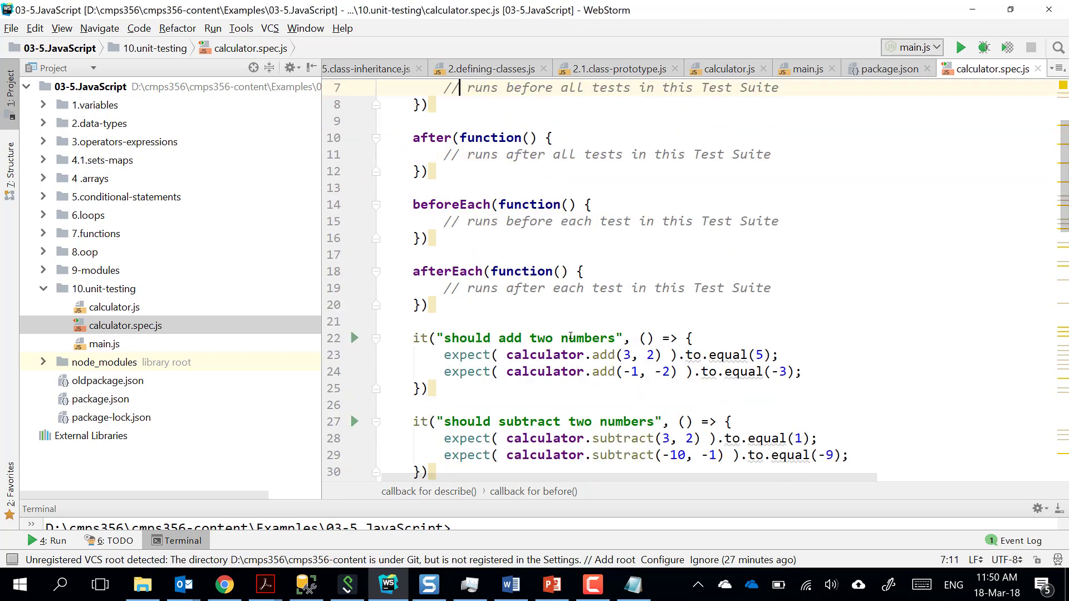
{"action": "scroll", "scroll_direction": "down", "scroll_amount": 3}
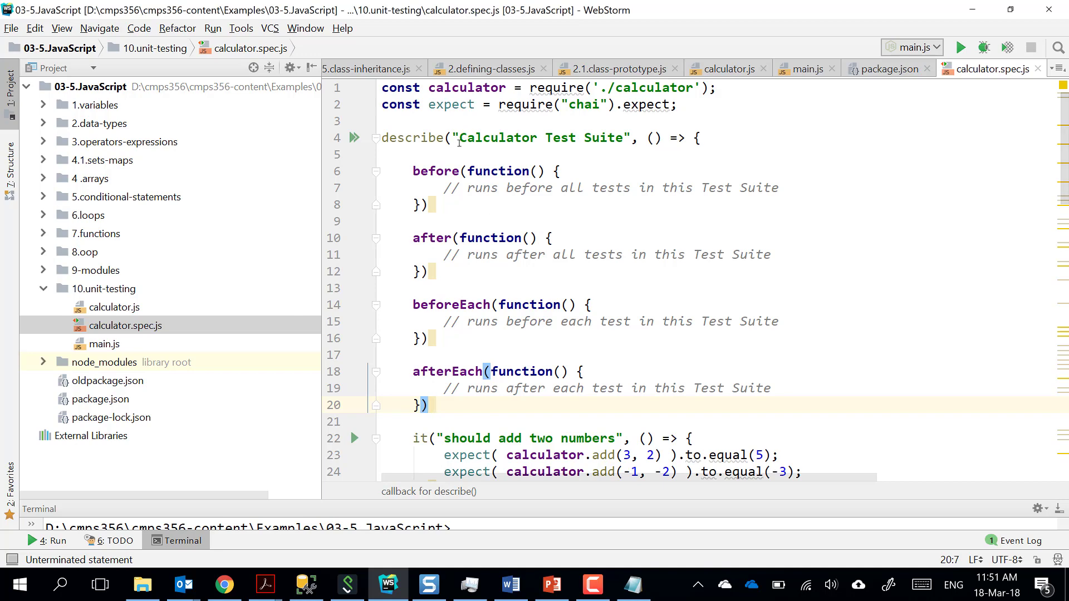
{"action": "mouse_move", "coordinate": [659, 88]}
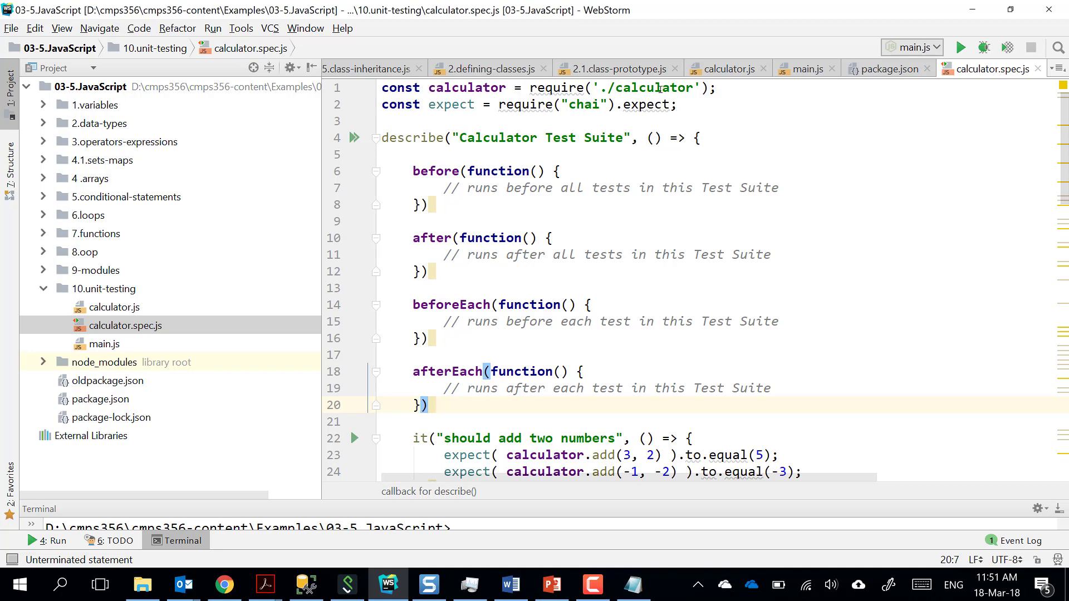
{"action": "scroll", "scroll_direction": "down", "scroll_amount": 3}
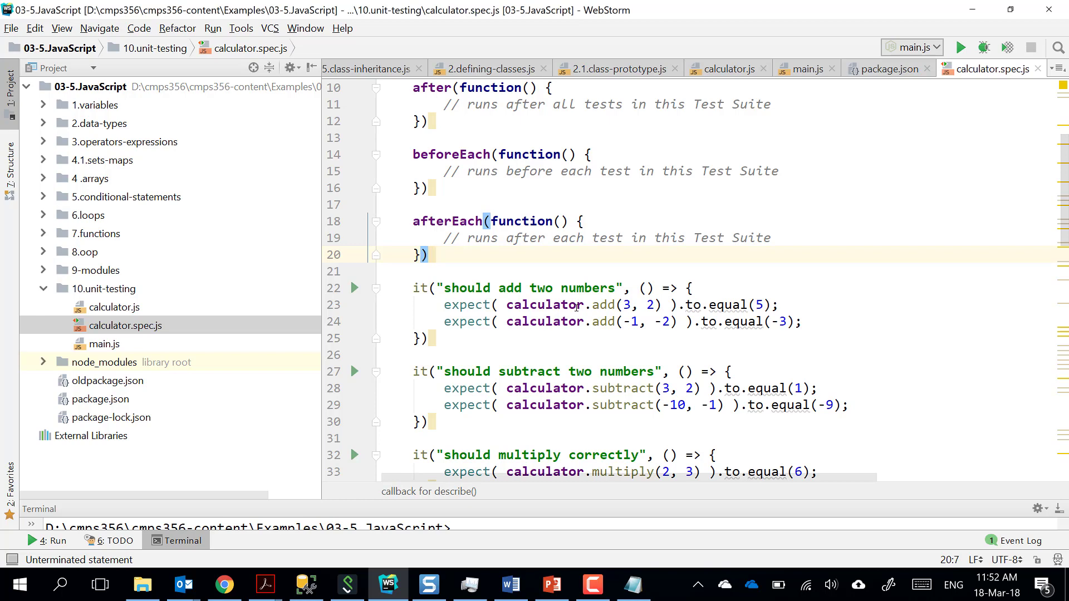
{"action": "scroll", "scroll_direction": "down", "scroll_amount": 3}
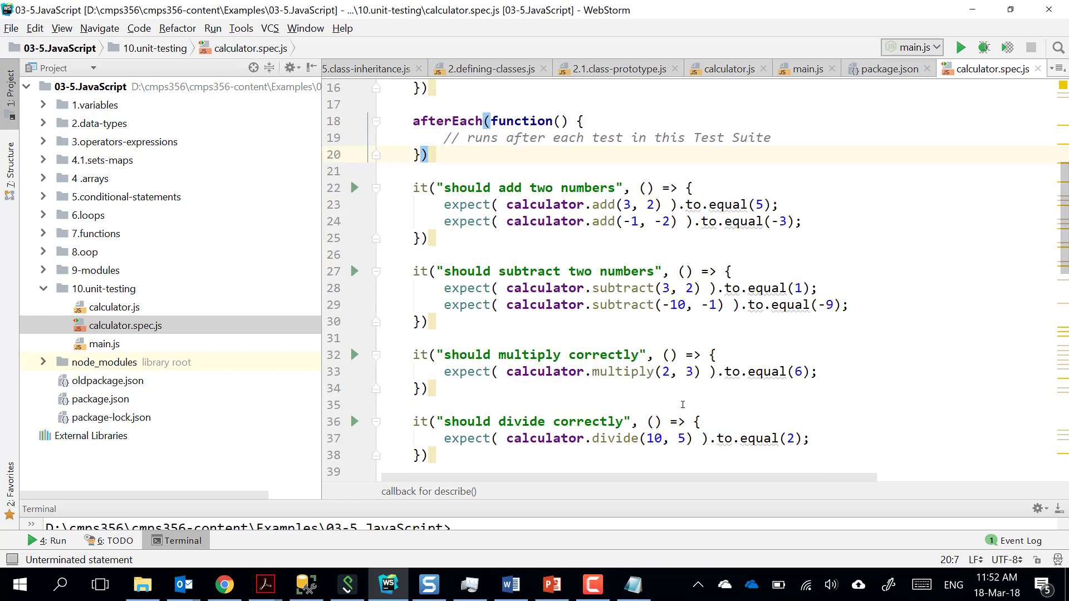
{"action": "scroll", "scroll_direction": "down", "scroll_amount": 3}
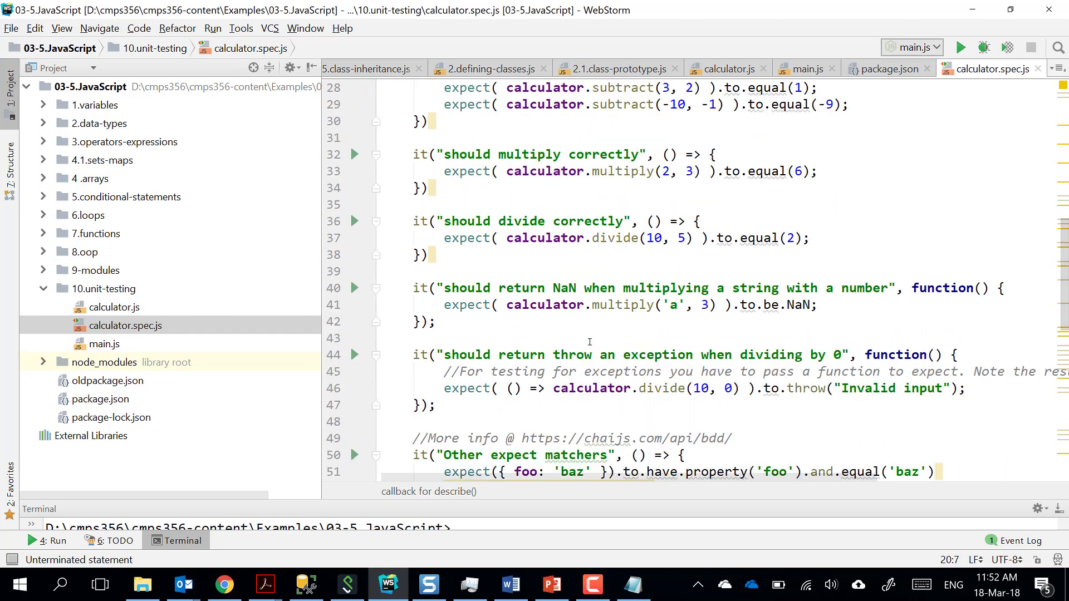
{"action": "scroll", "scroll_direction": "up", "scroll_amount": 3}
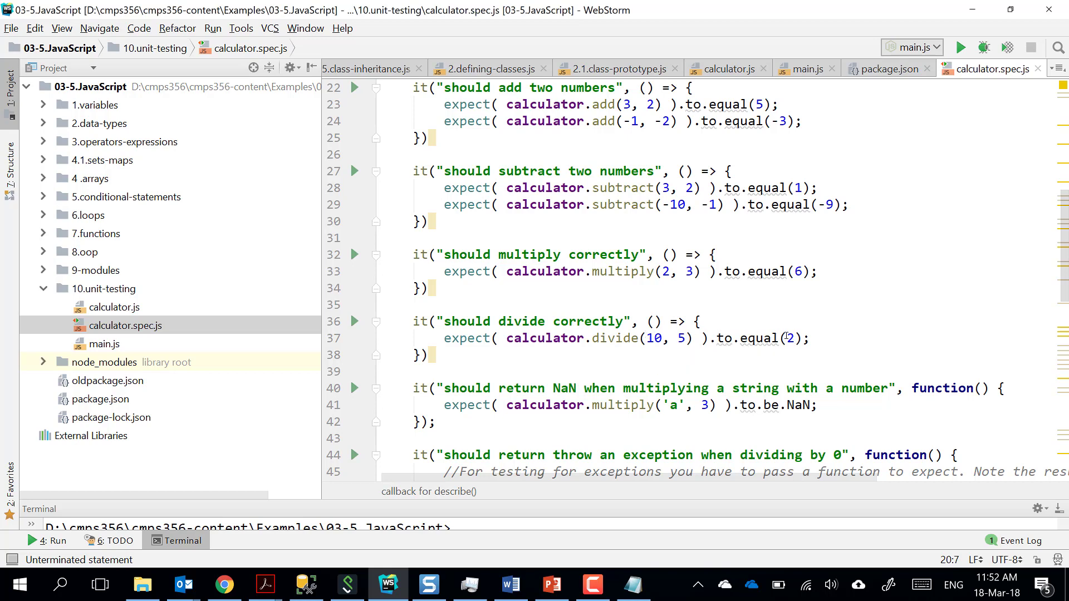
{"action": "mouse_move", "coordinate": [767, 338]}
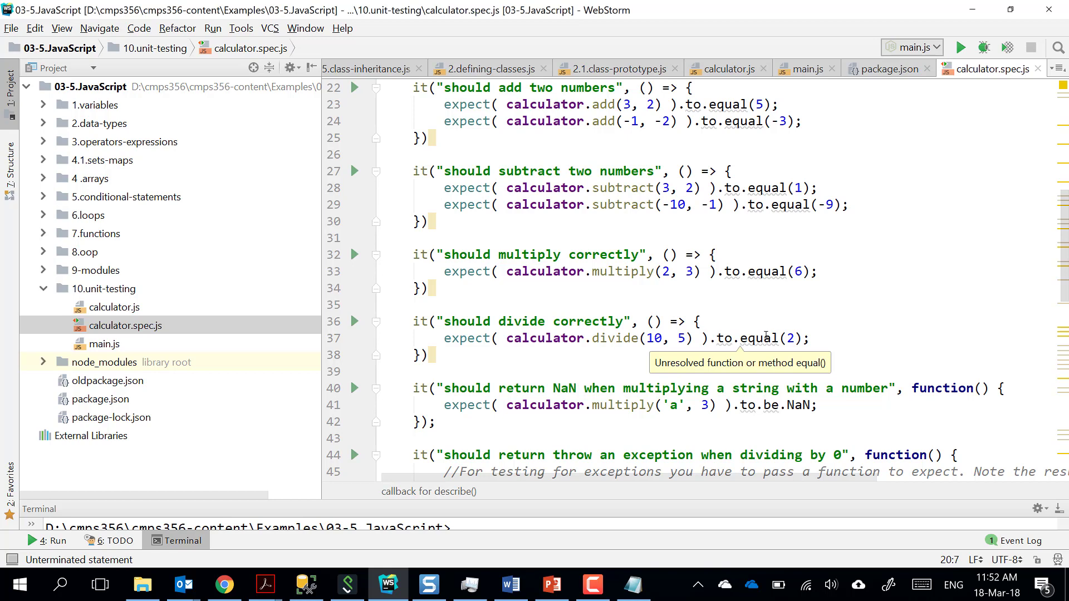
{"action": "mouse_move", "coordinate": [705, 382]}
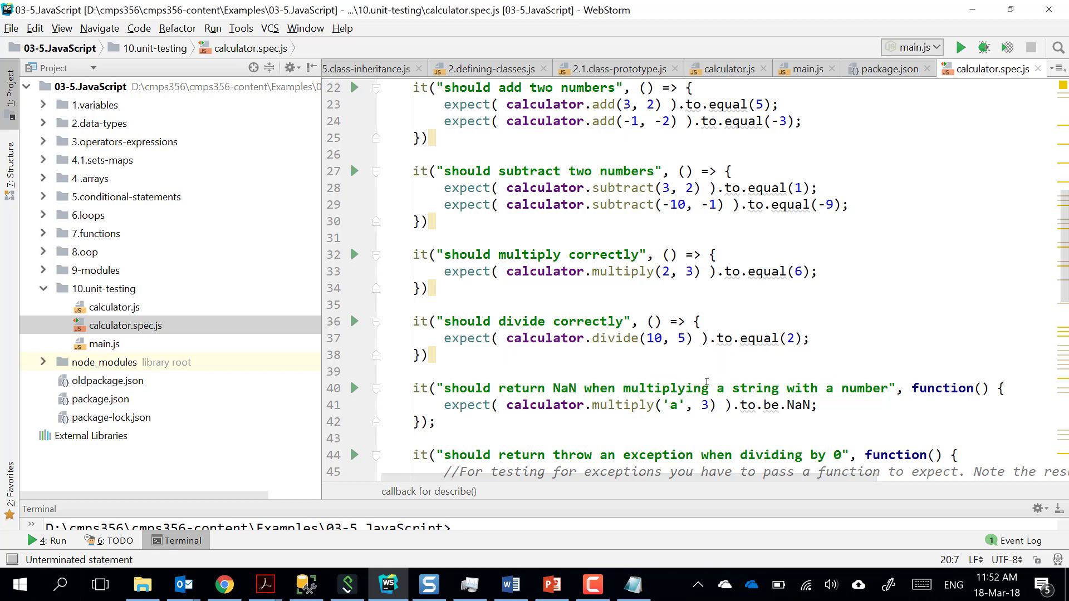
{"action": "scroll", "scroll_direction": "down", "scroll_amount": 3}
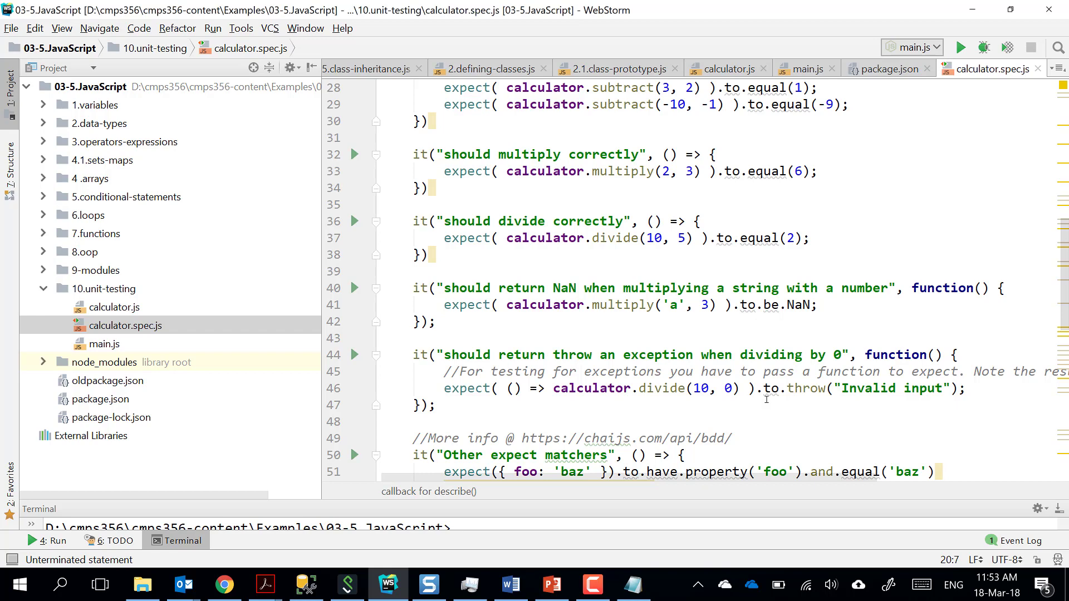
{"action": "mouse_move", "coordinate": [980, 80]}
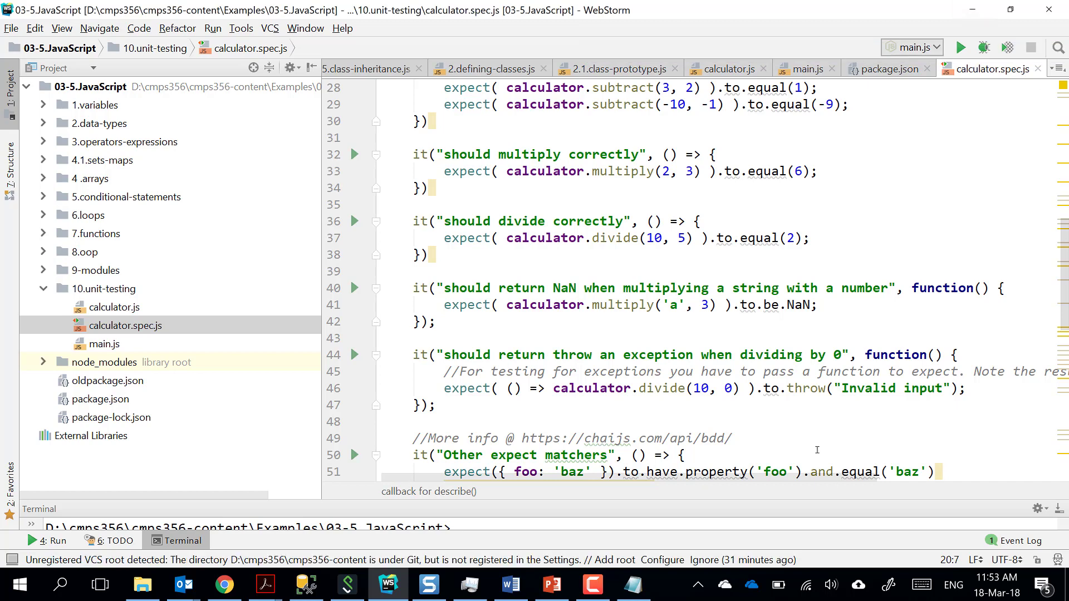
{"action": "scroll", "scroll_direction": "down", "scroll_amount": 3}
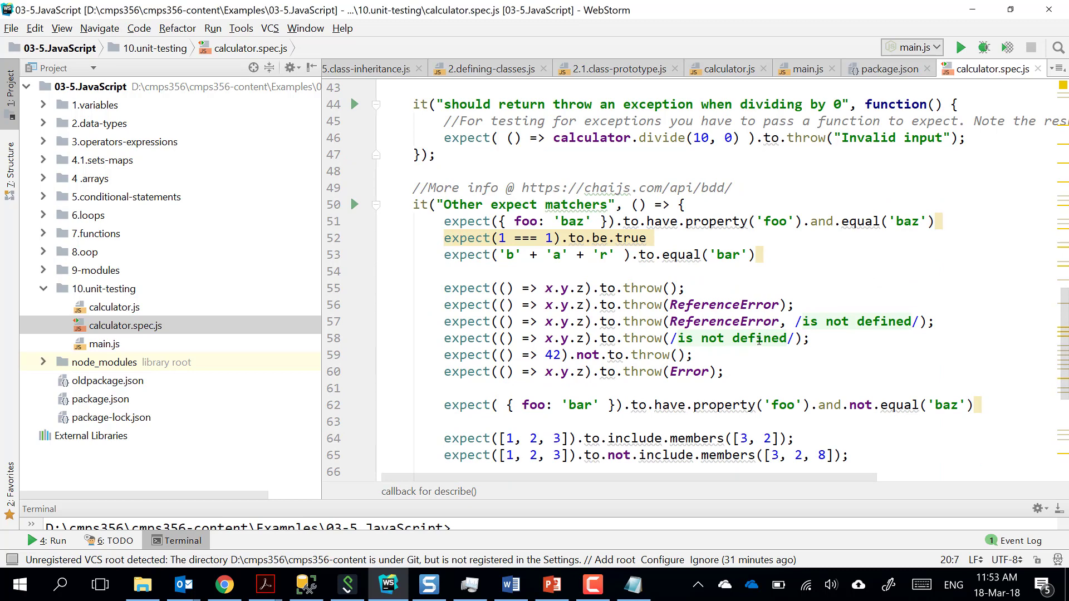
{"action": "scroll", "scroll_direction": "up", "scroll_amount": 3}
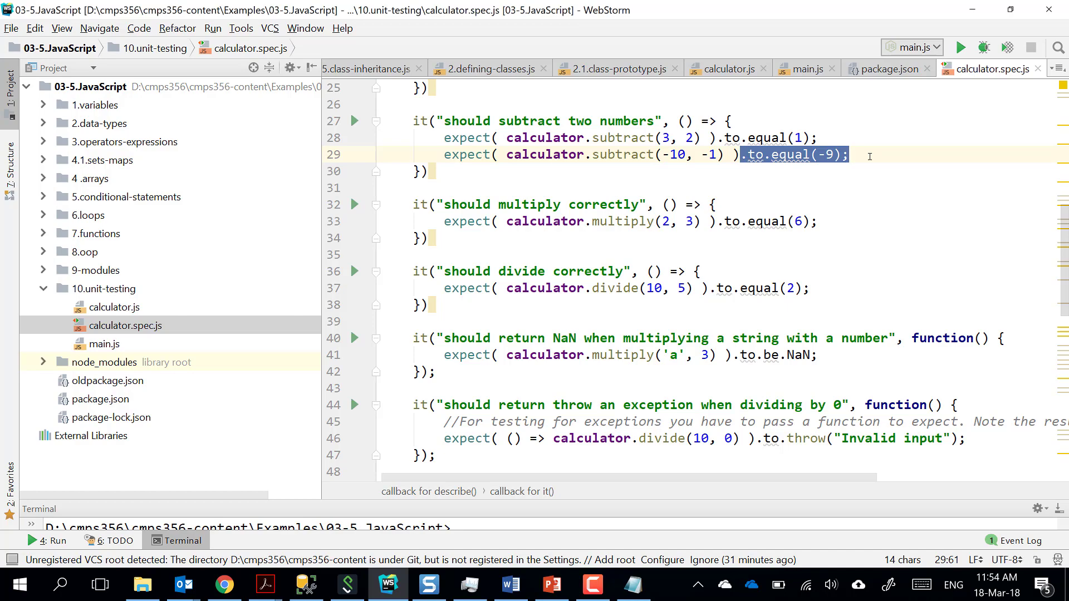
{"action": "mouse_move", "coordinate": [122, 344]}
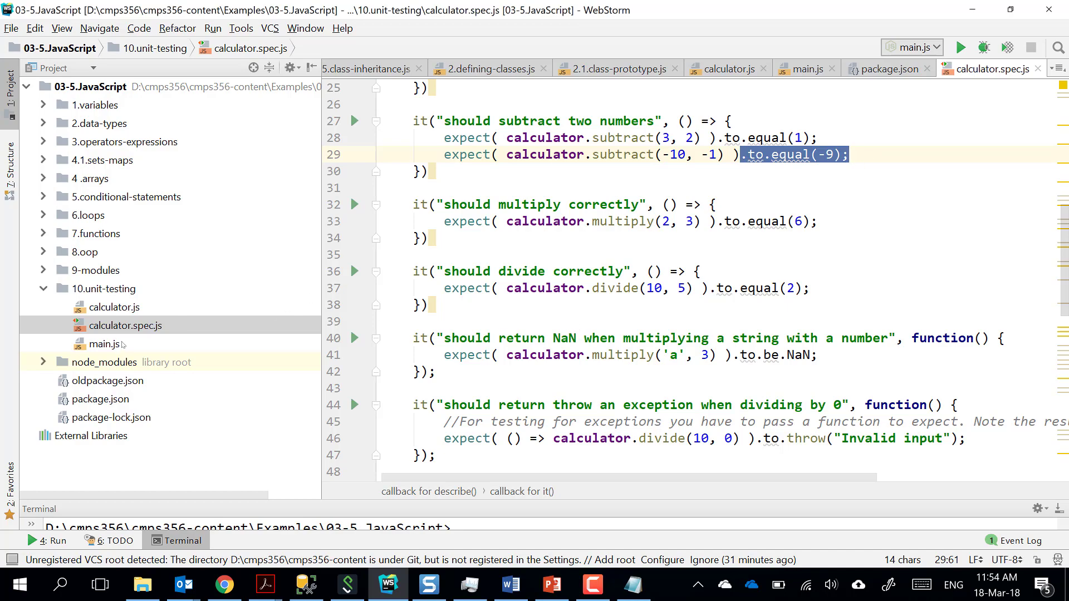
{"action": "scroll", "scroll_direction": "up", "scroll_amount": 3}
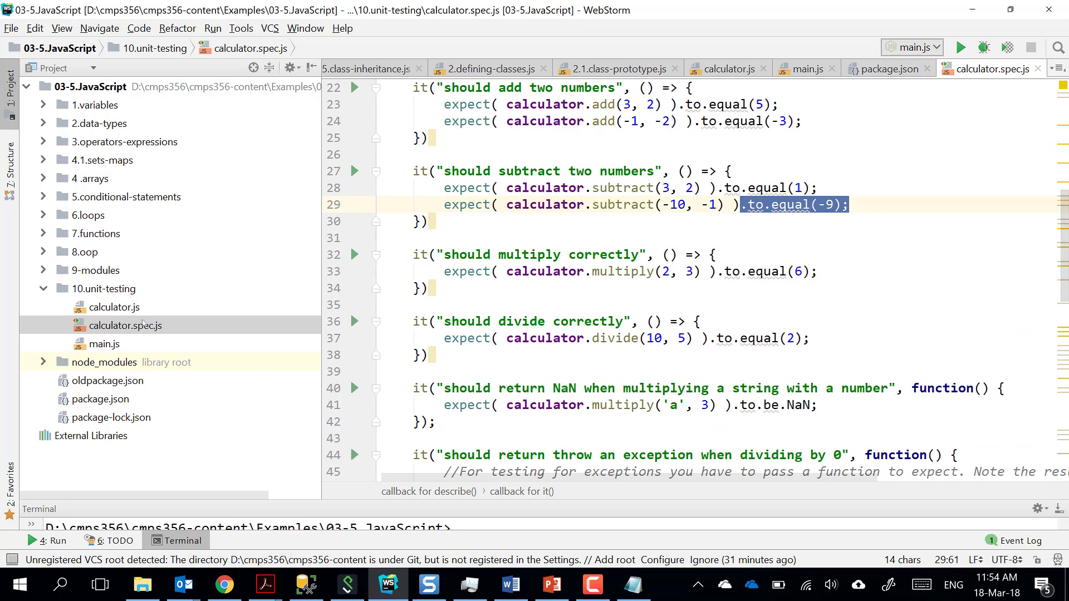
{"action": "mouse_move", "coordinate": [127, 344]}
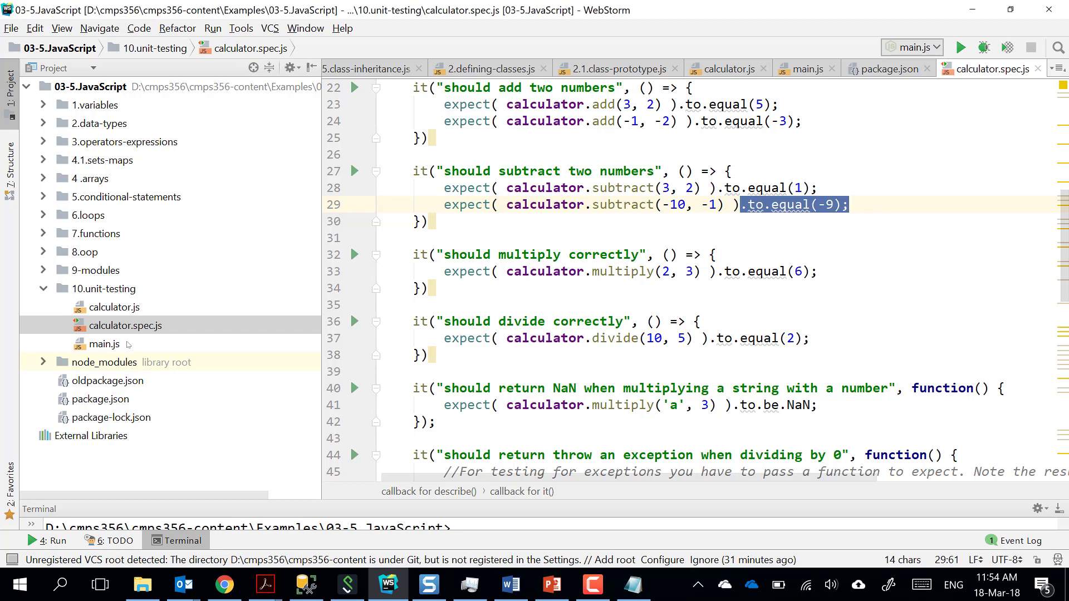
{"action": "mouse_move", "coordinate": [116, 334]}
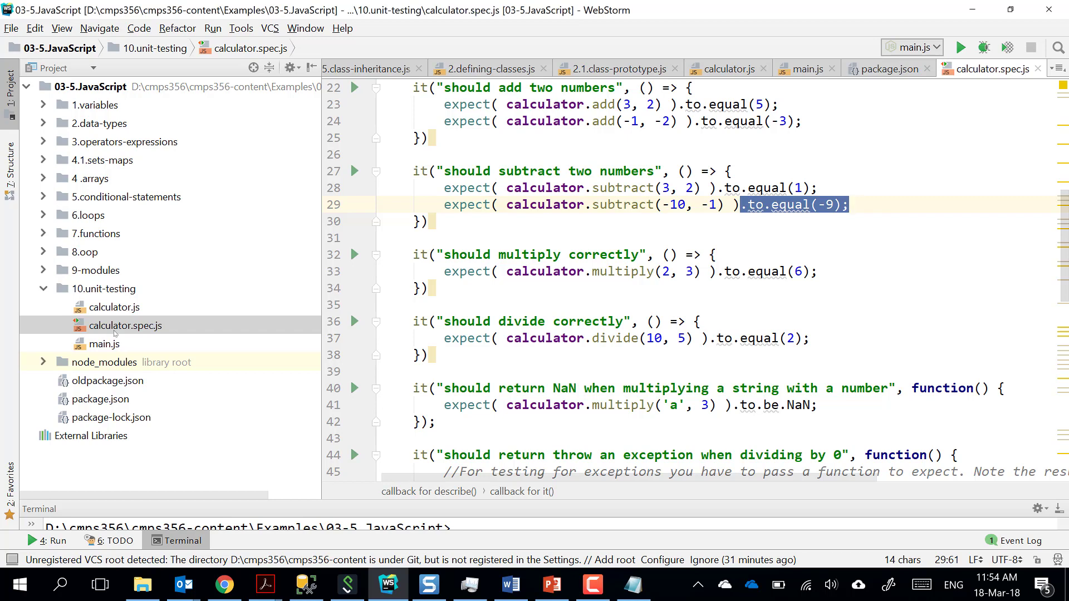
Run calculator.spec.js with Mocha so all 7 Calculator Test Suite tests pass.
{"action": "left_click", "coordinate": [961, 48]}
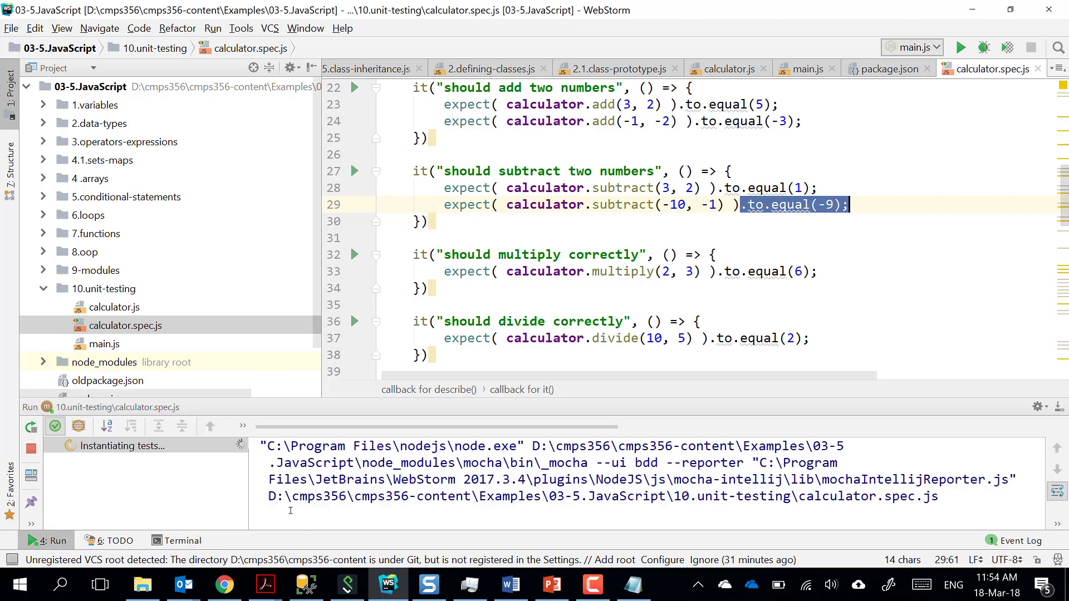
{"action": "left_click", "coordinate": [961, 48]}
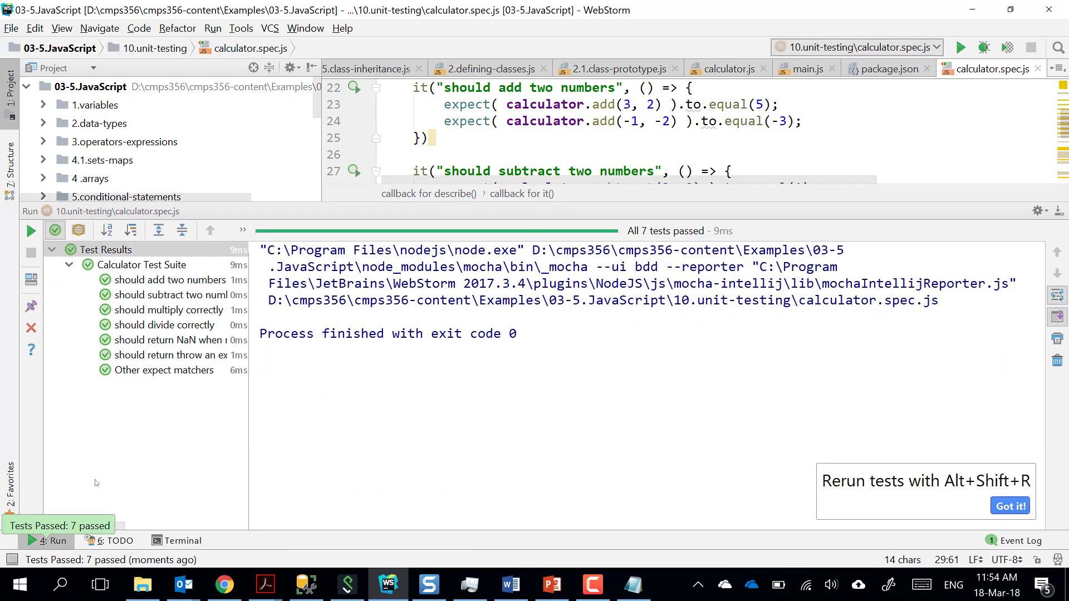
{"action": "mouse_move", "coordinate": [169, 354]}
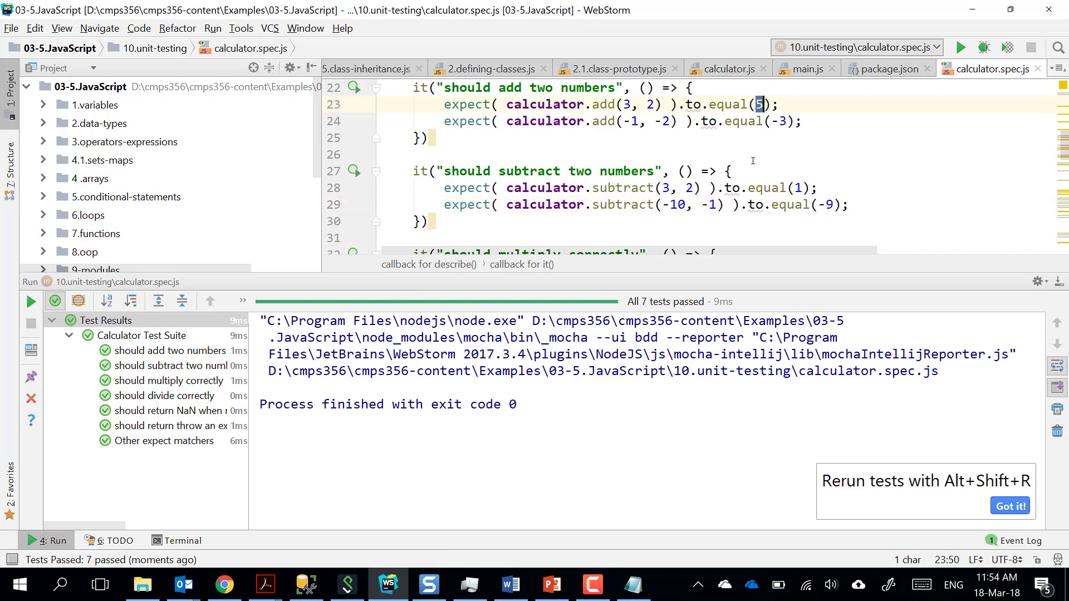
Change the add expectation to 6 and rerun, failing with 'expected 5 to equal 6'.
{"action": "type", "text": "6"}
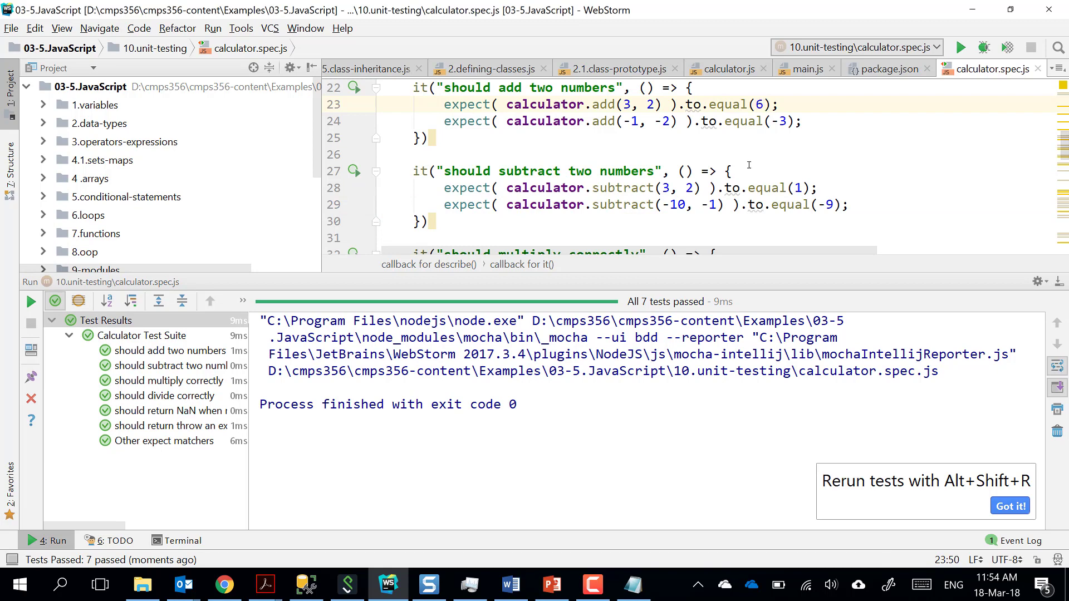
{"action": "mouse_move", "coordinate": [647, 189]}
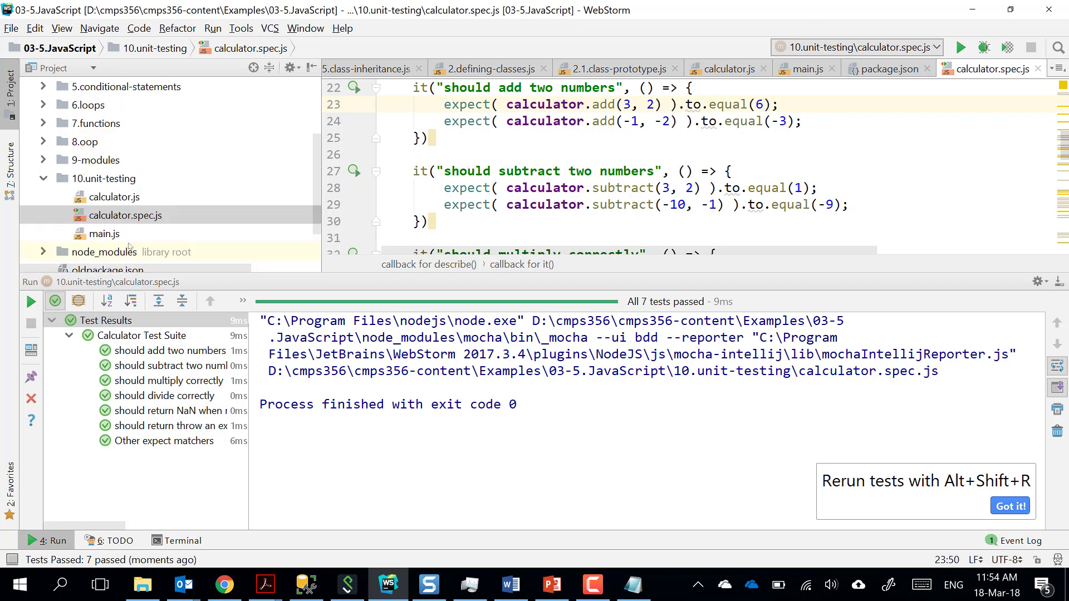
{"action": "left_click", "coordinate": [30, 301]}
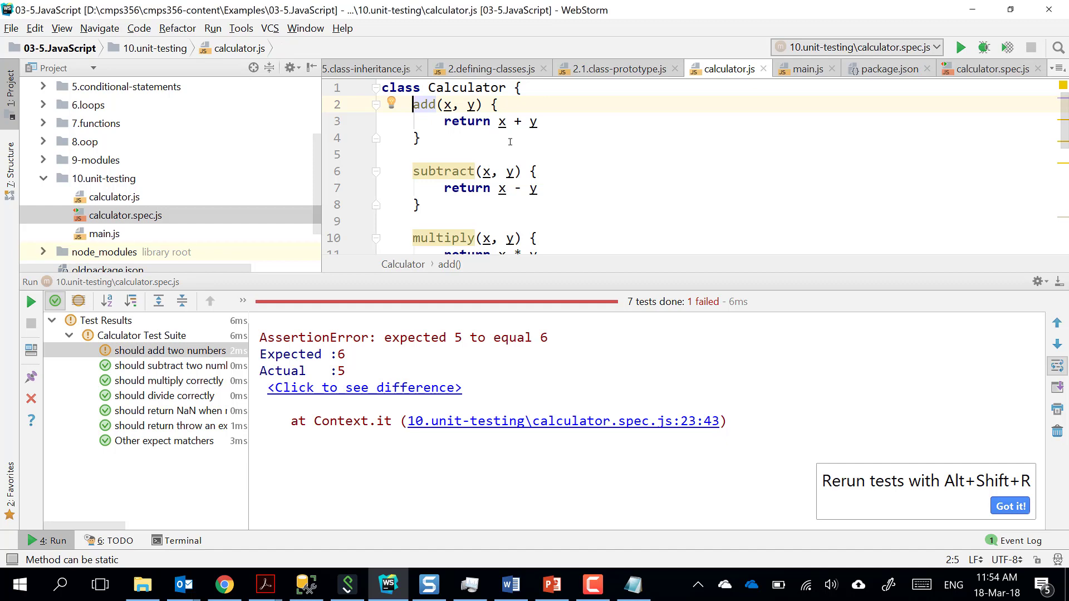
{"action": "left_click", "coordinate": [109, 233]}
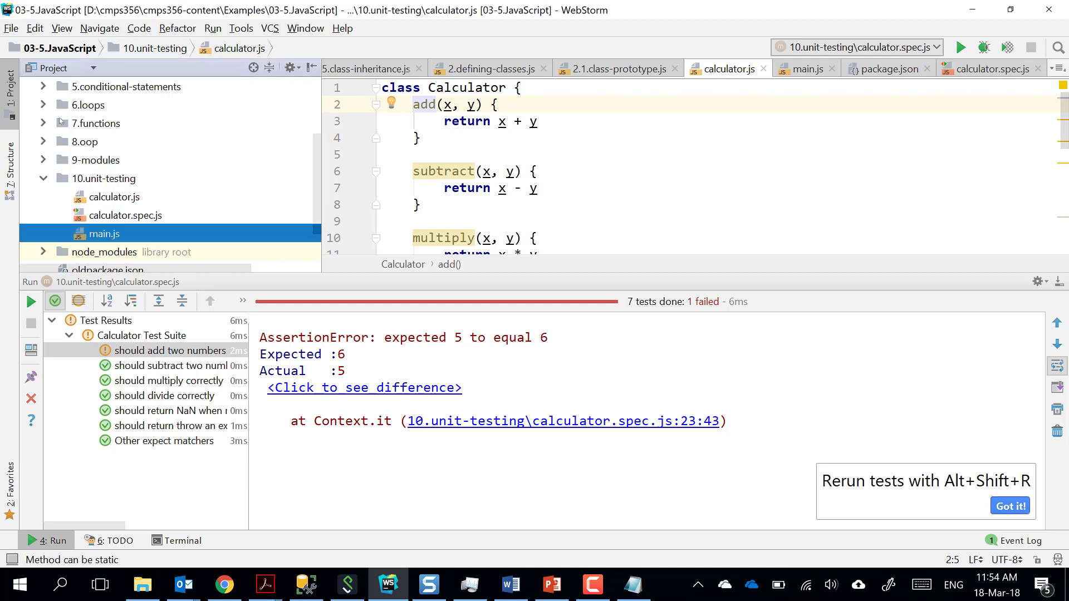
Run main.js to print 'Worked, I am happy!', then reopen calculator.spec.js.
{"action": "right_click", "coordinate": [108, 233]}
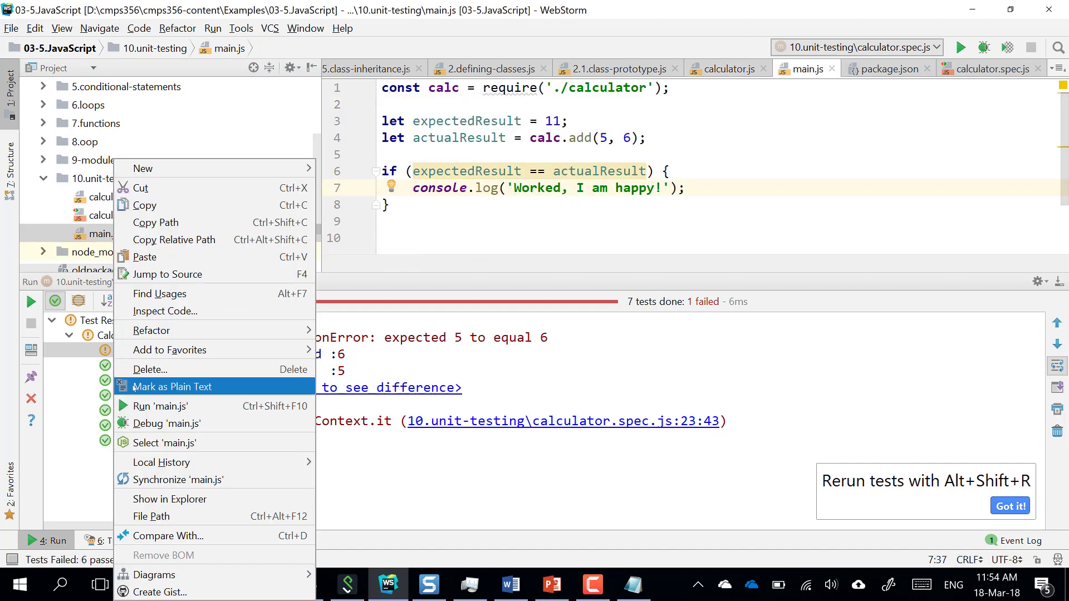
{"action": "left_click", "coordinate": [161, 405]}
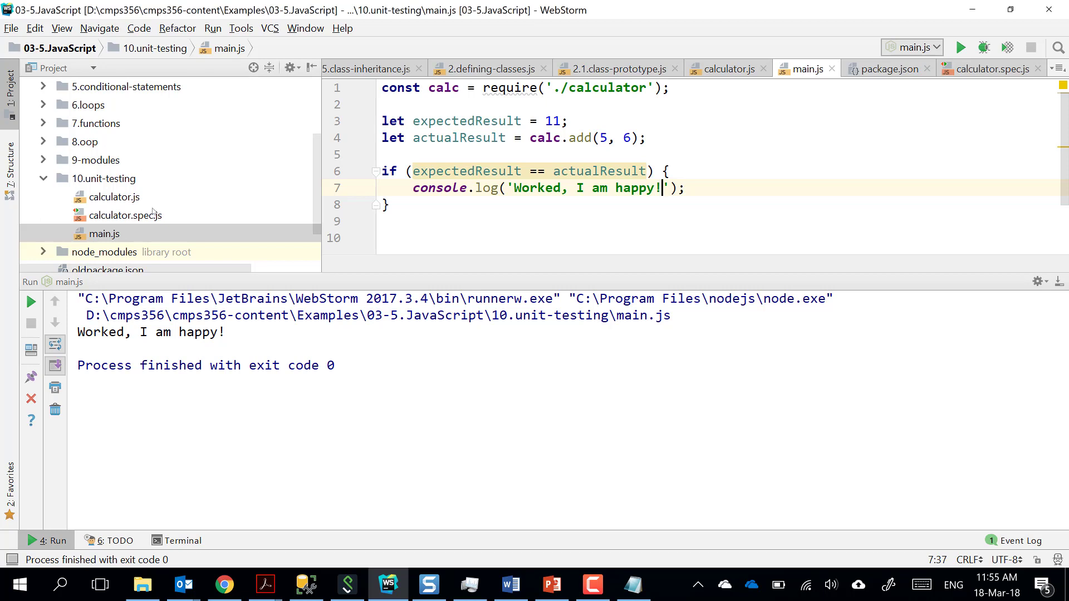
{"action": "left_click", "coordinate": [124, 215]}
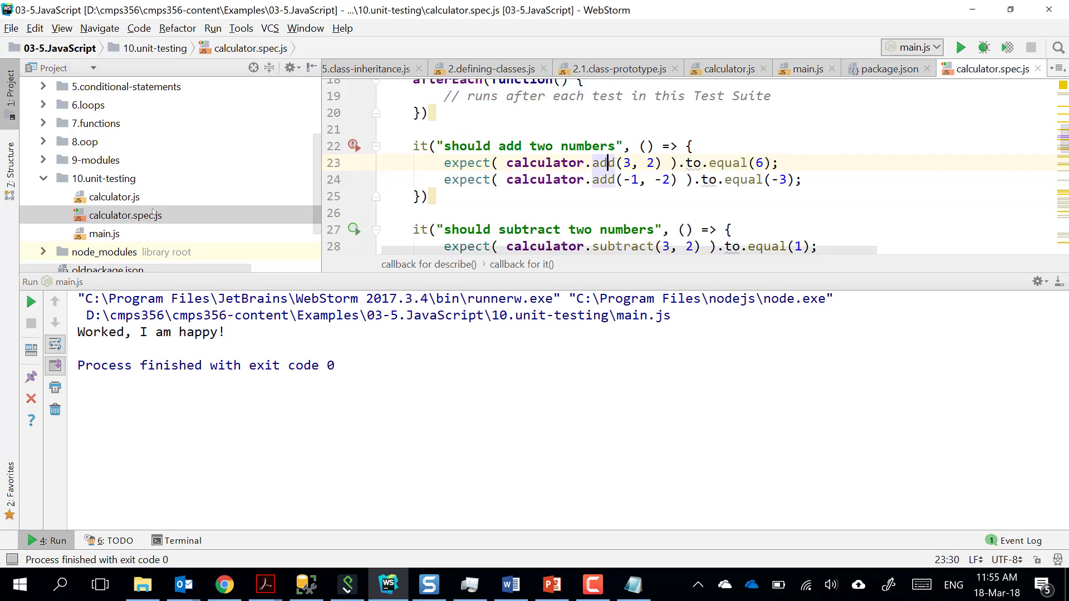